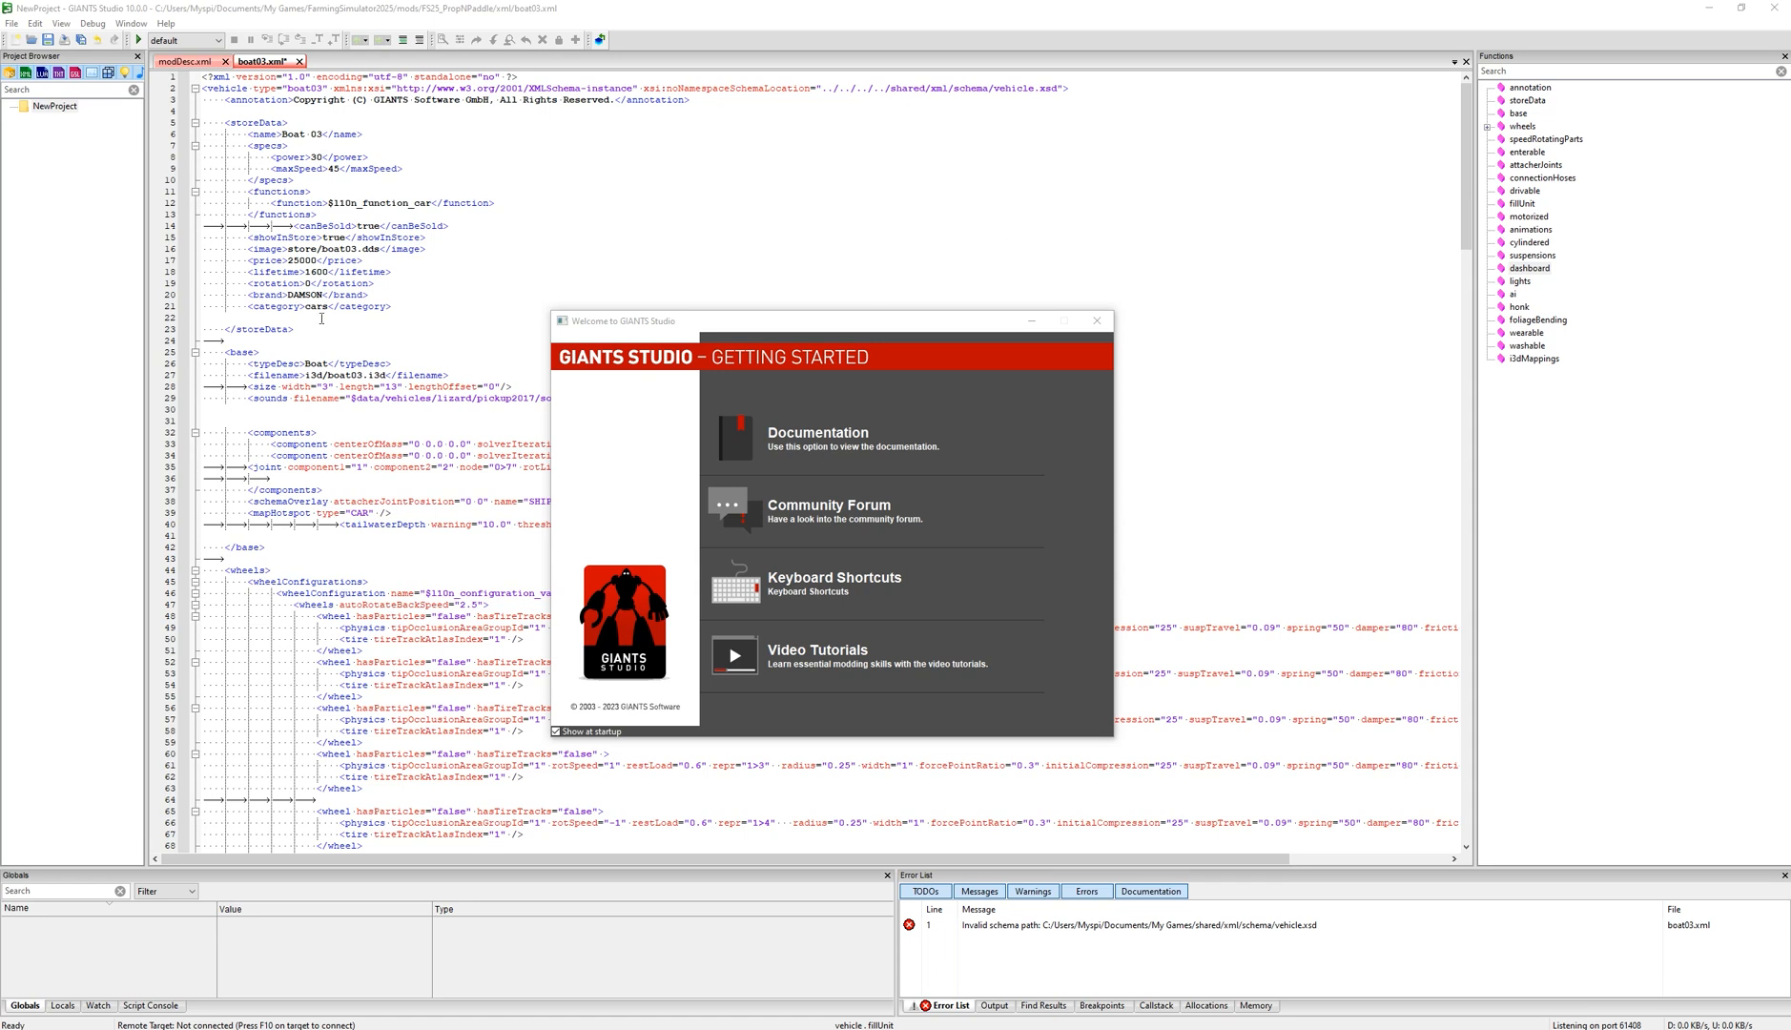
Open the online Debugger/Studio documentation from the Welcome dialog.
click(818, 438)
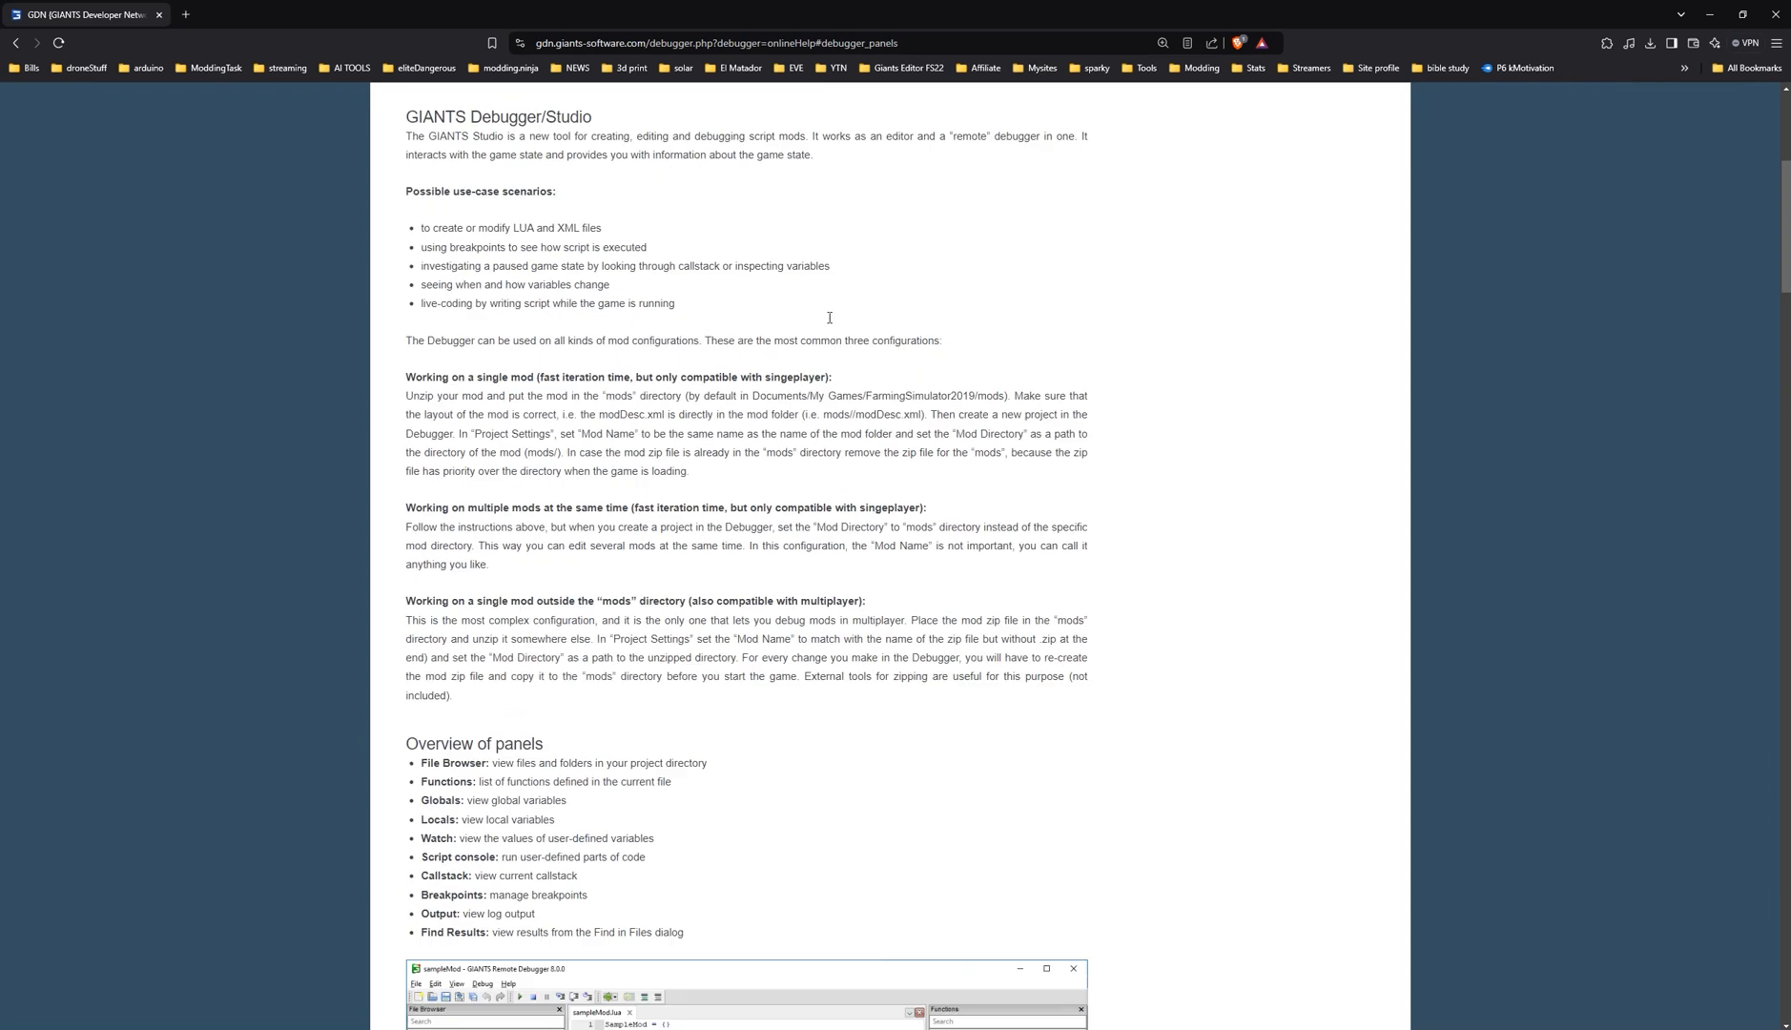
Skim the GDN Debugger/Studio page down to its keyboard shortcuts, then return to the NewProject window.
scroll(down, 3)
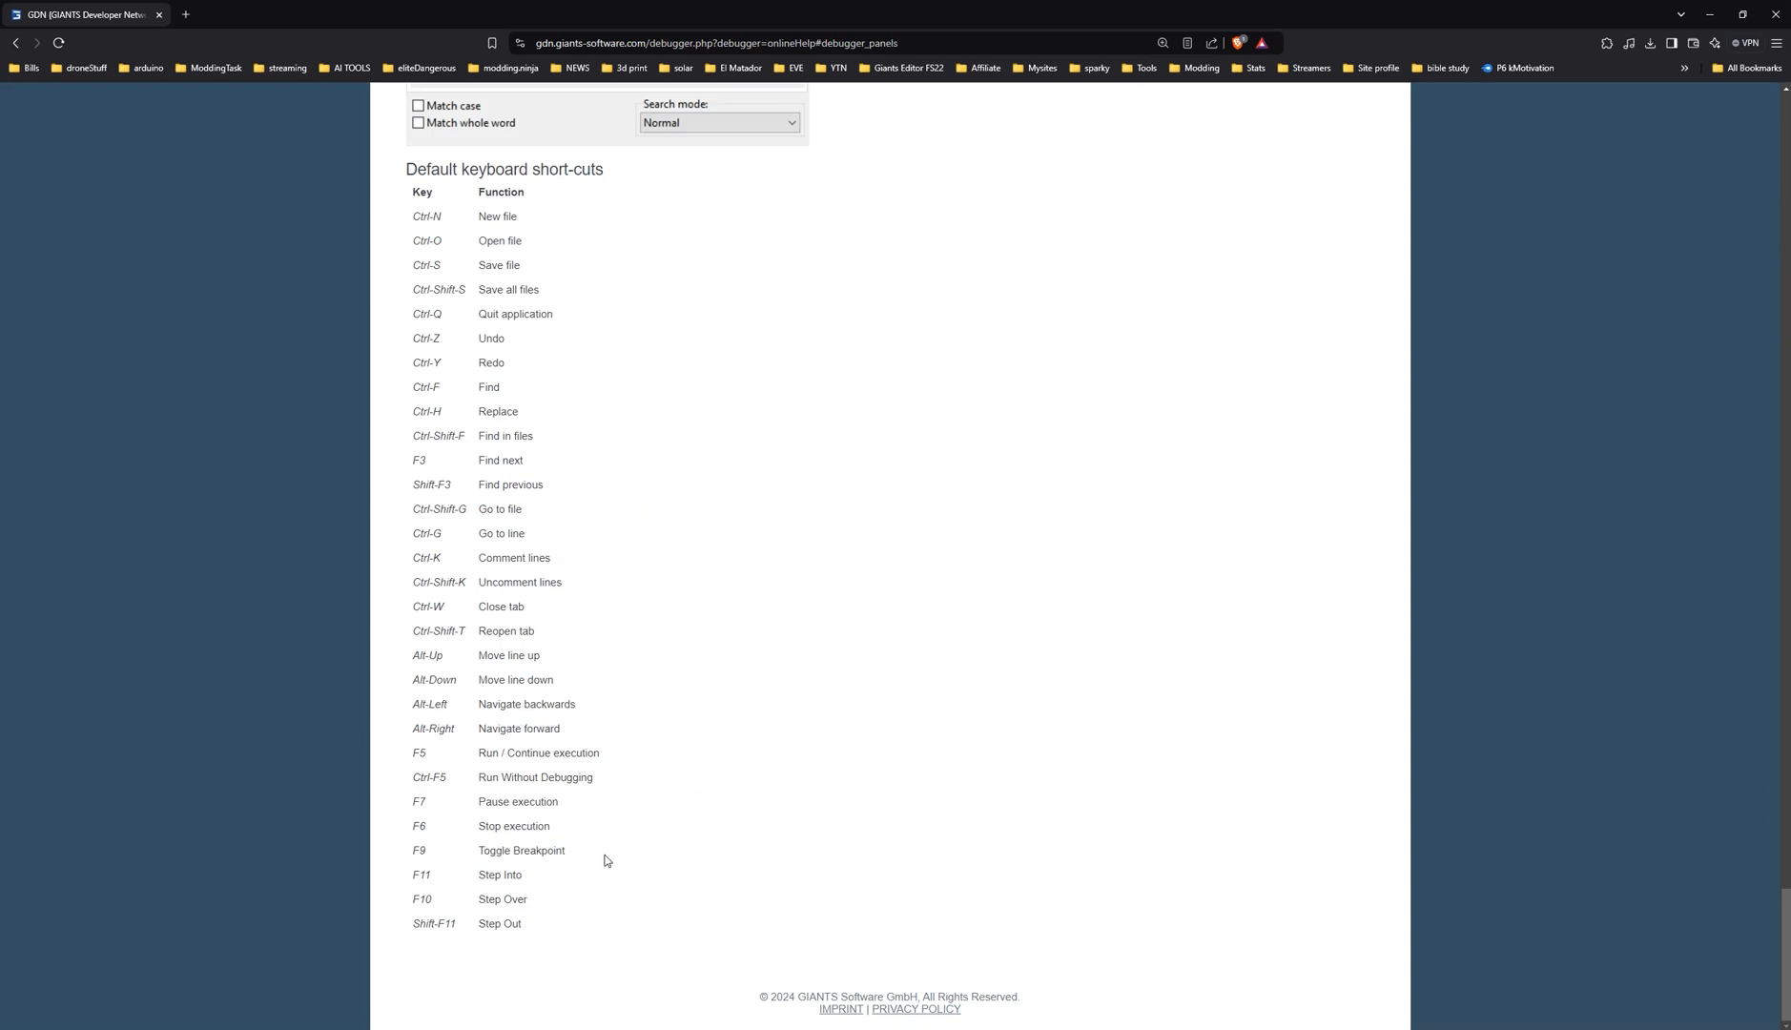
scroll(up, 3)
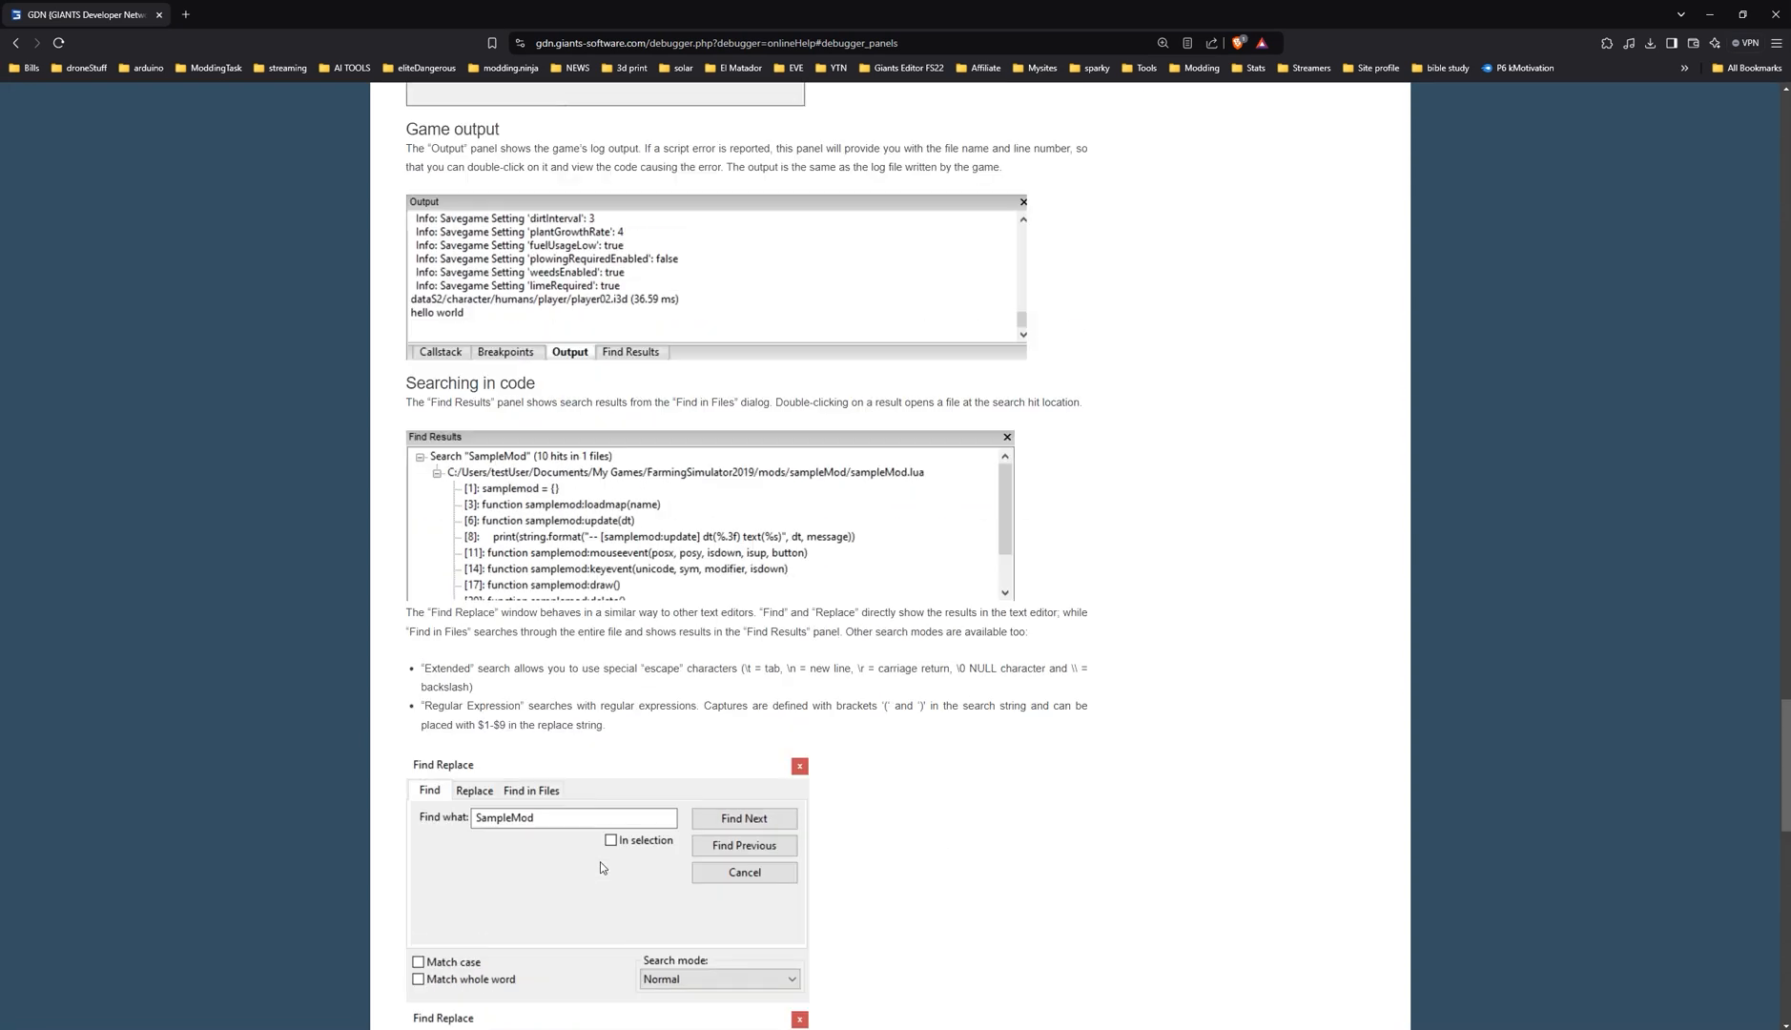
scroll(up, 3)
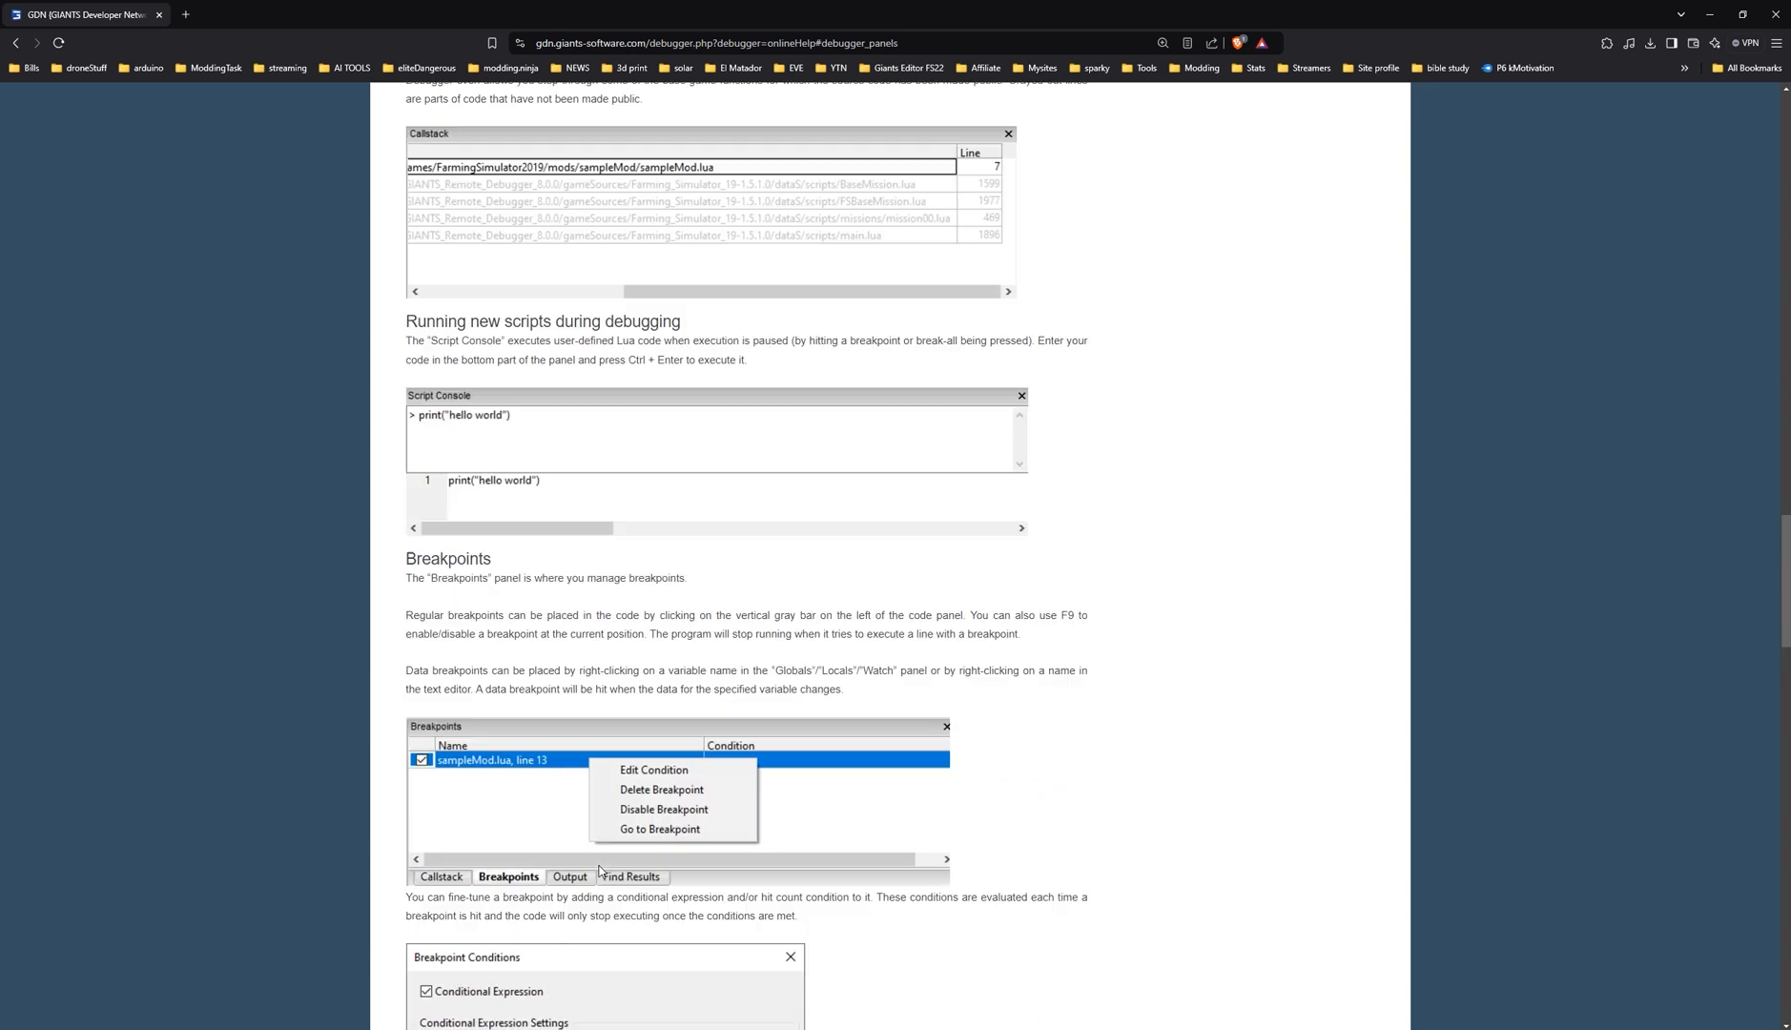
scroll(up, 3)
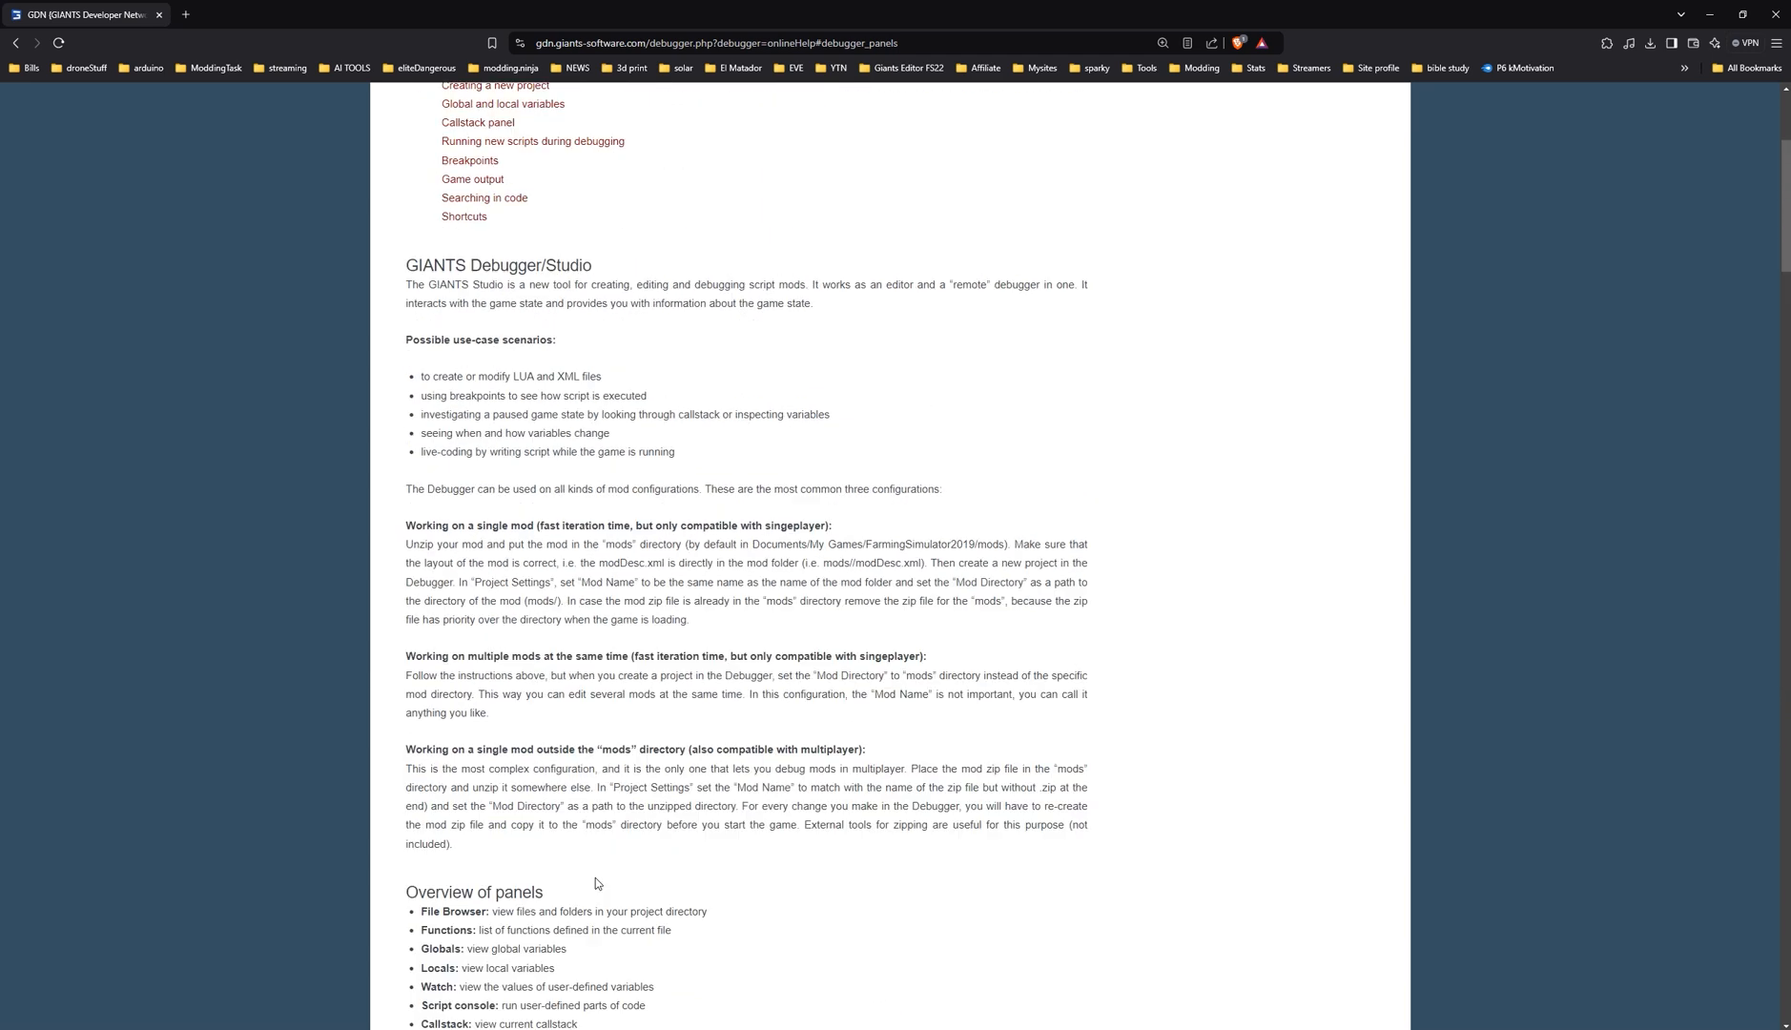
scroll(up, 3)
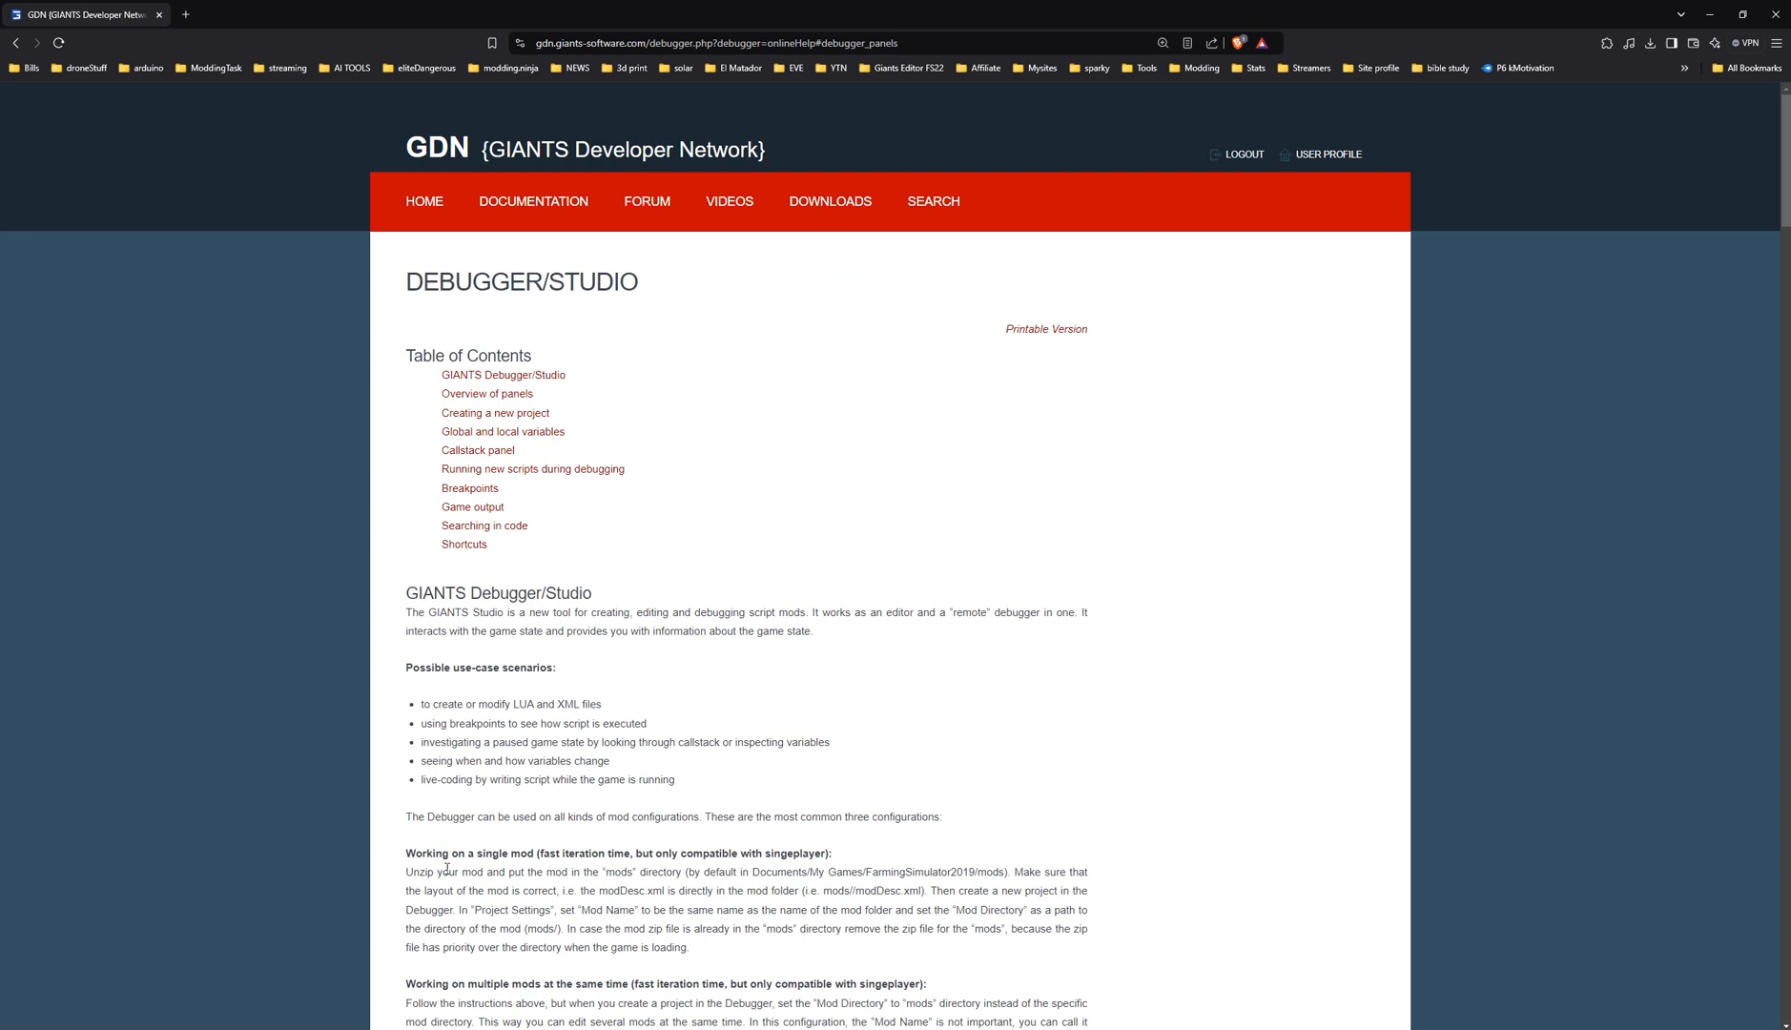
scroll(down, 3)
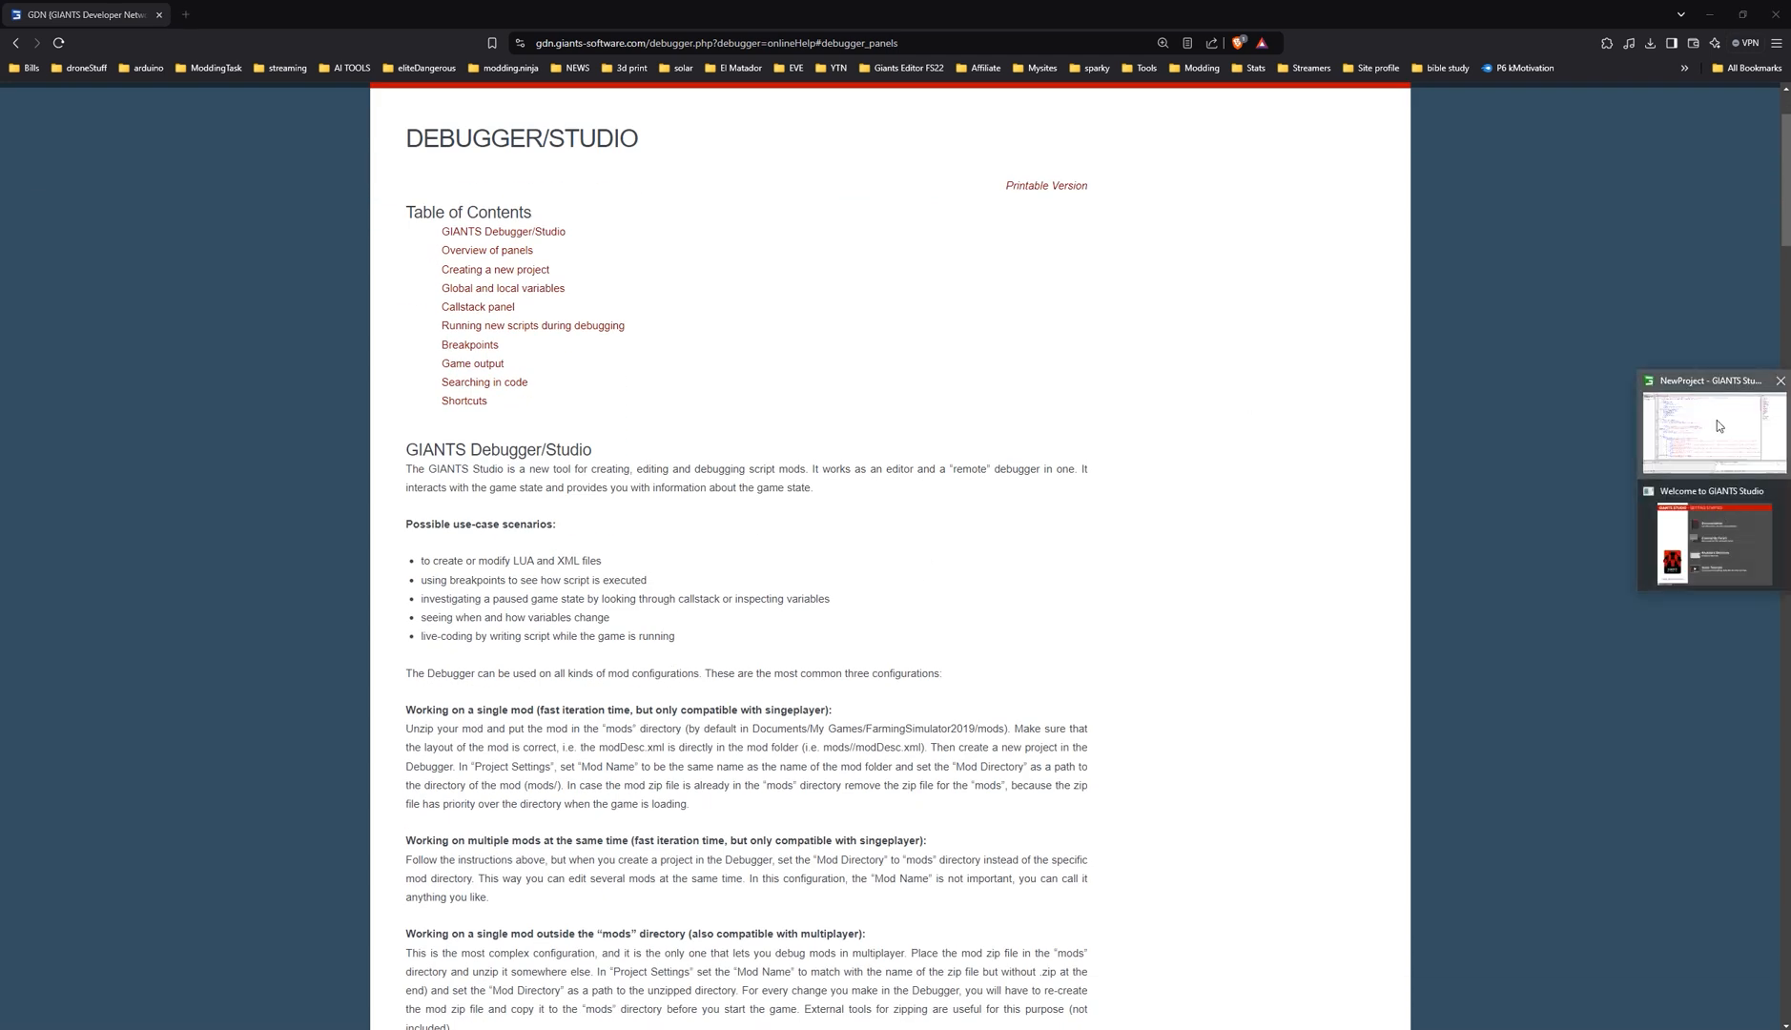
click(1714, 428)
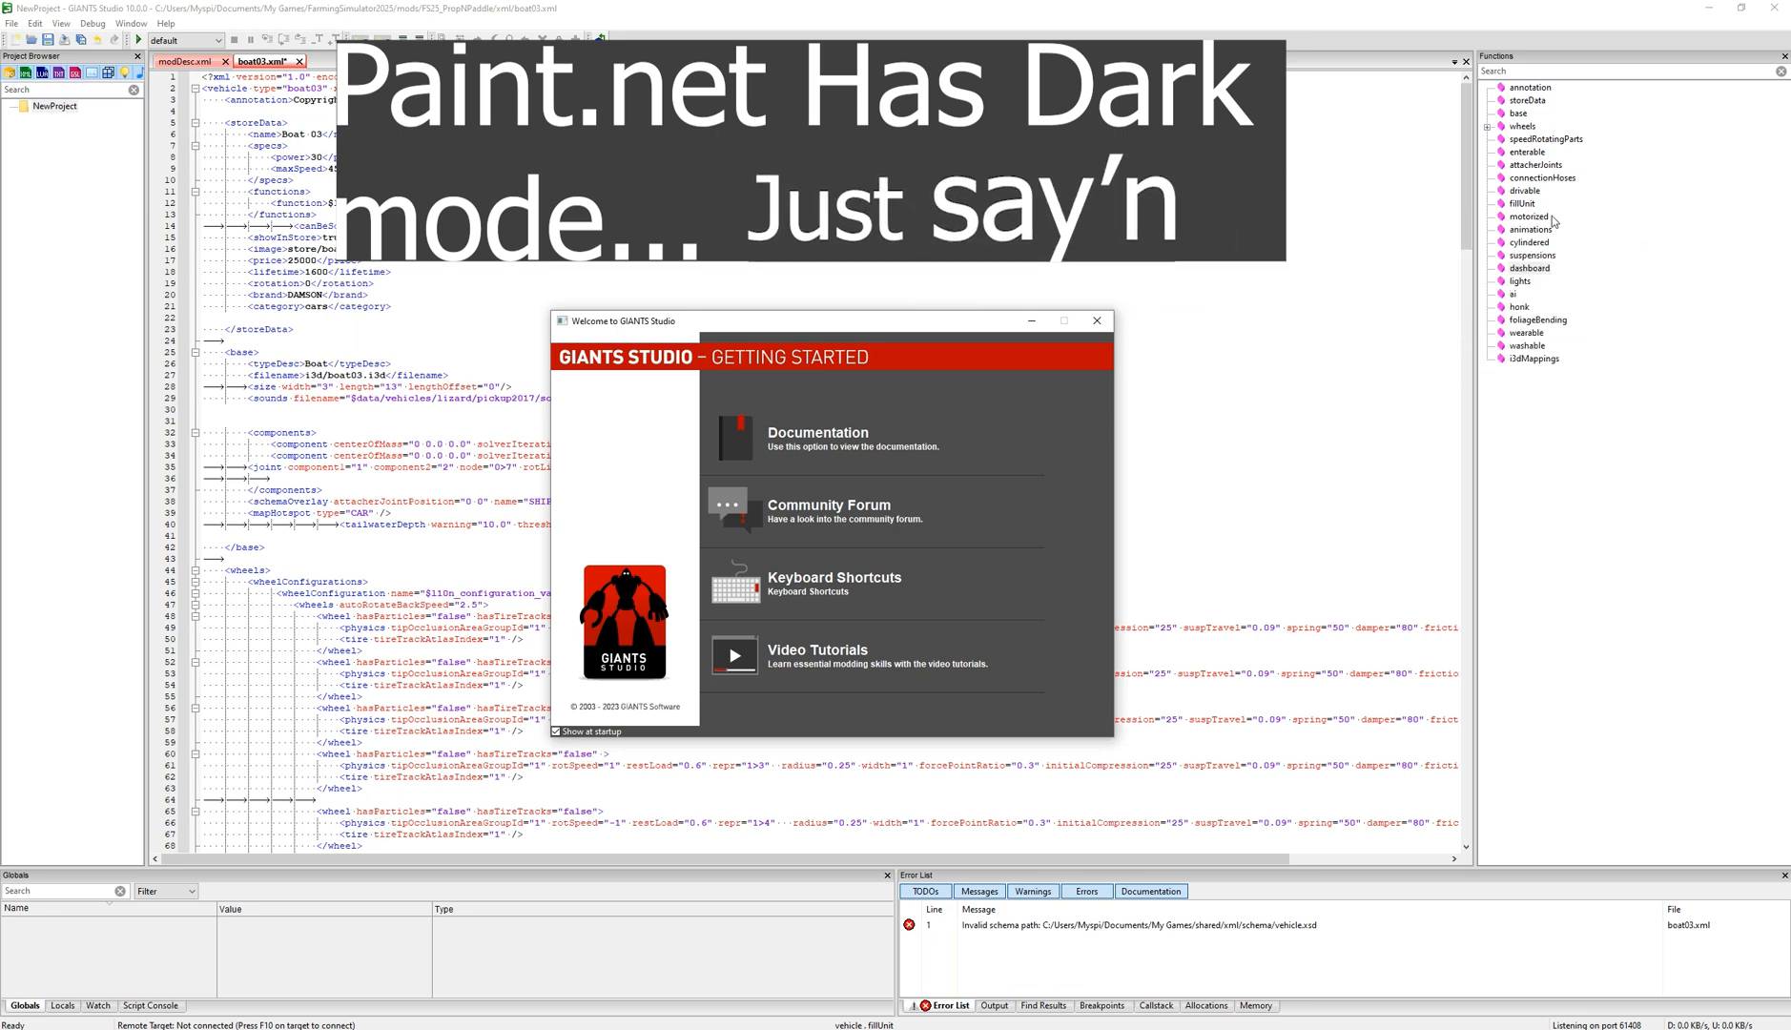
Close the welcome screen and jump to boat03.xml's annotation, dashboard, honk and washable sections.
click(1530, 87)
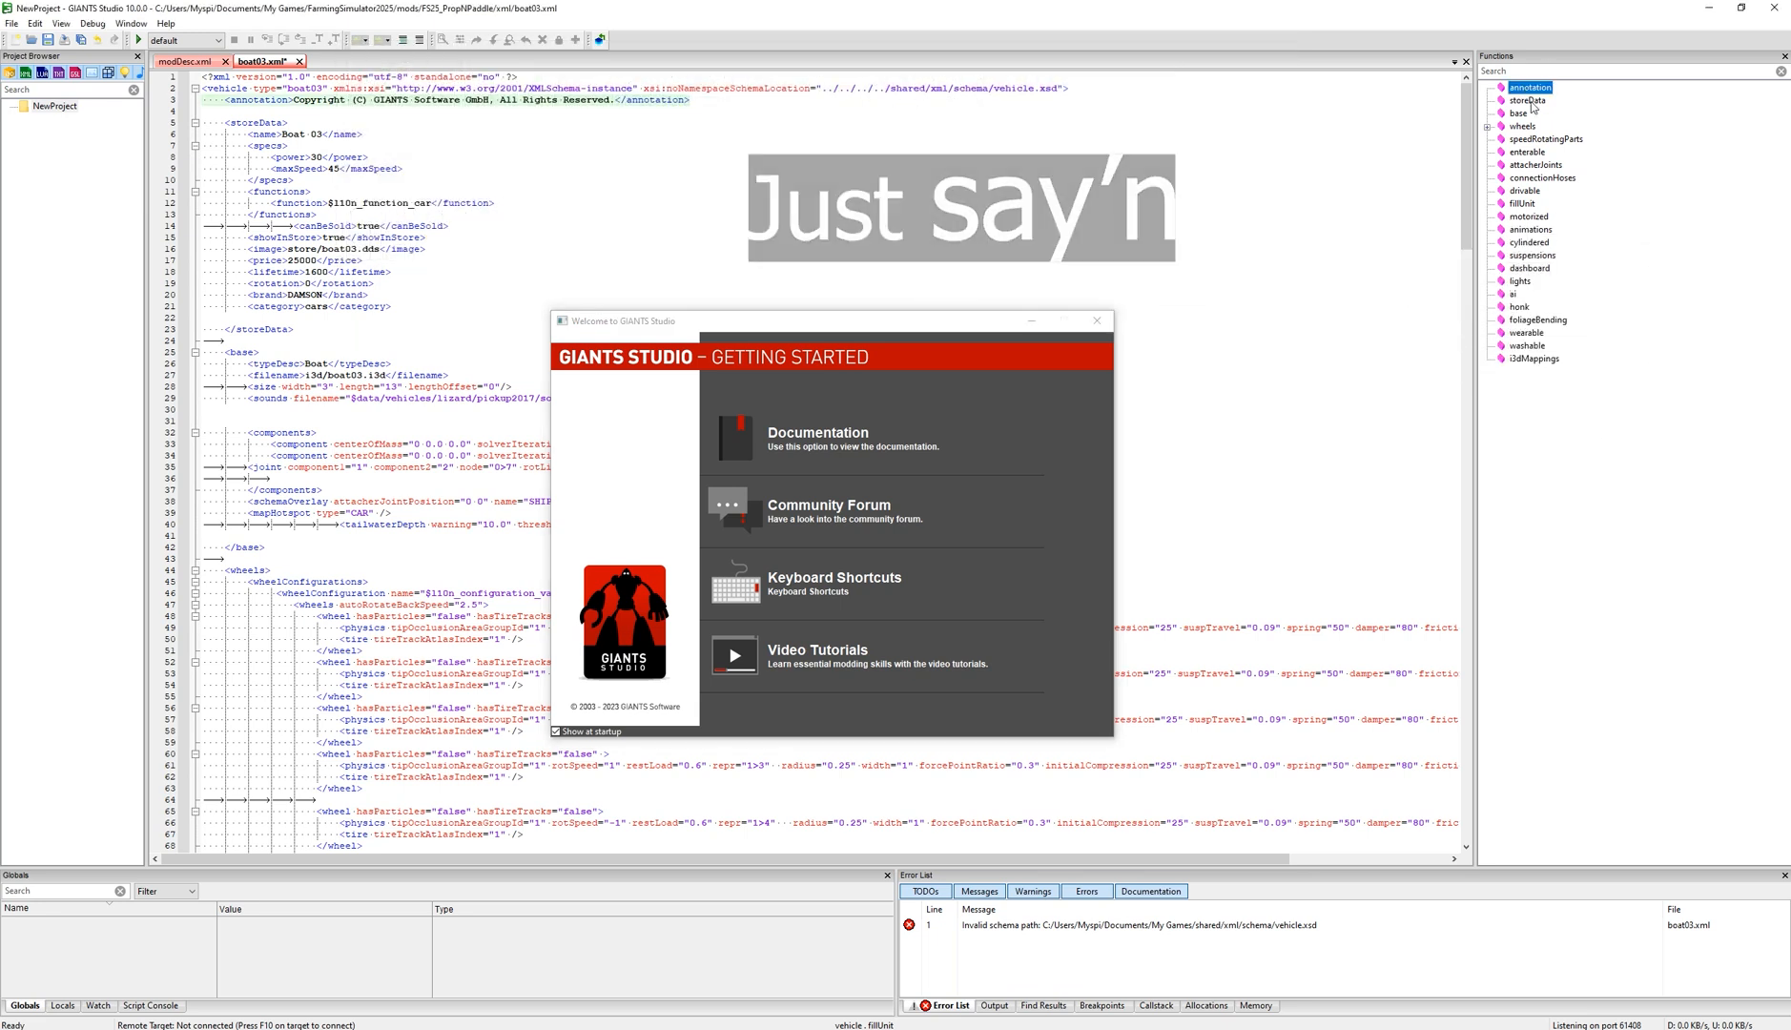
click(1529, 267)
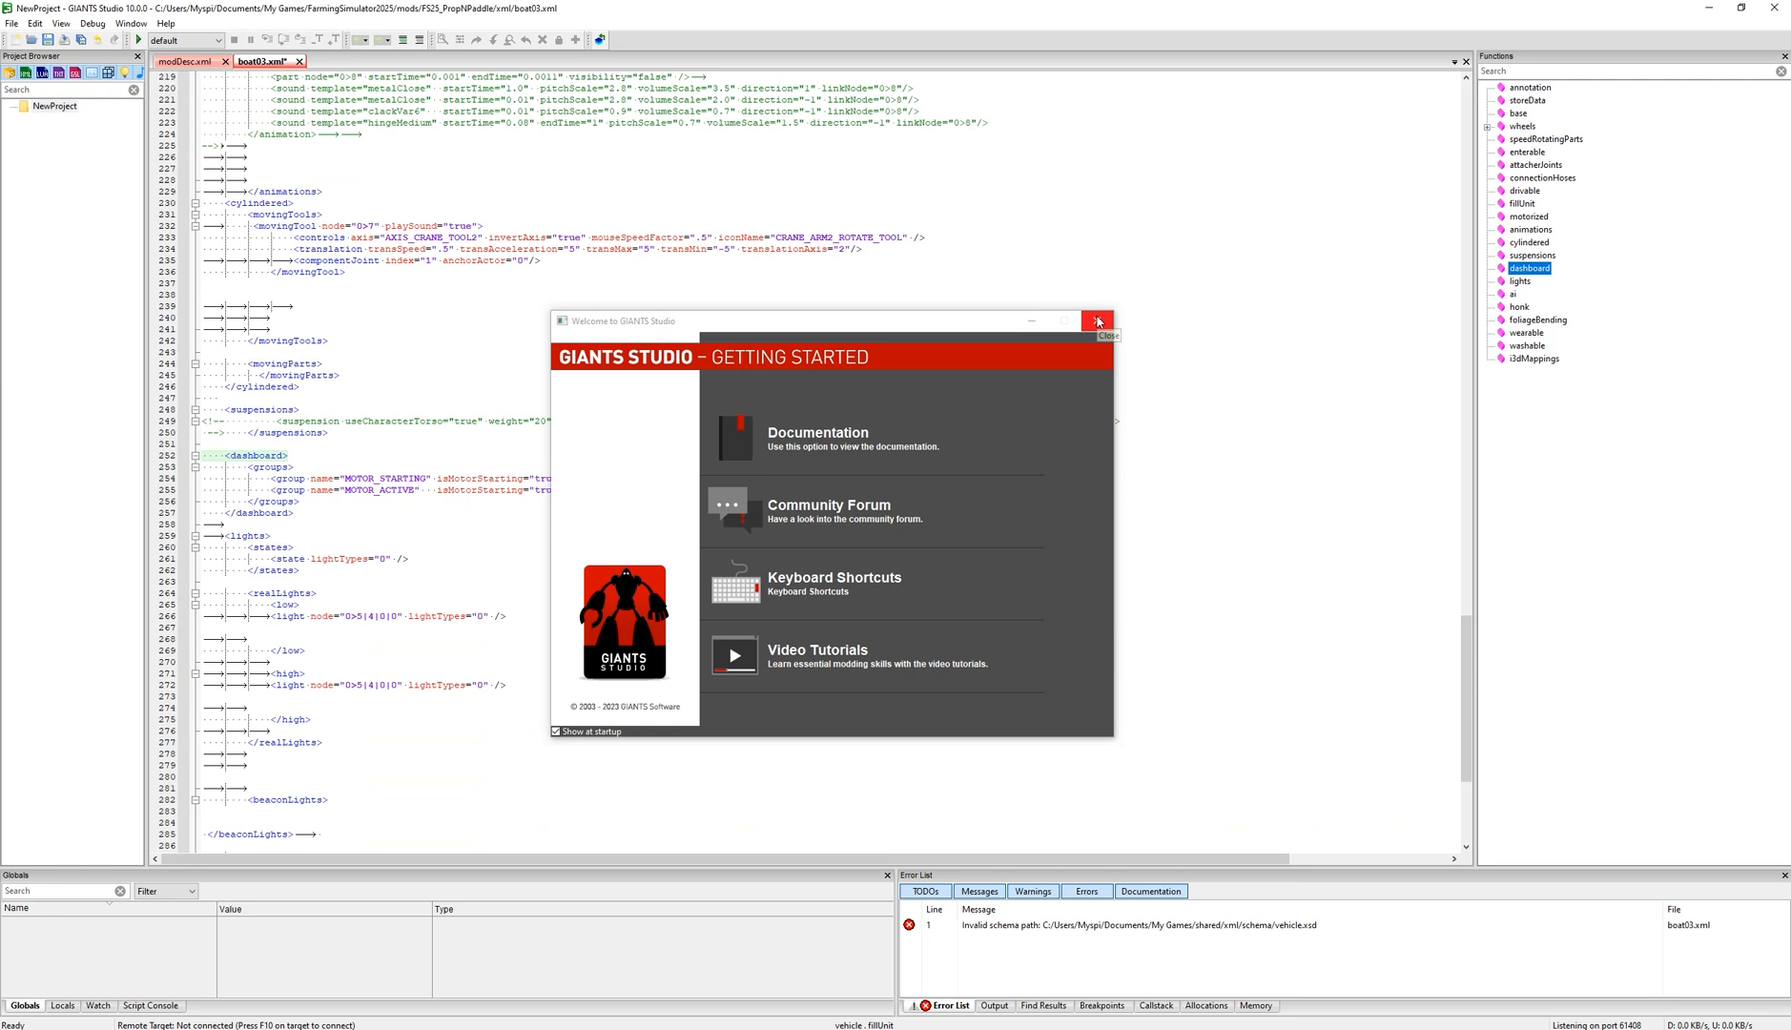
click(1096, 320)
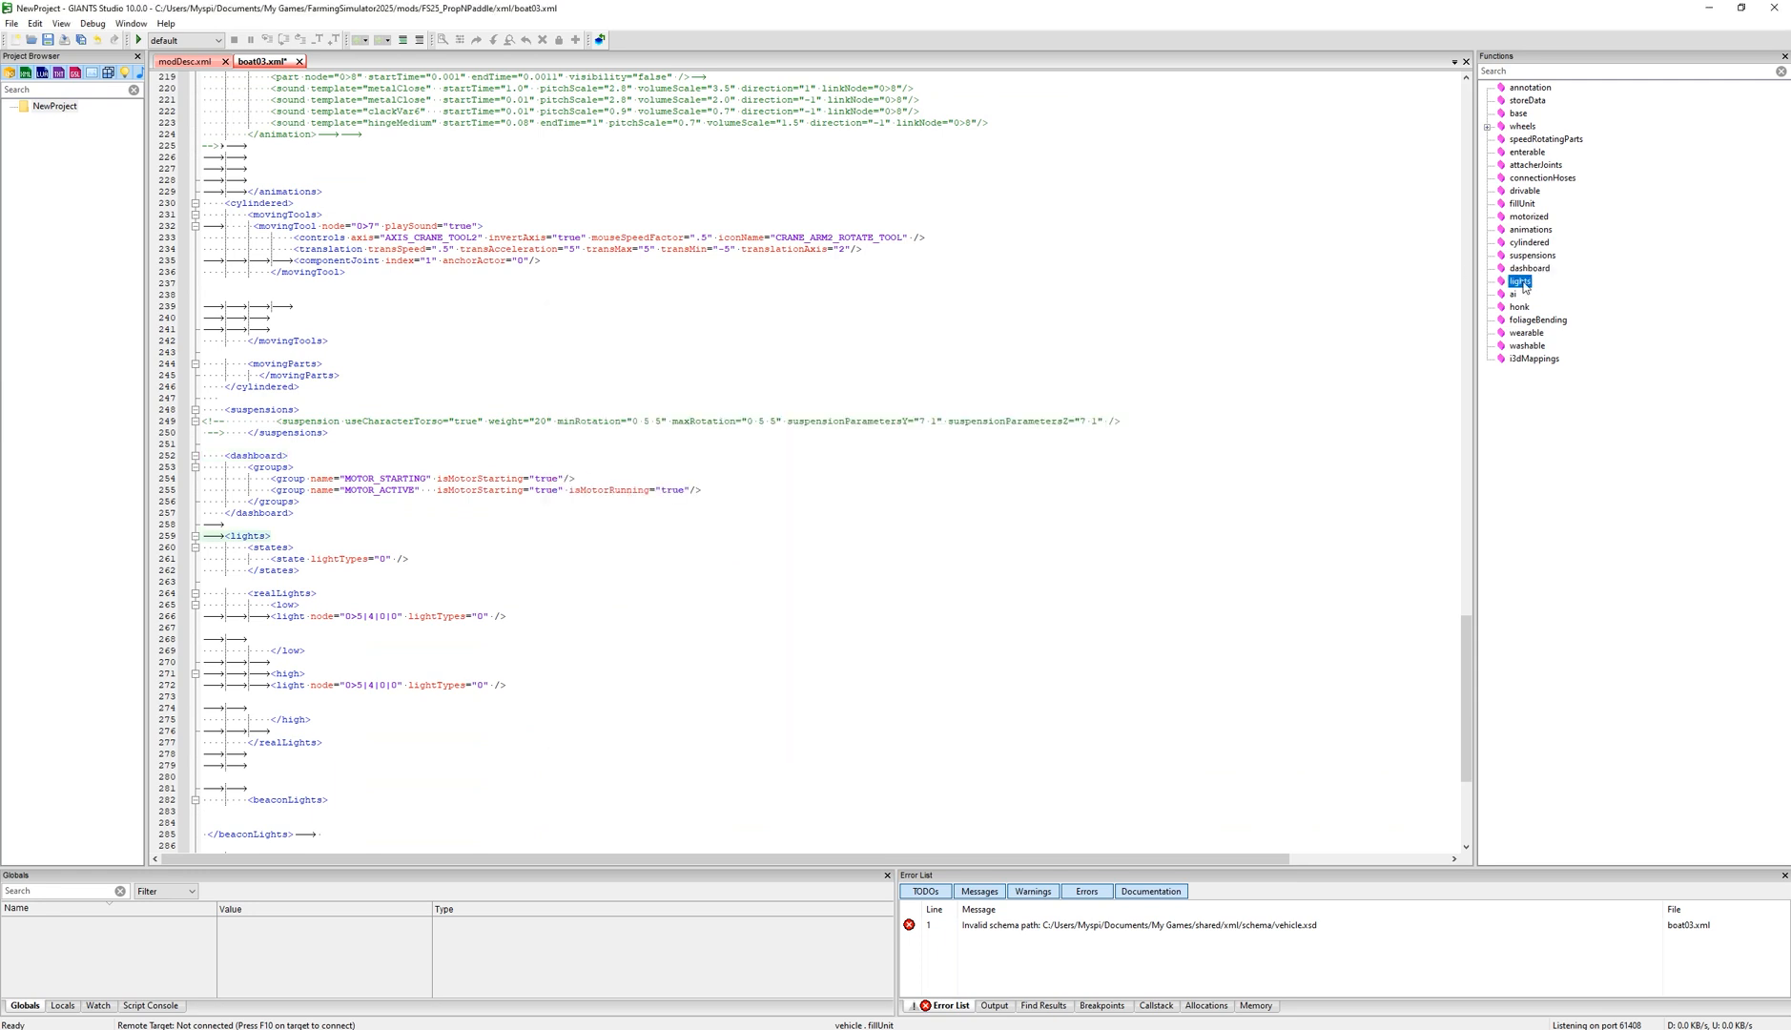
click(1520, 306)
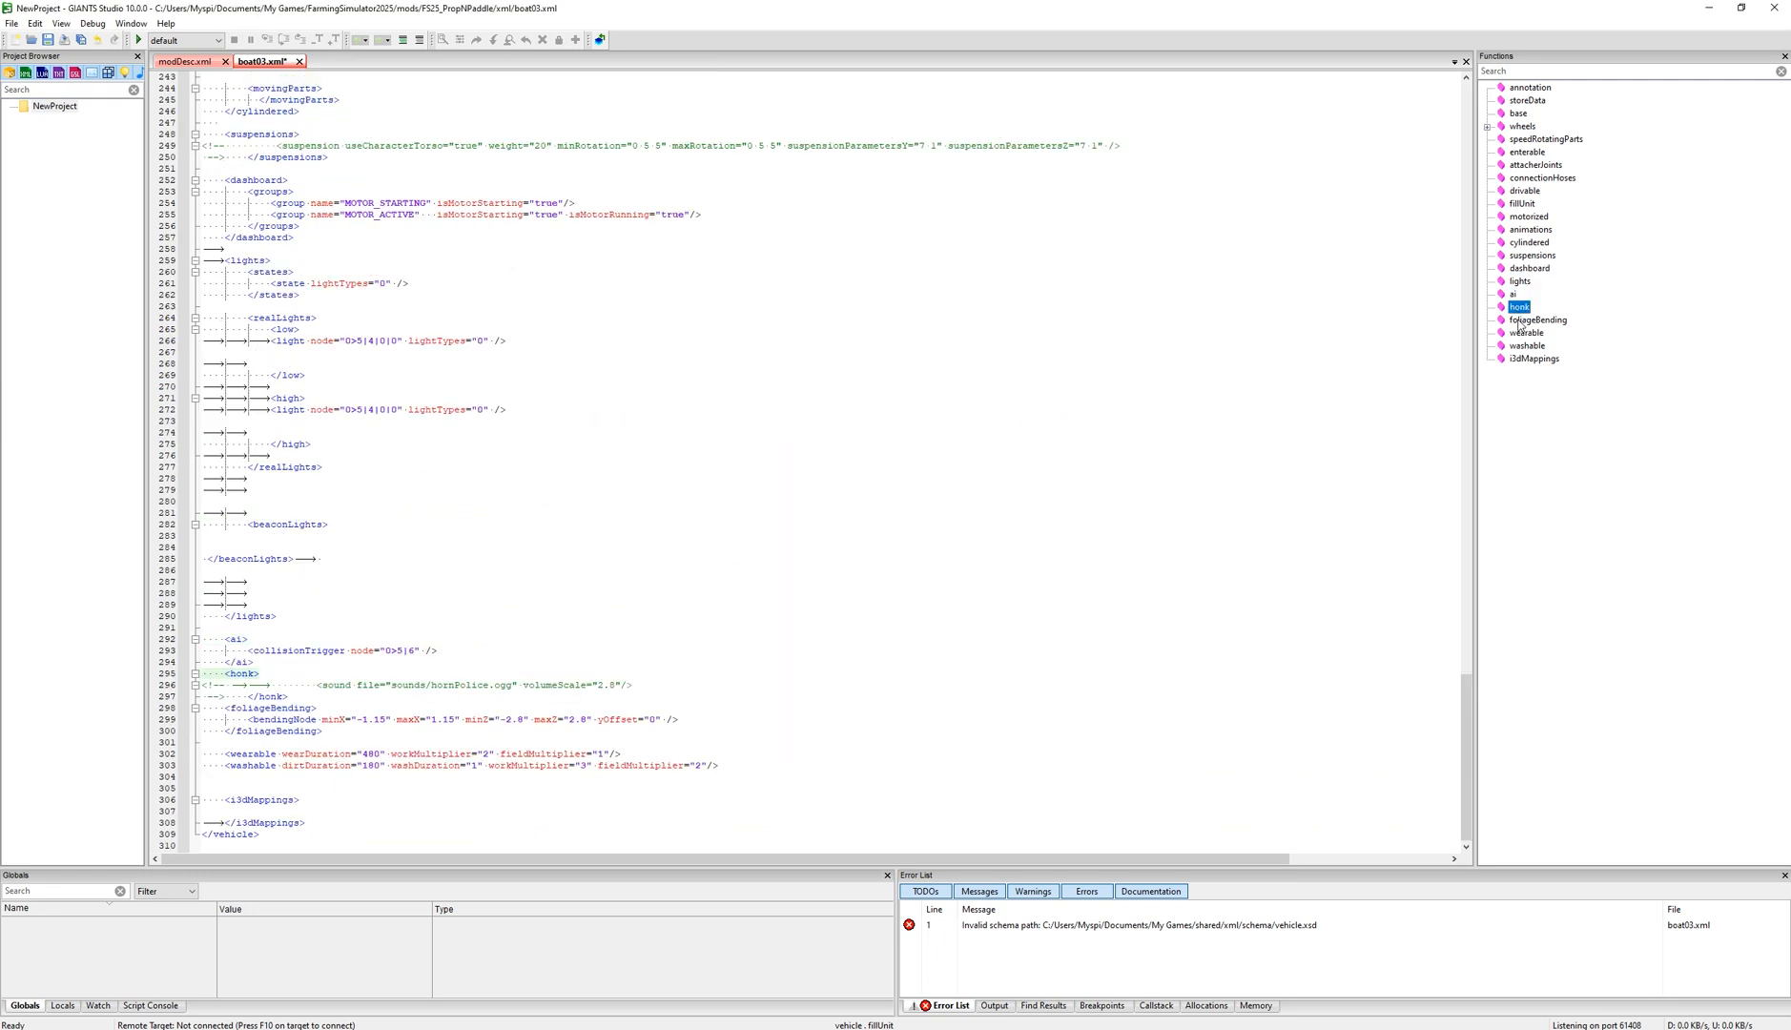
click(1528, 345)
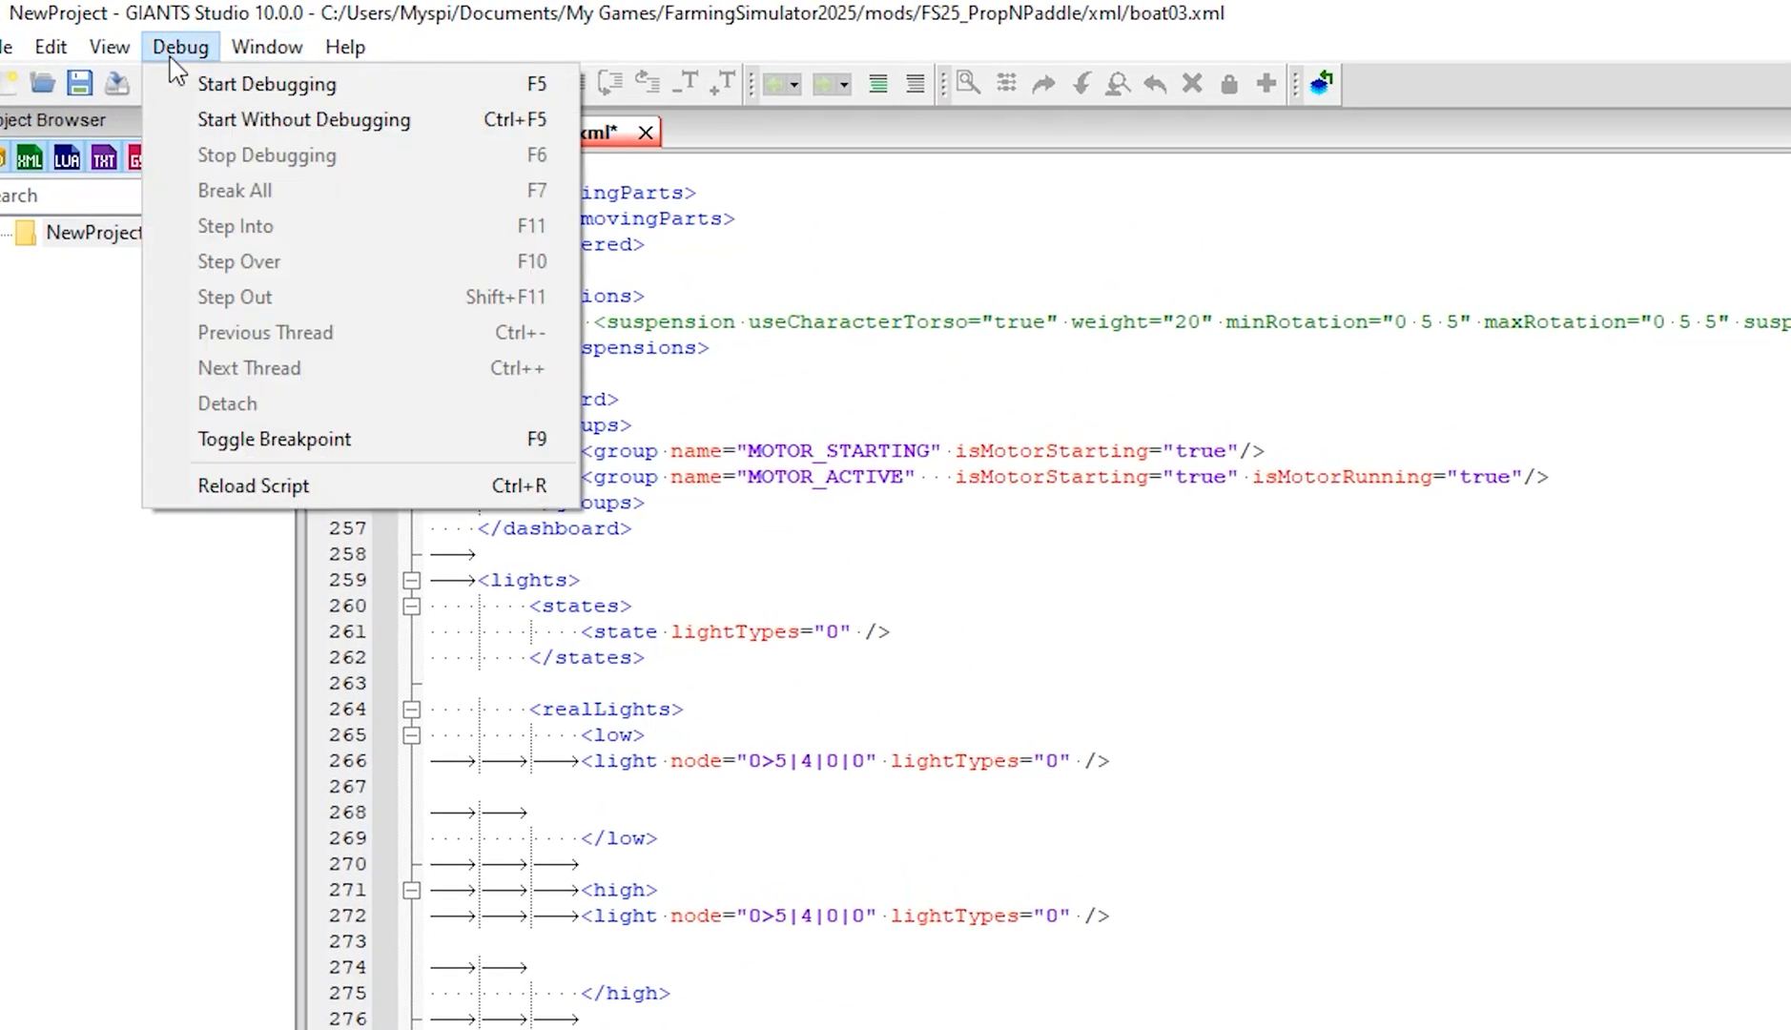
Browse the Debug, View, Edit and File menus to review their commands.
click(109, 47)
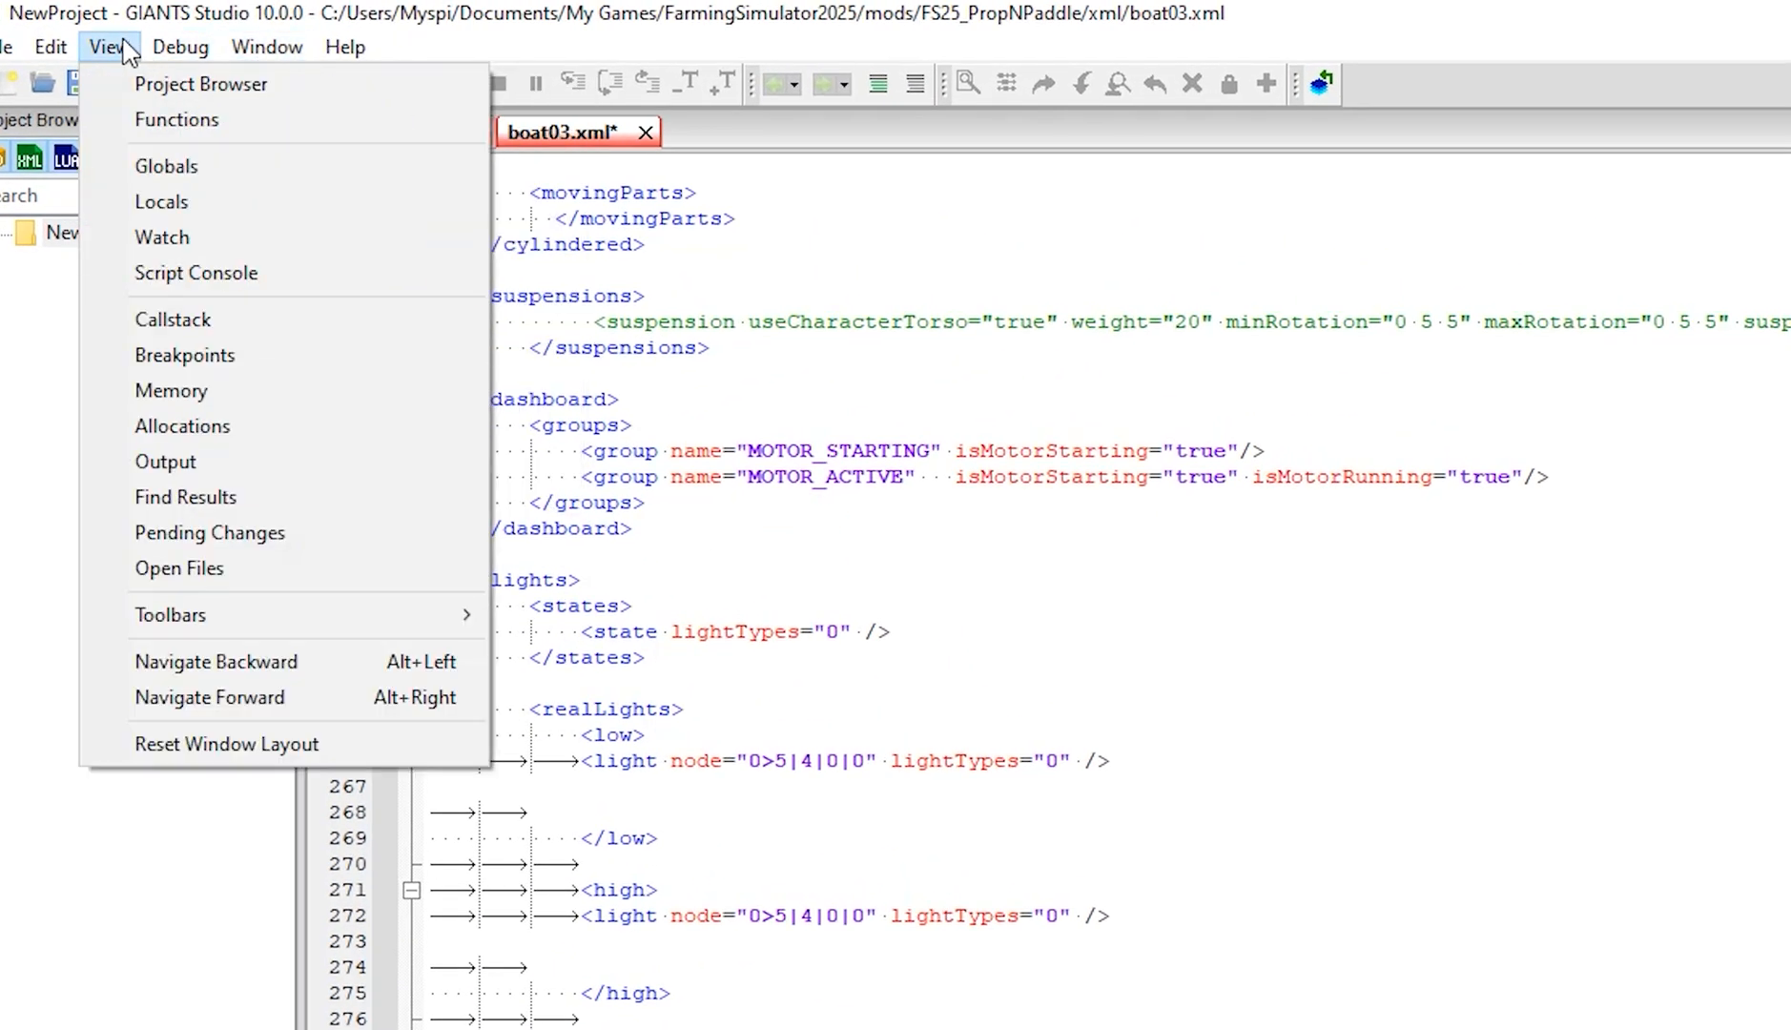
click(34, 23)
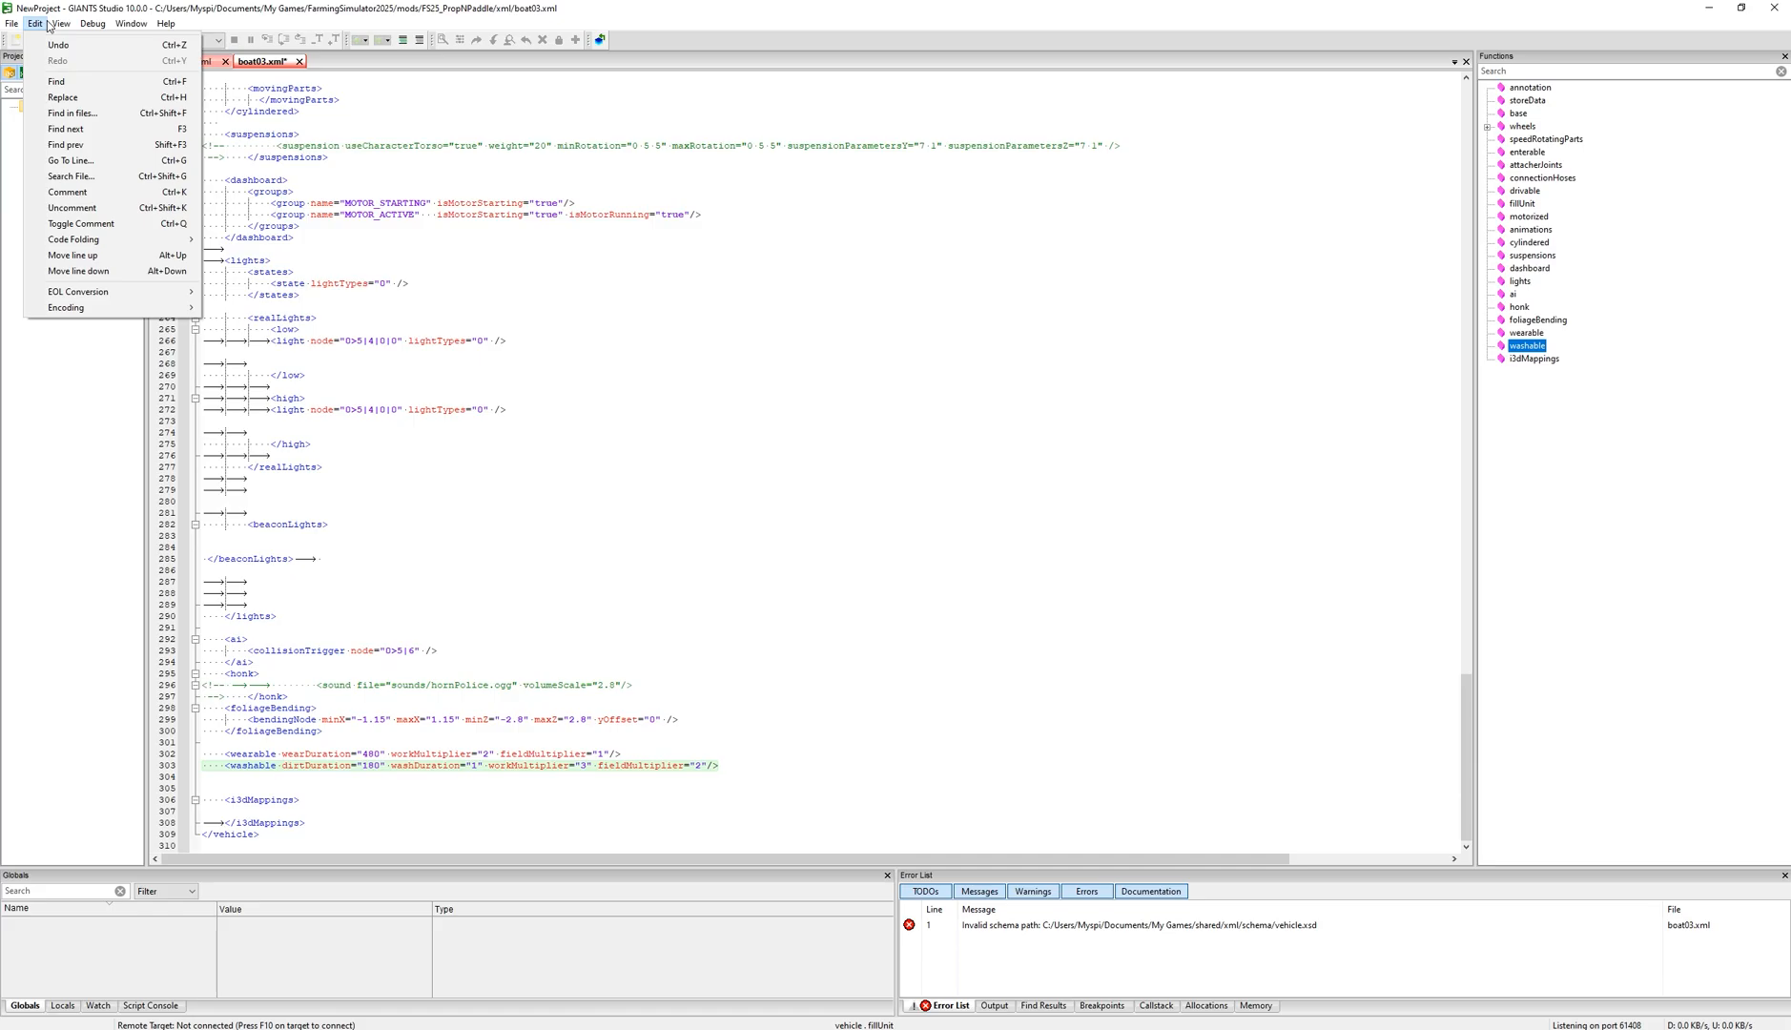
click(60, 24)
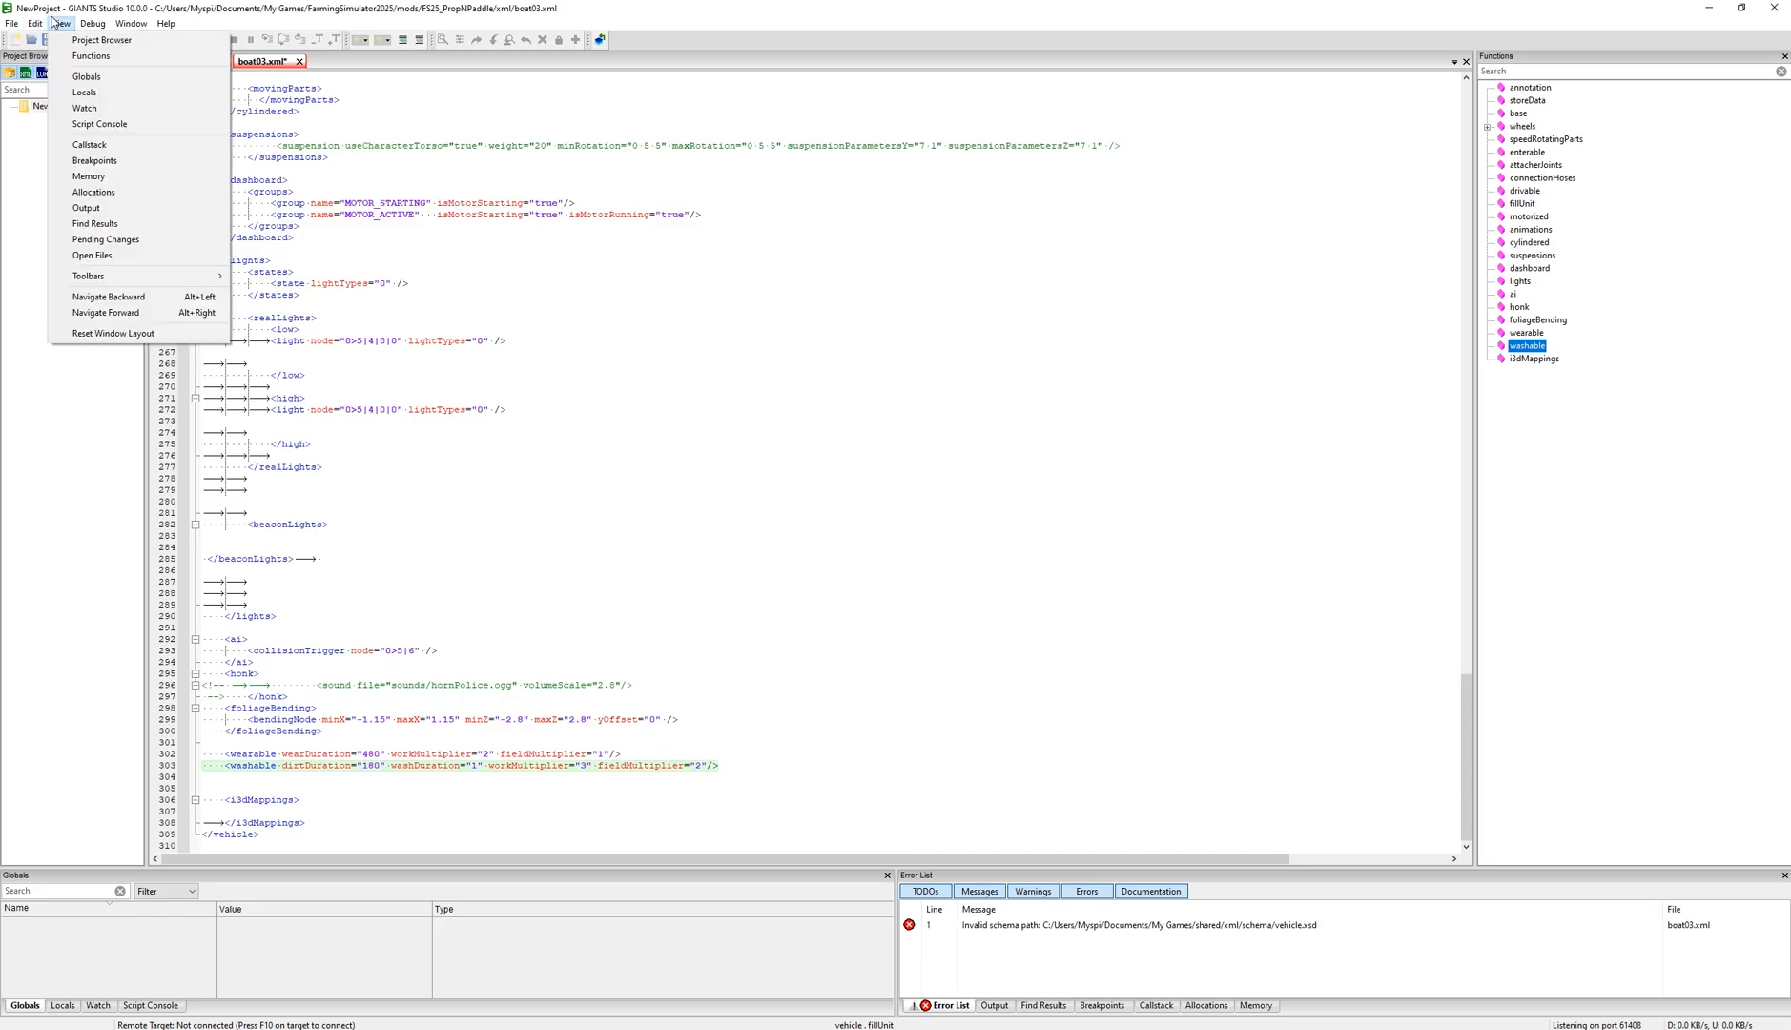
click(35, 23)
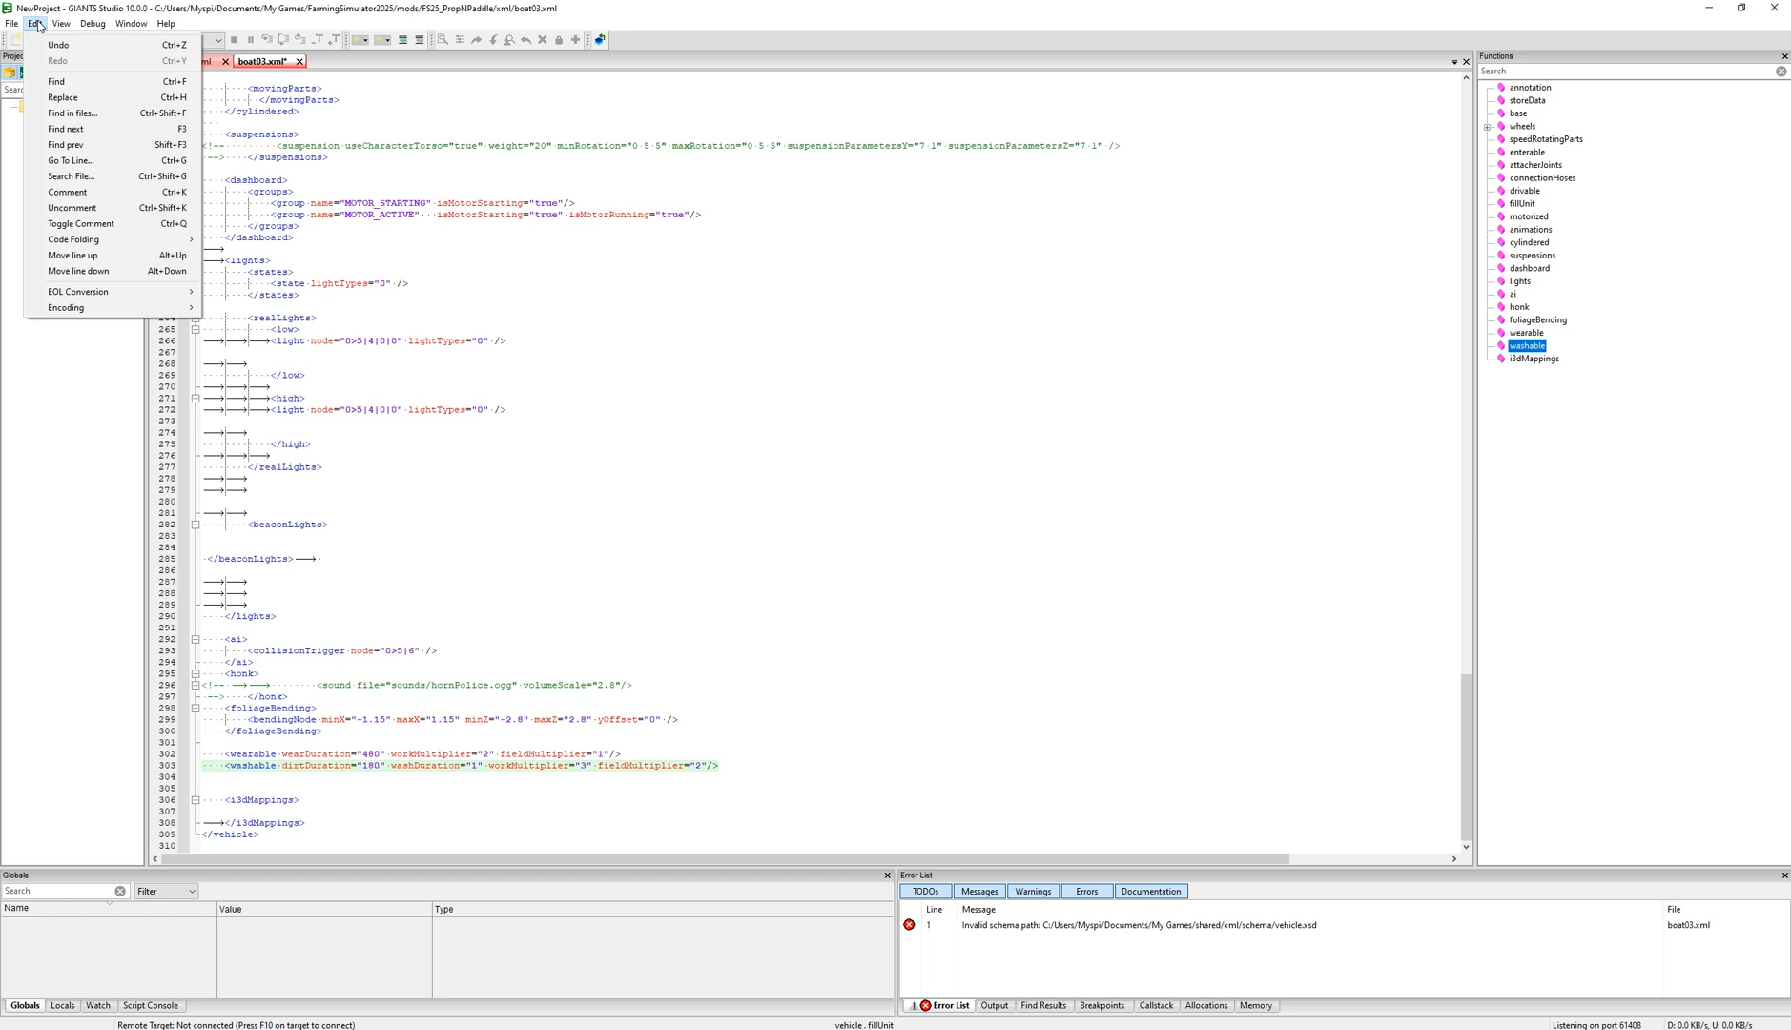
click(11, 22)
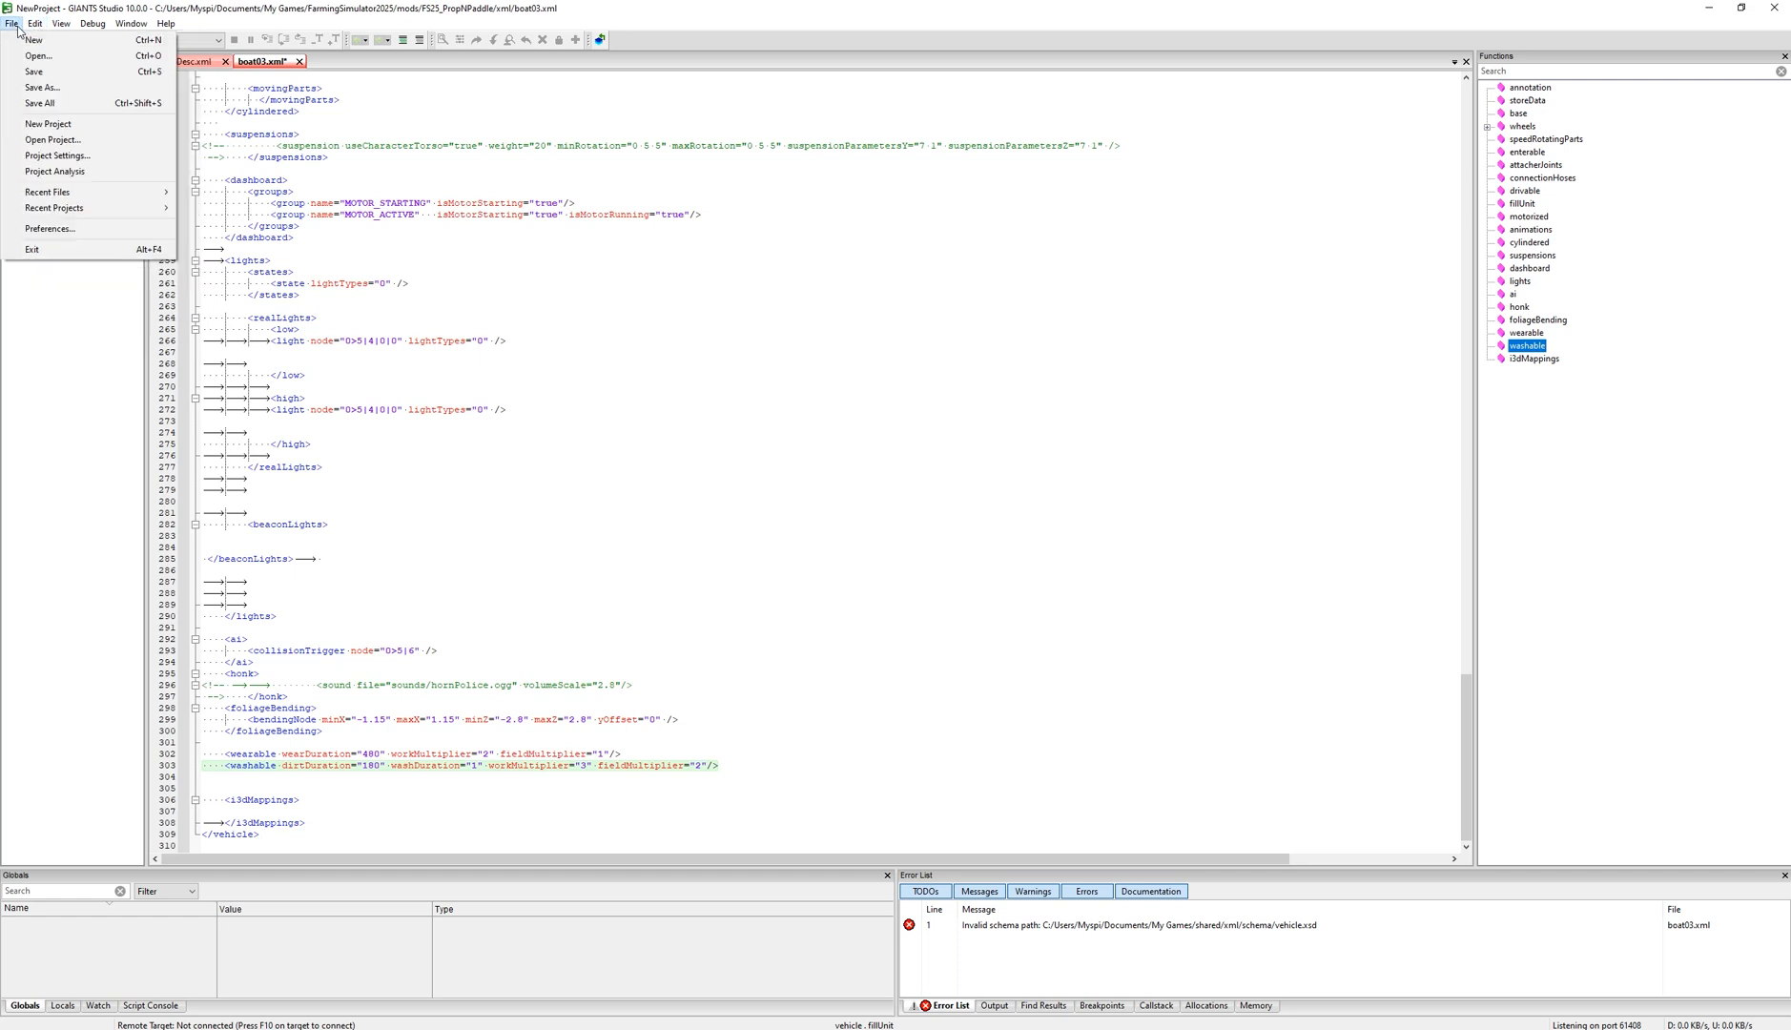
mouse_move(46, 192)
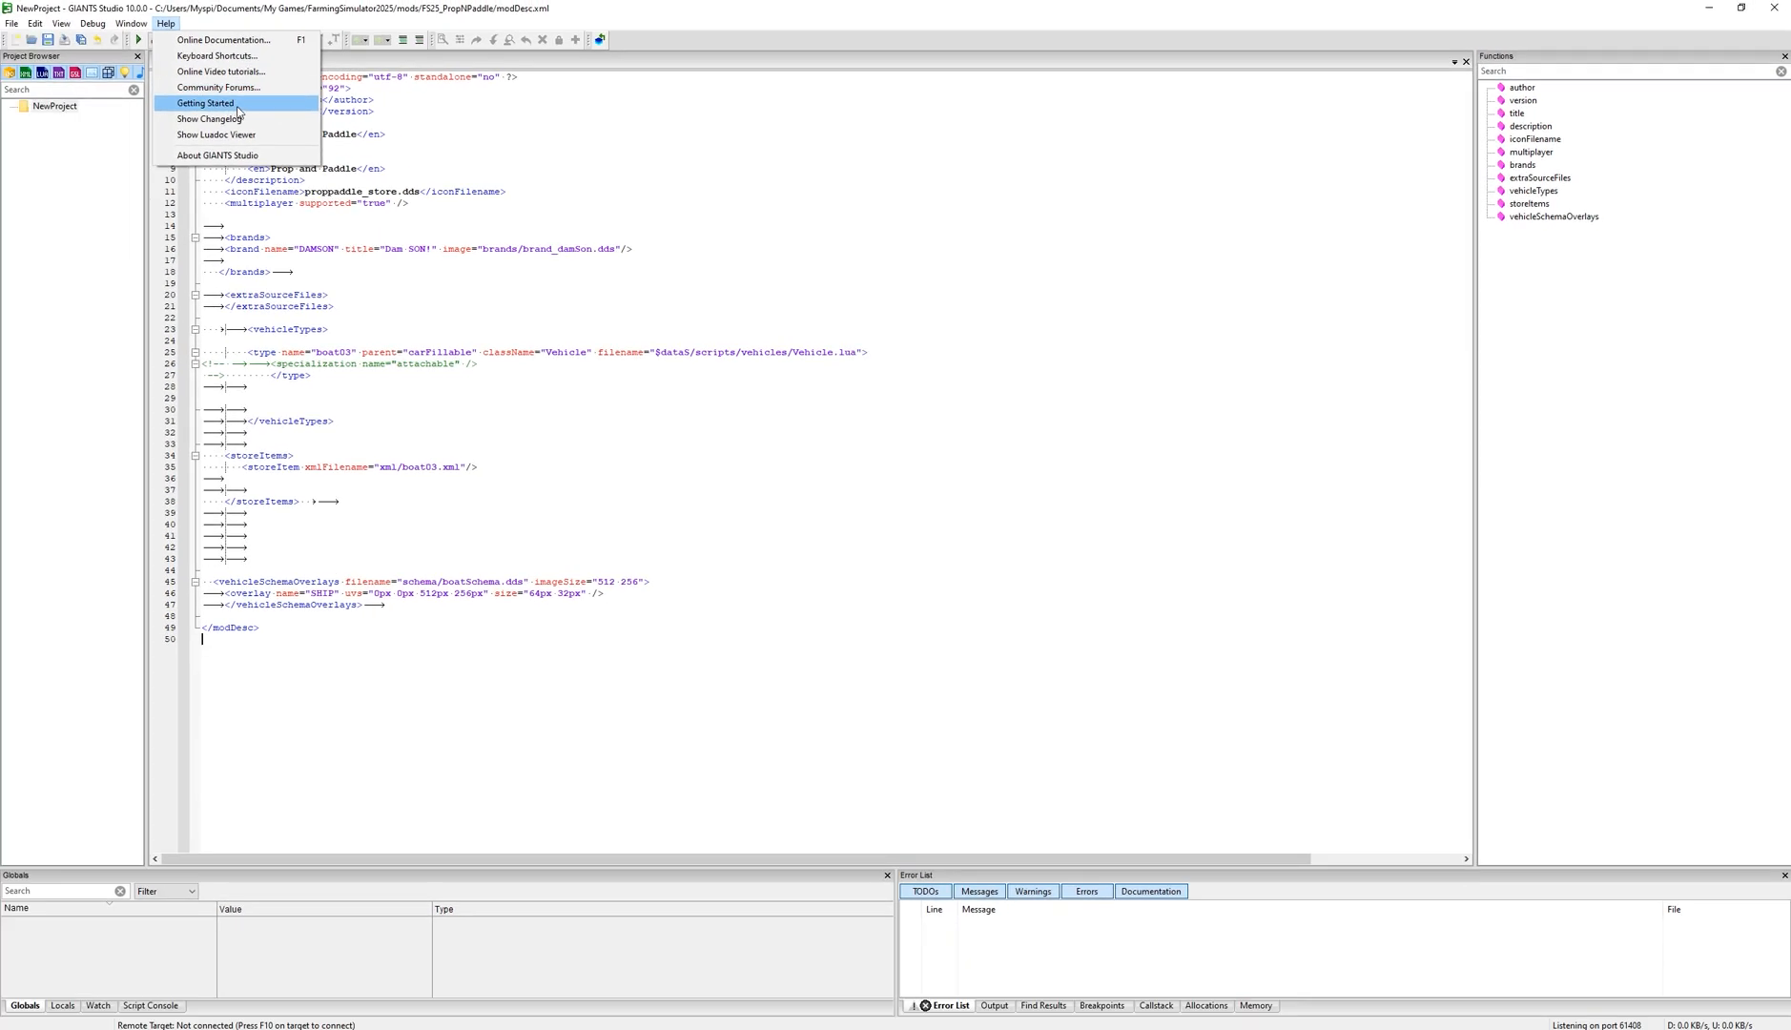
mouse_move(220, 88)
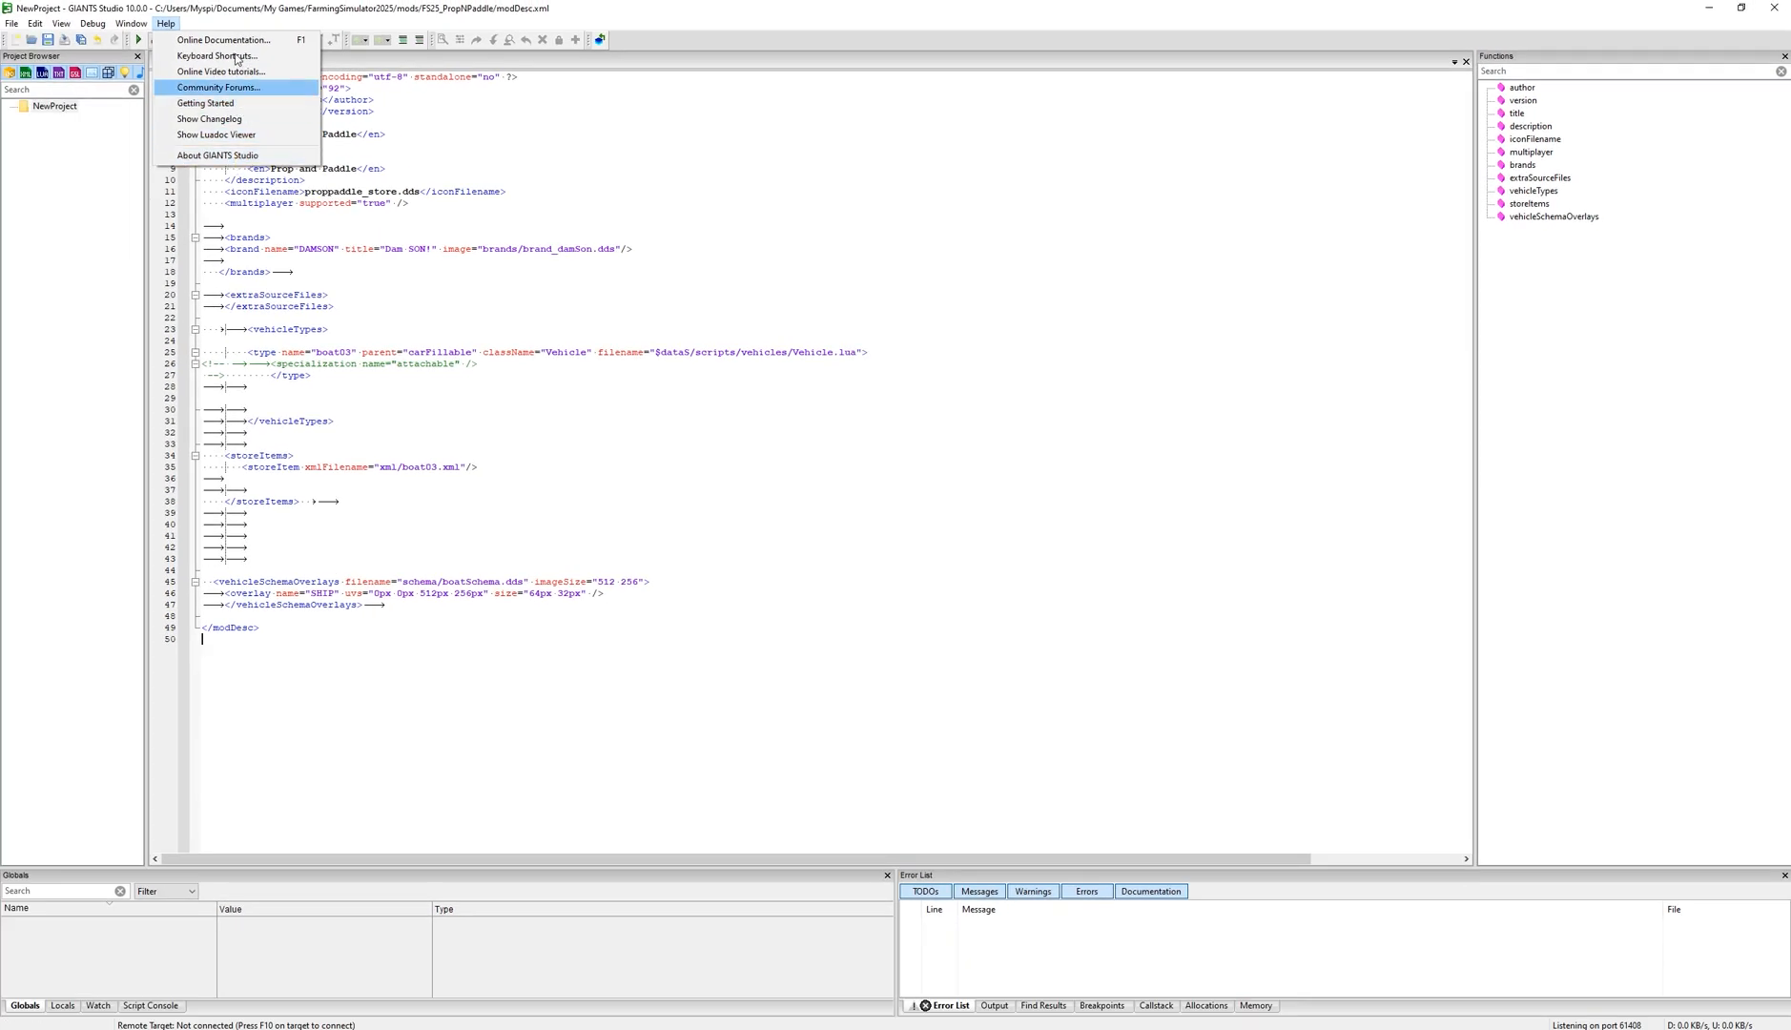
mouse_move(1535, 182)
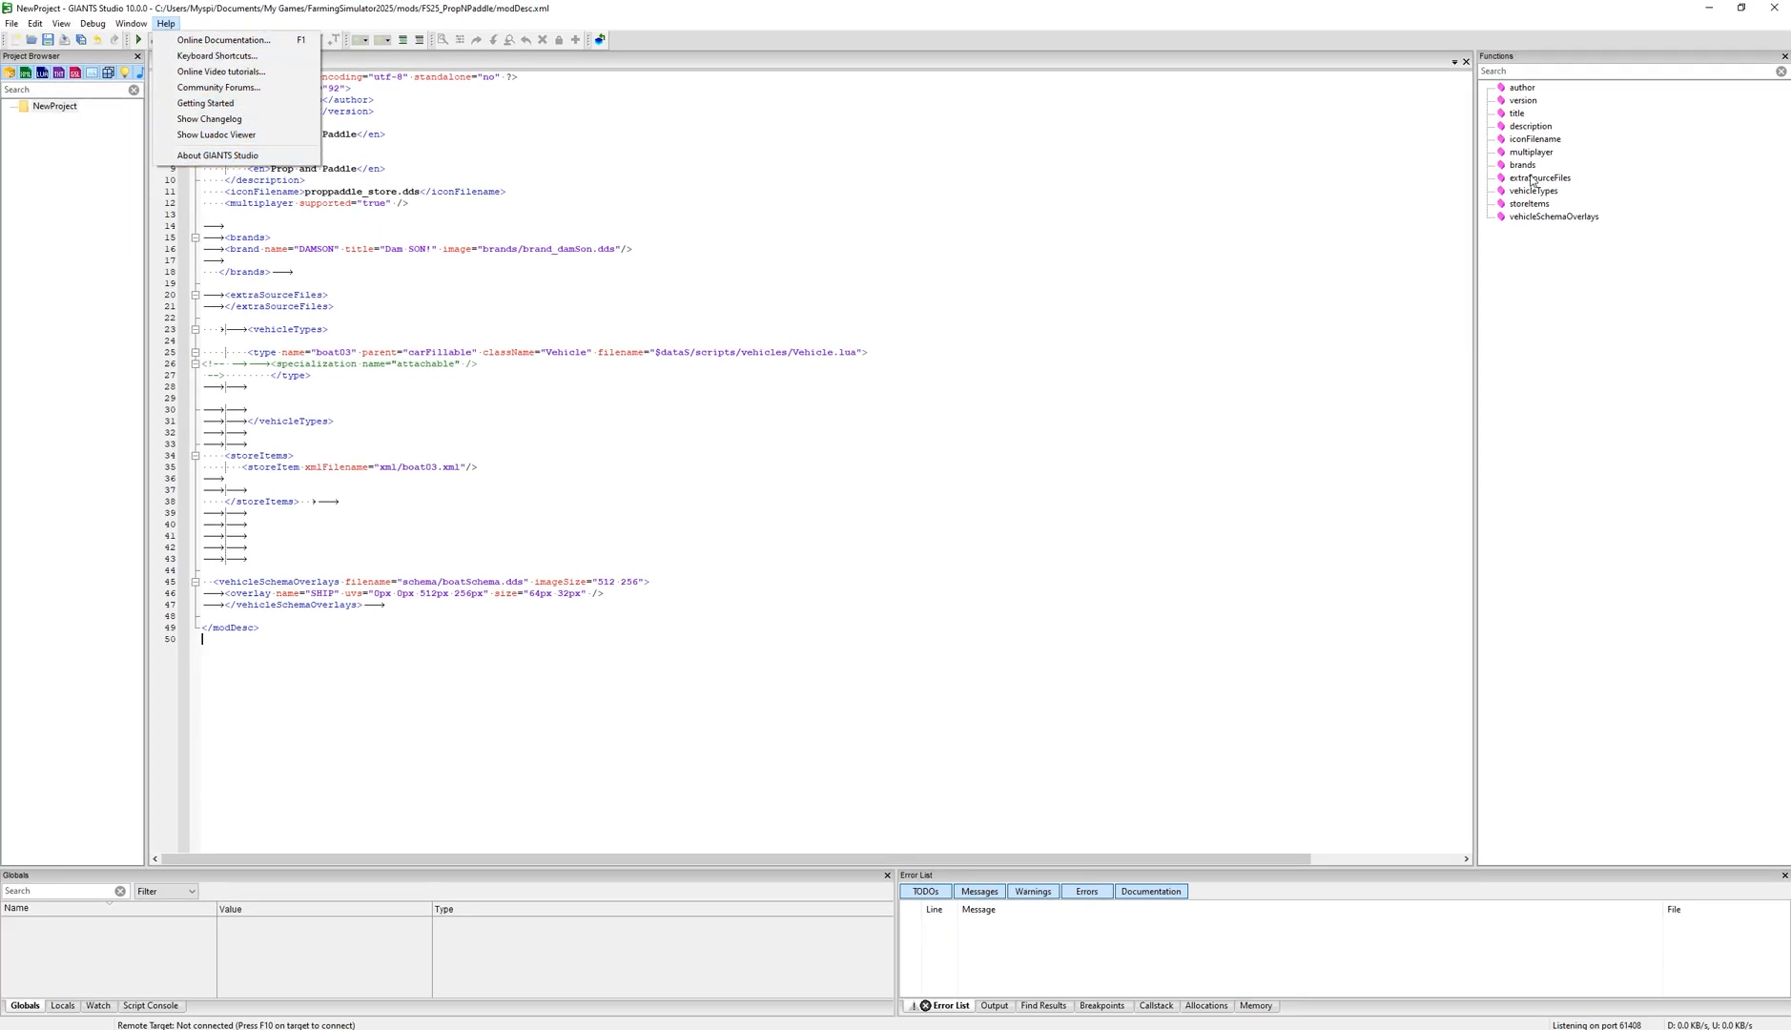
Reopen the Debugger/Studio docs, scroll through panels and search sections, then back toward the top.
click(223, 40)
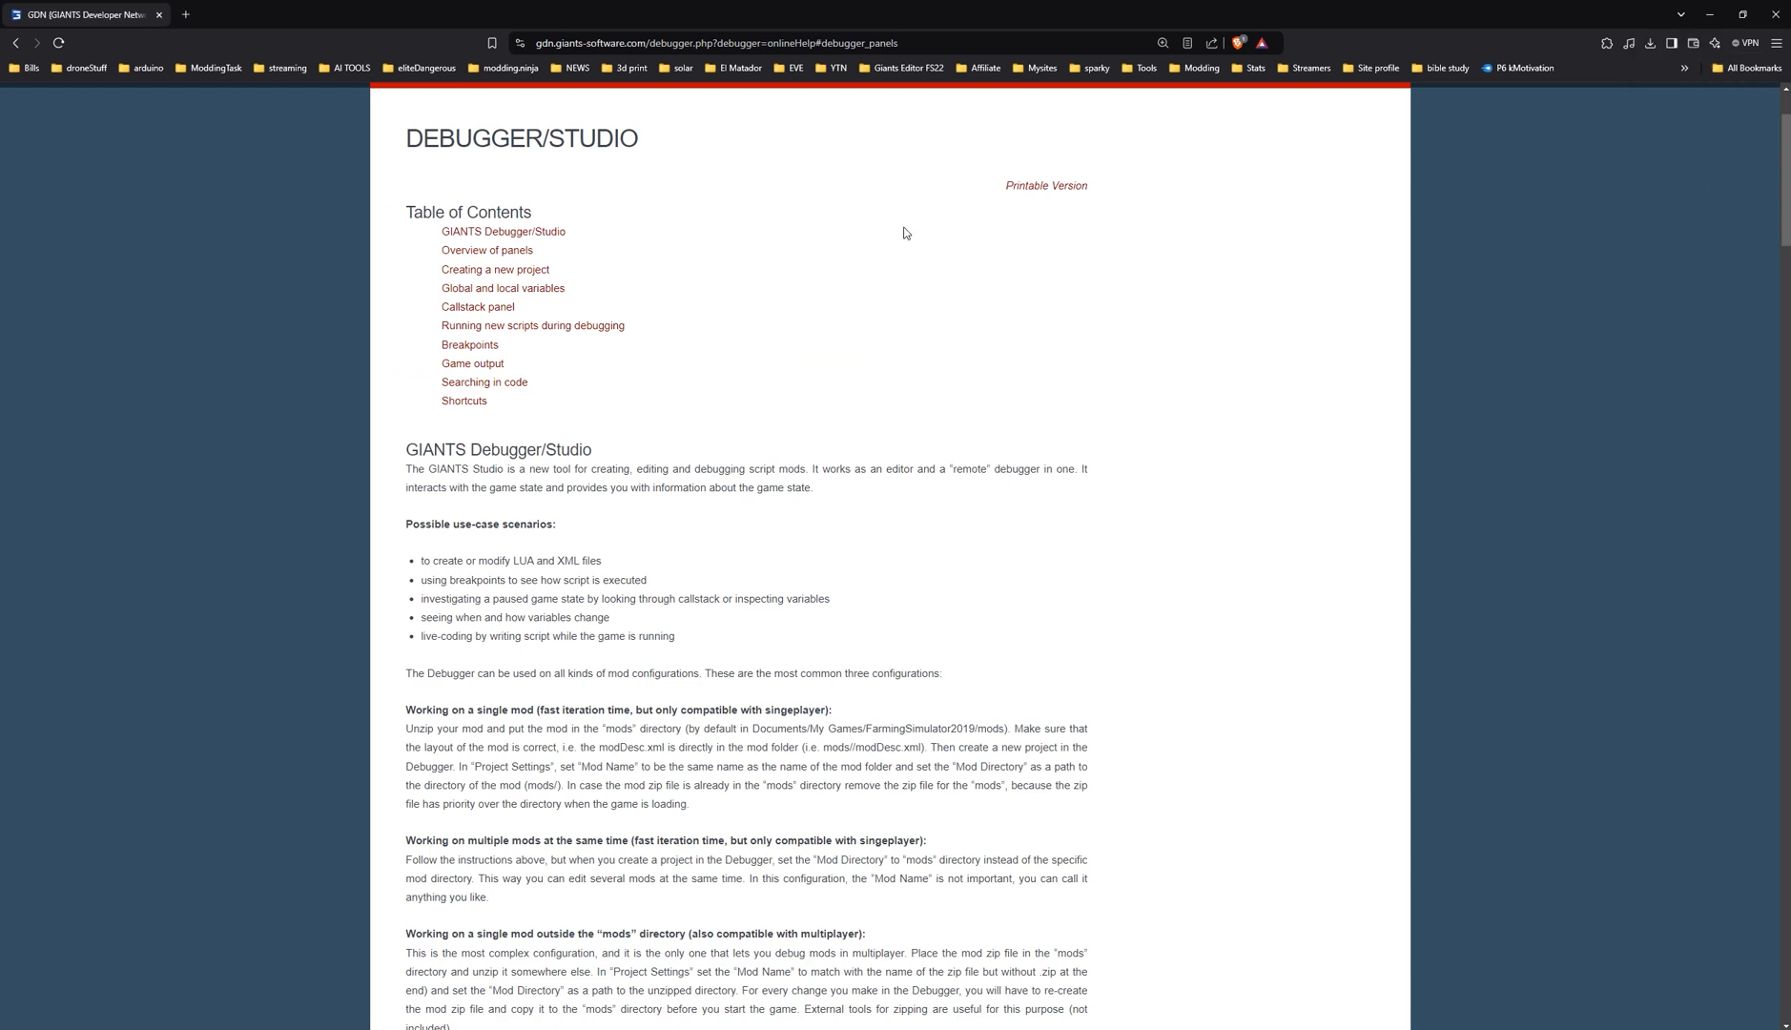
scroll(down, 3)
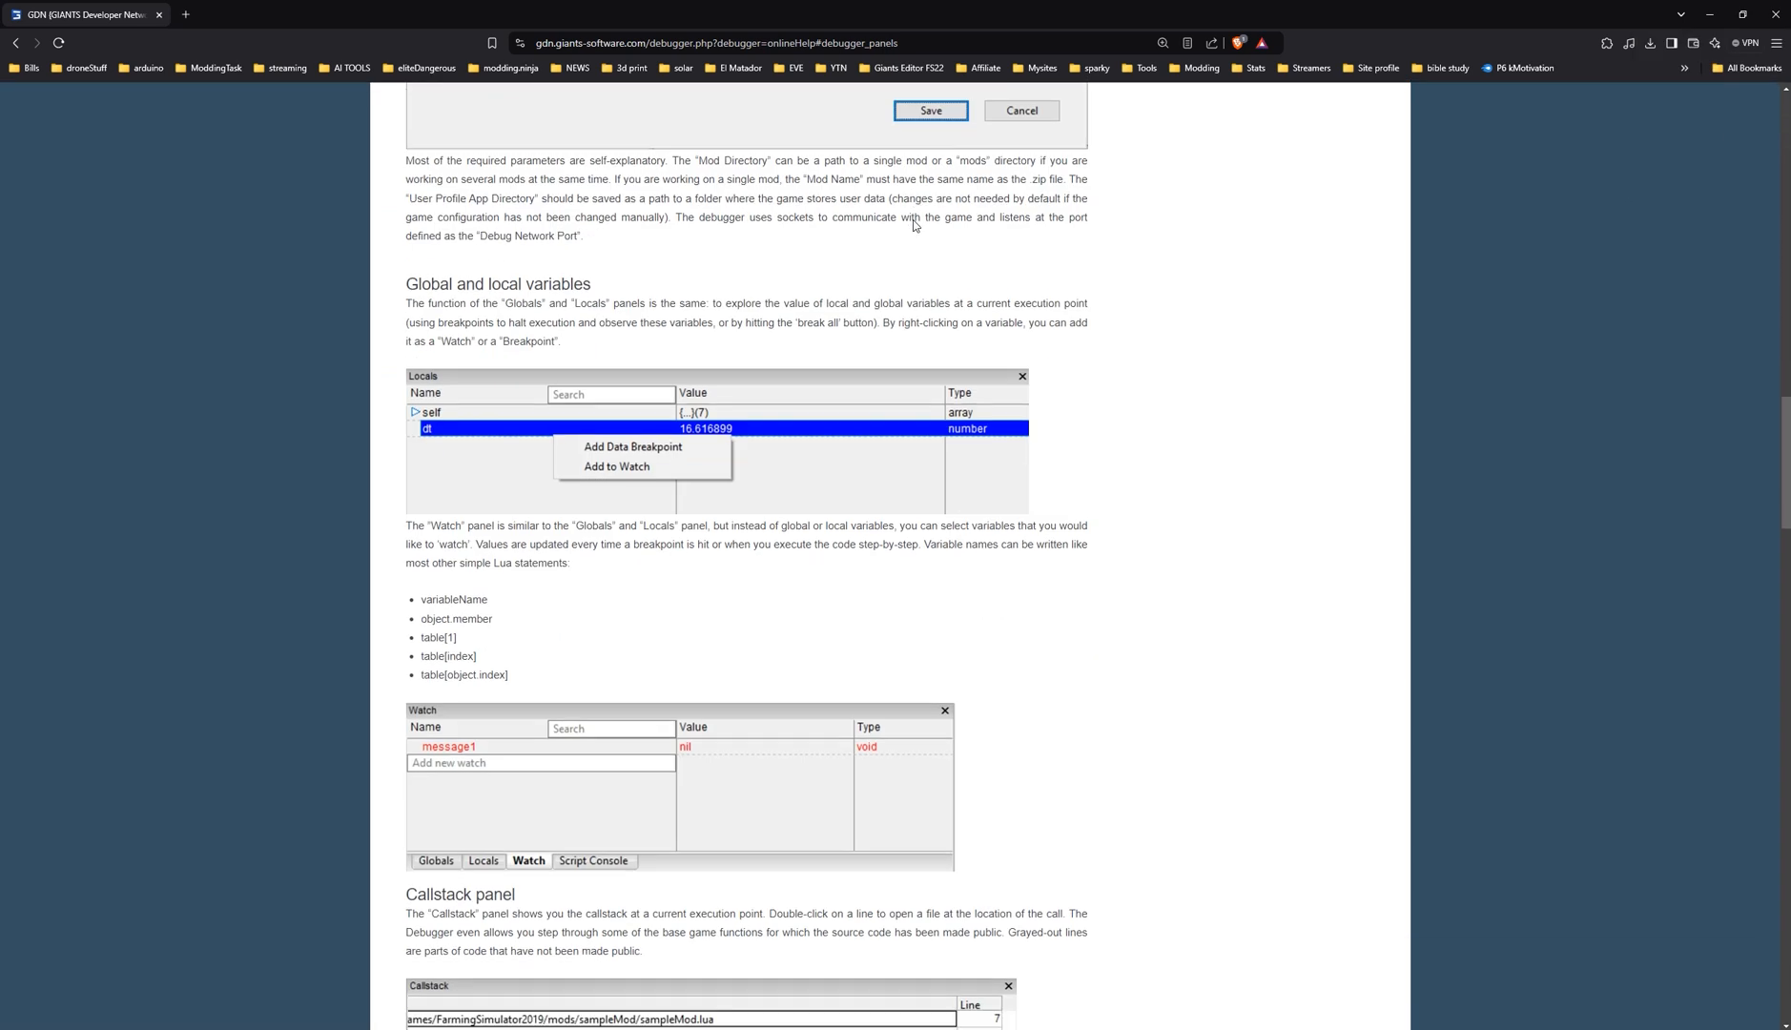
scroll(down, 3)
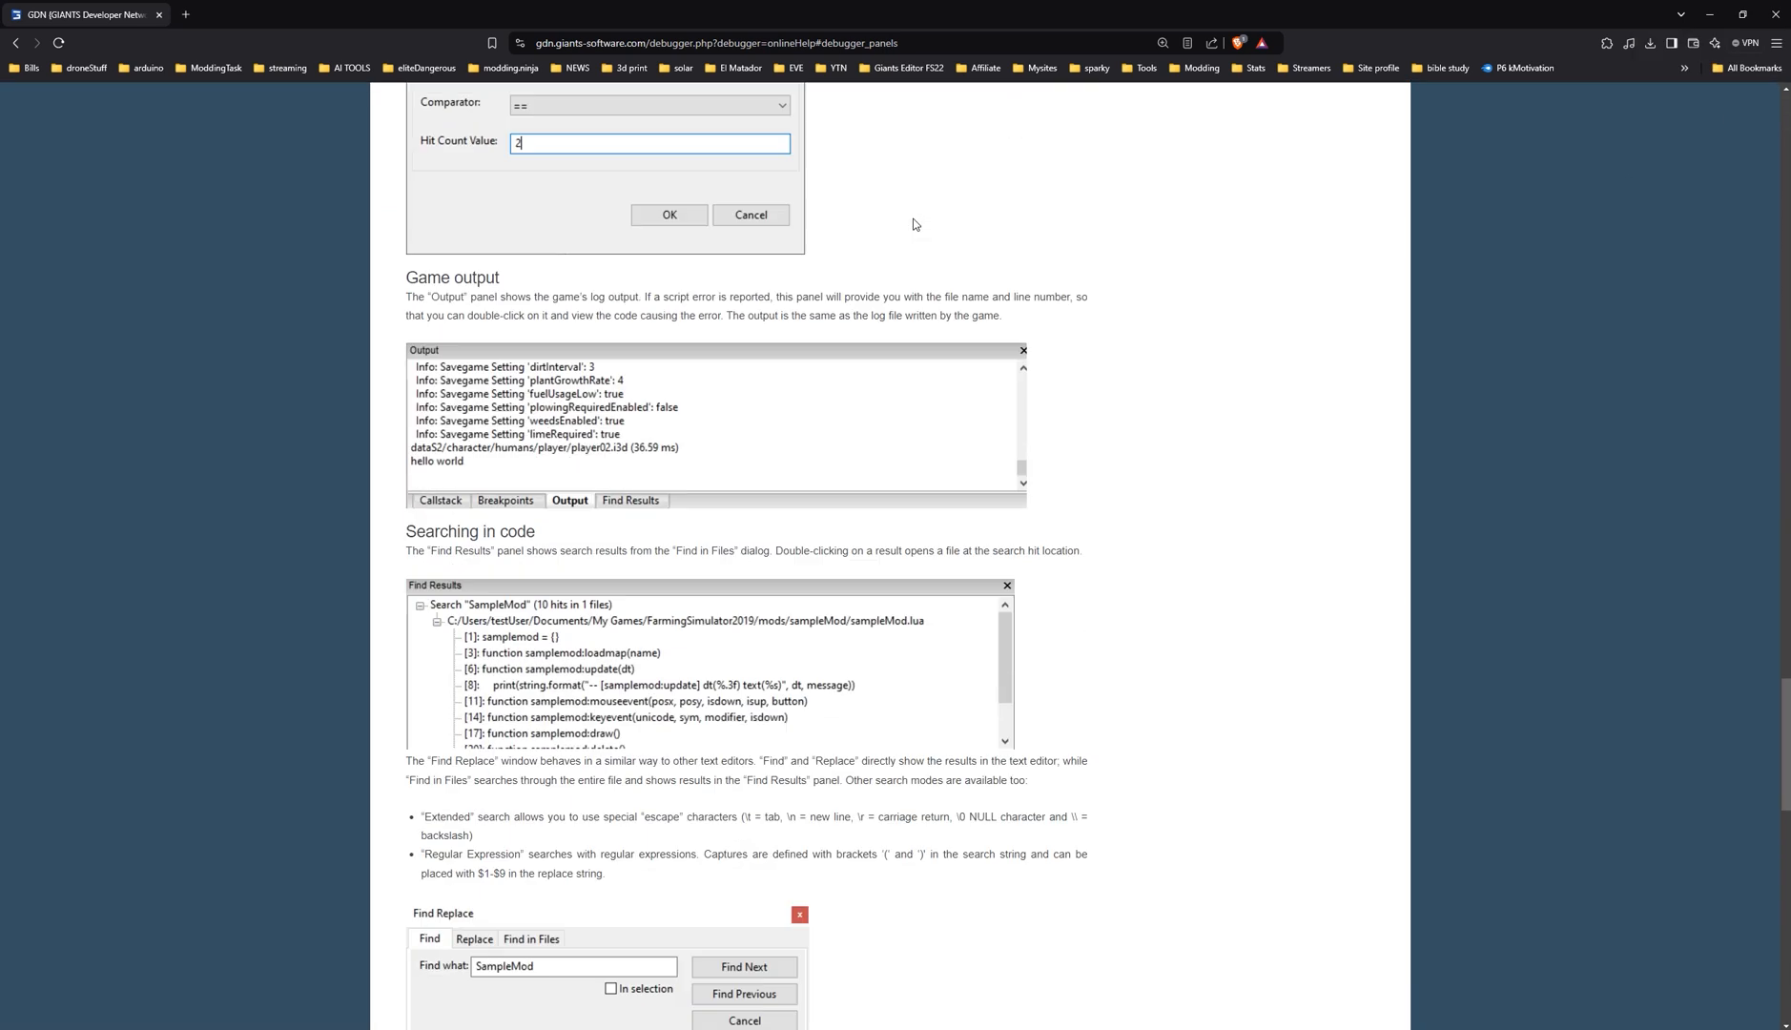
scroll(down, 3)
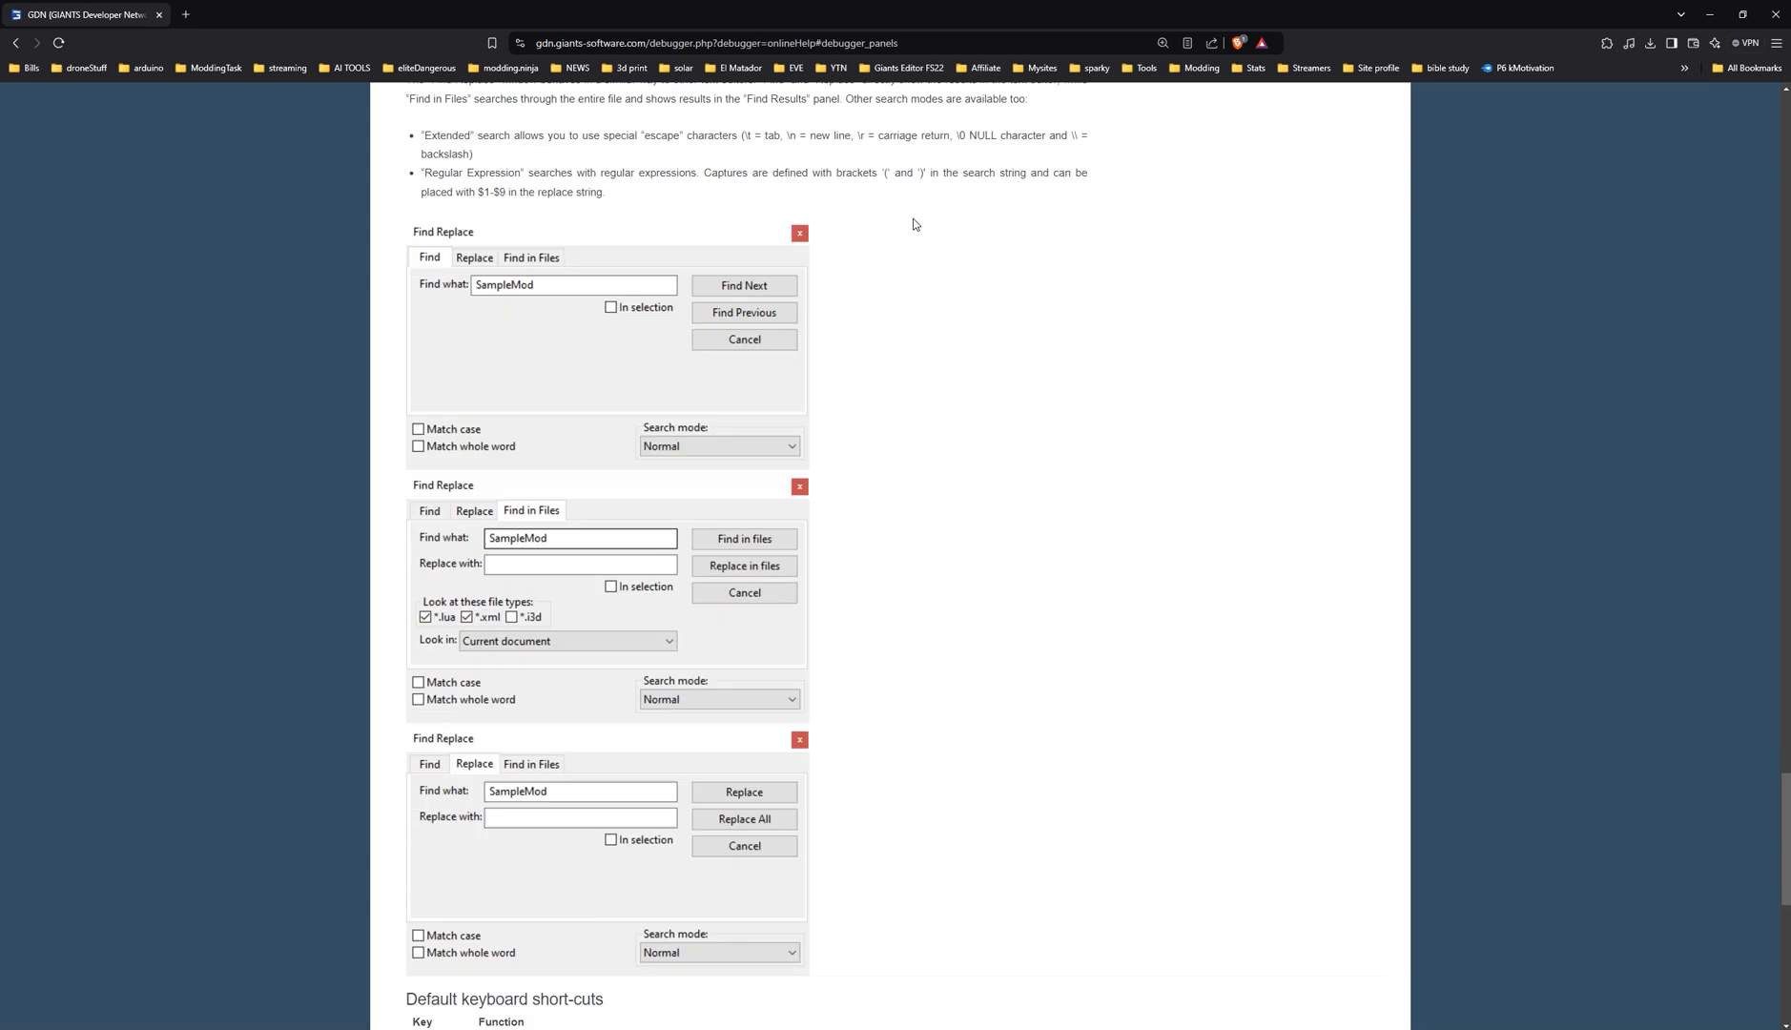
scroll(down, 3)
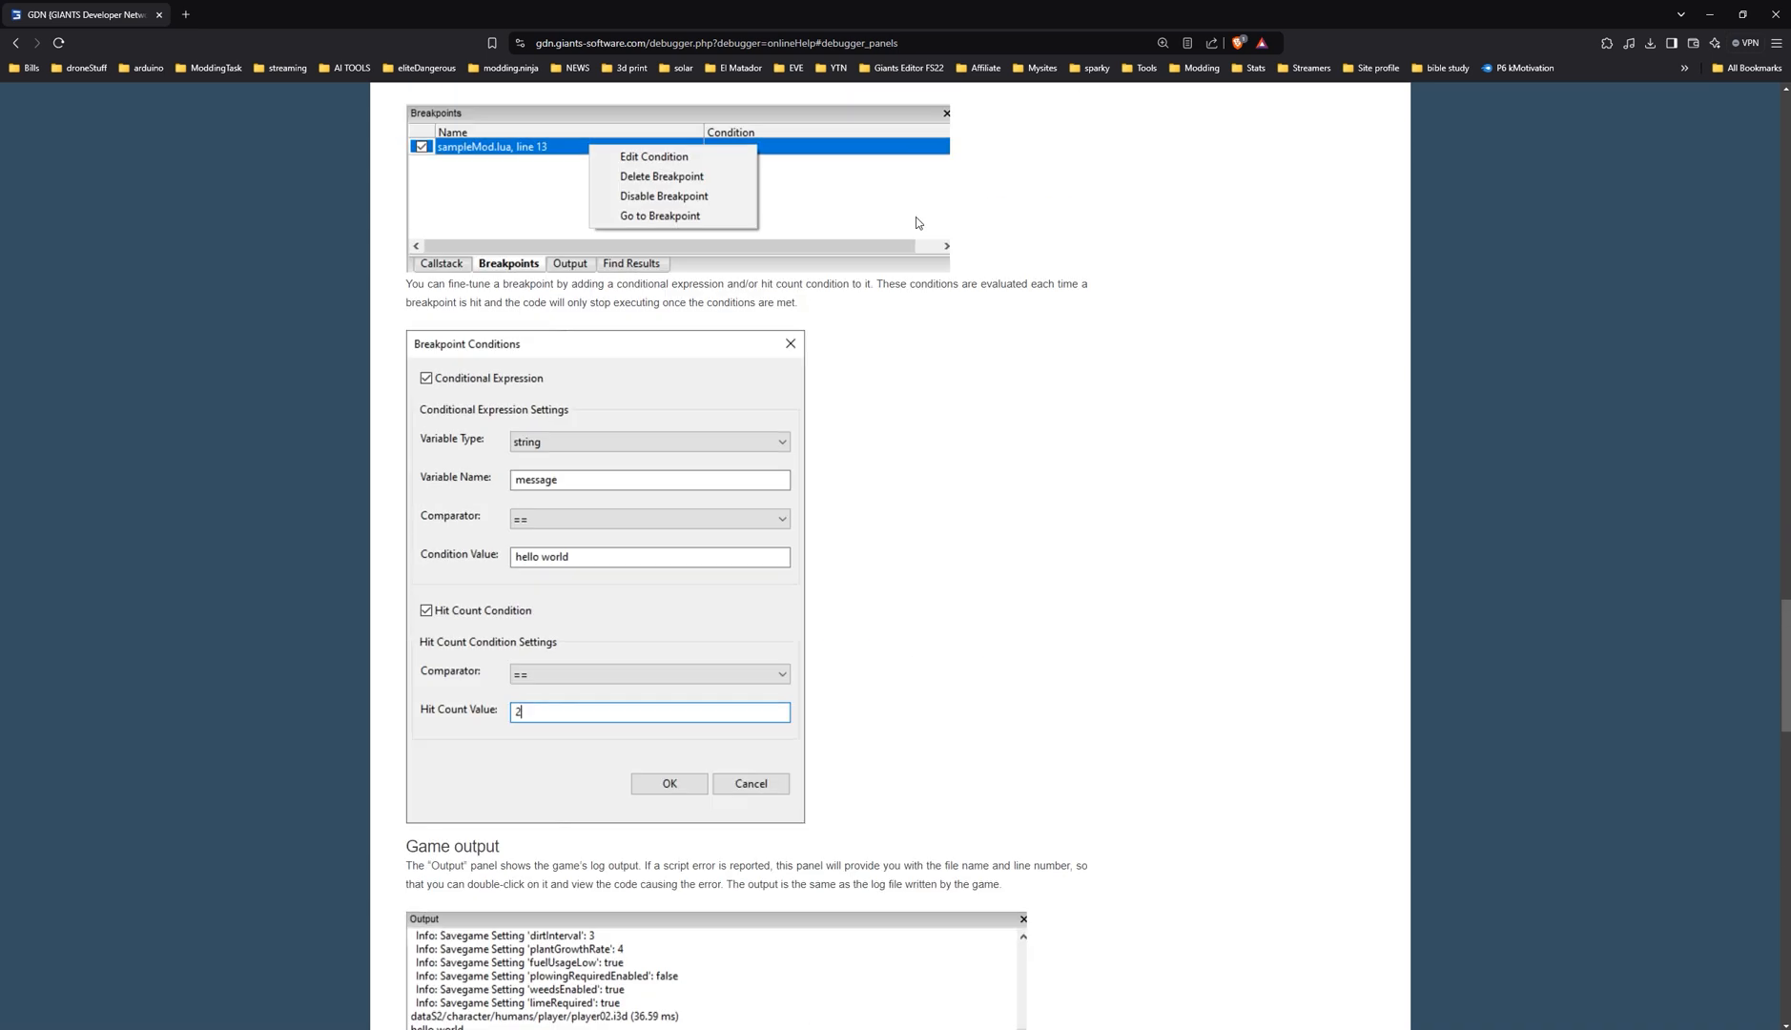
scroll(up, 3)
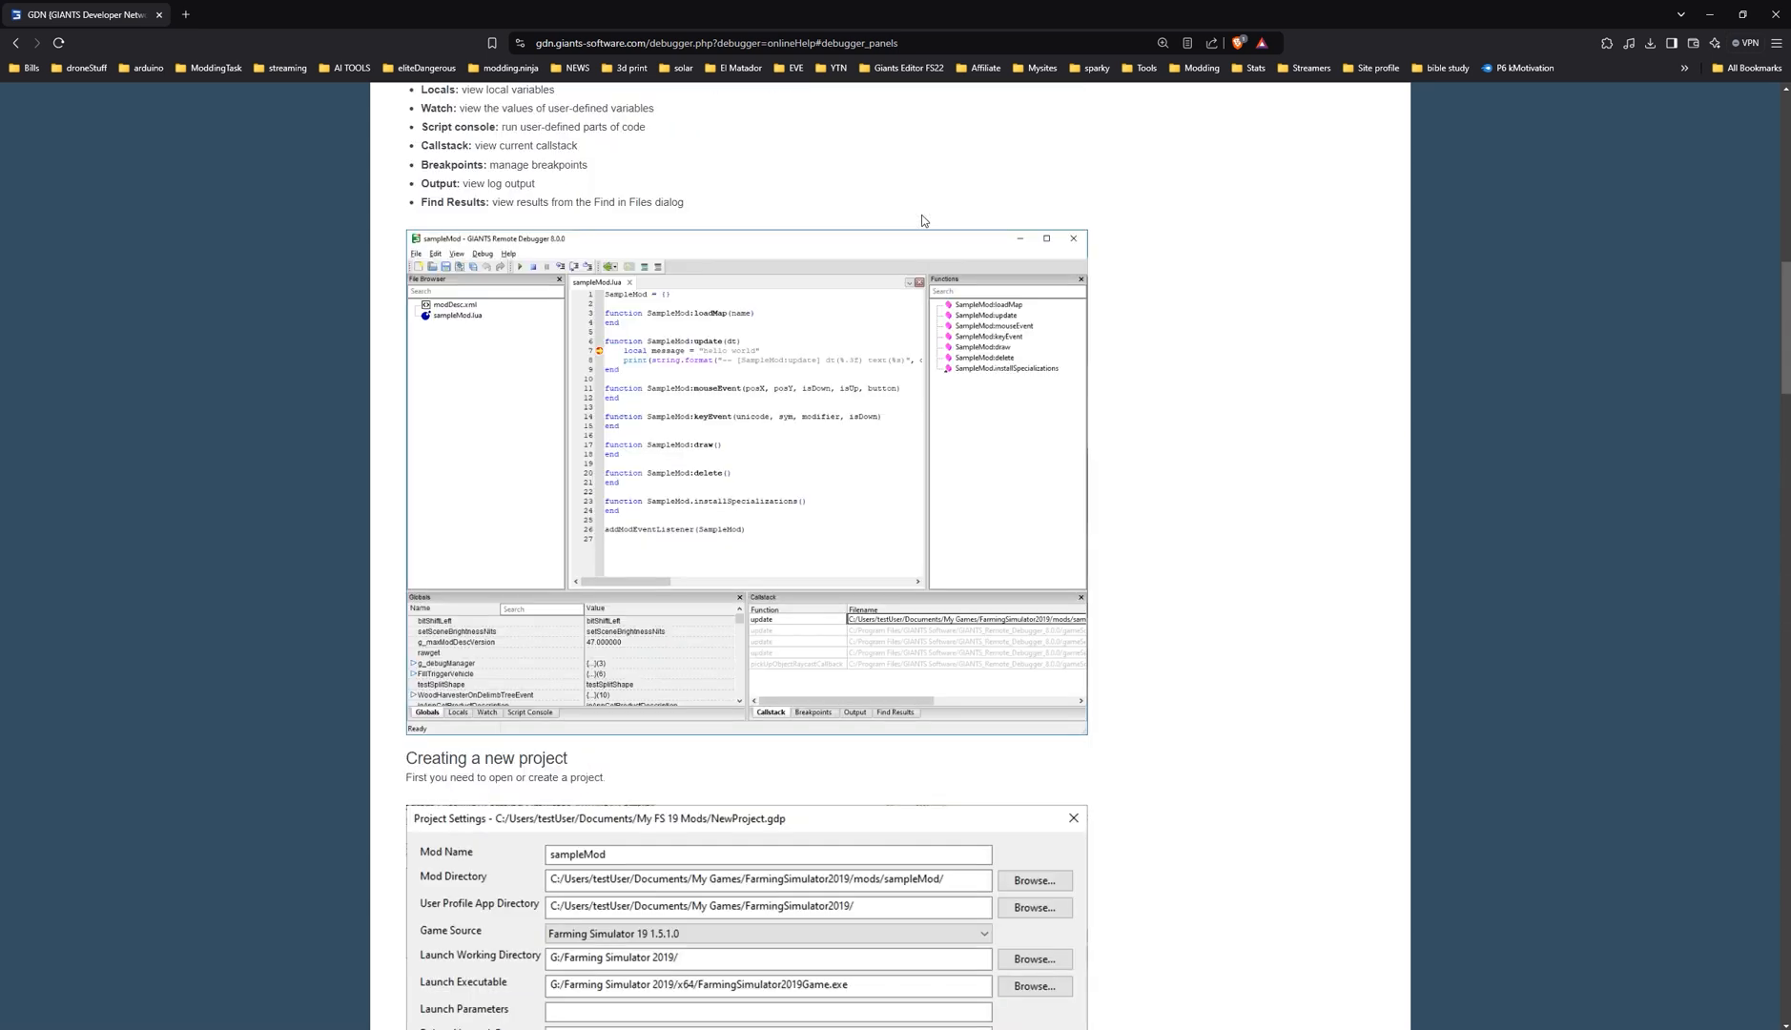
scroll(up, 3)
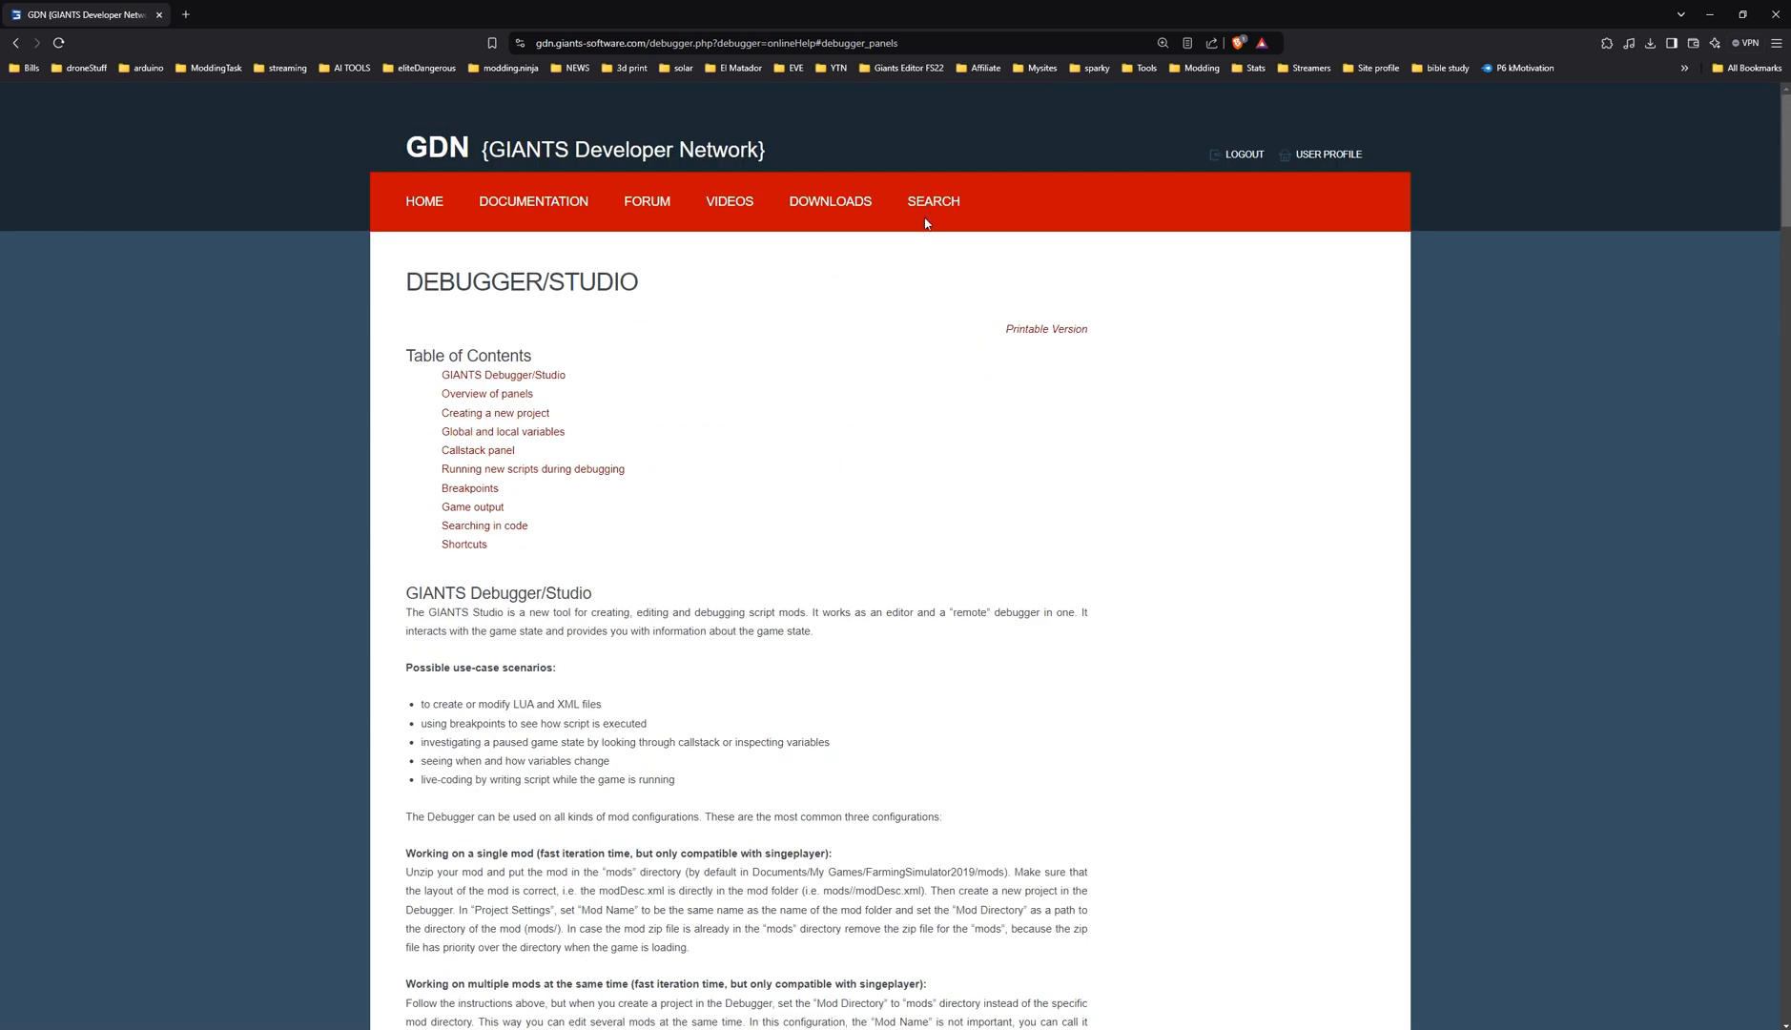
Scroll down through the YouTube search results for 'giants Studio'.
click(249, 16)
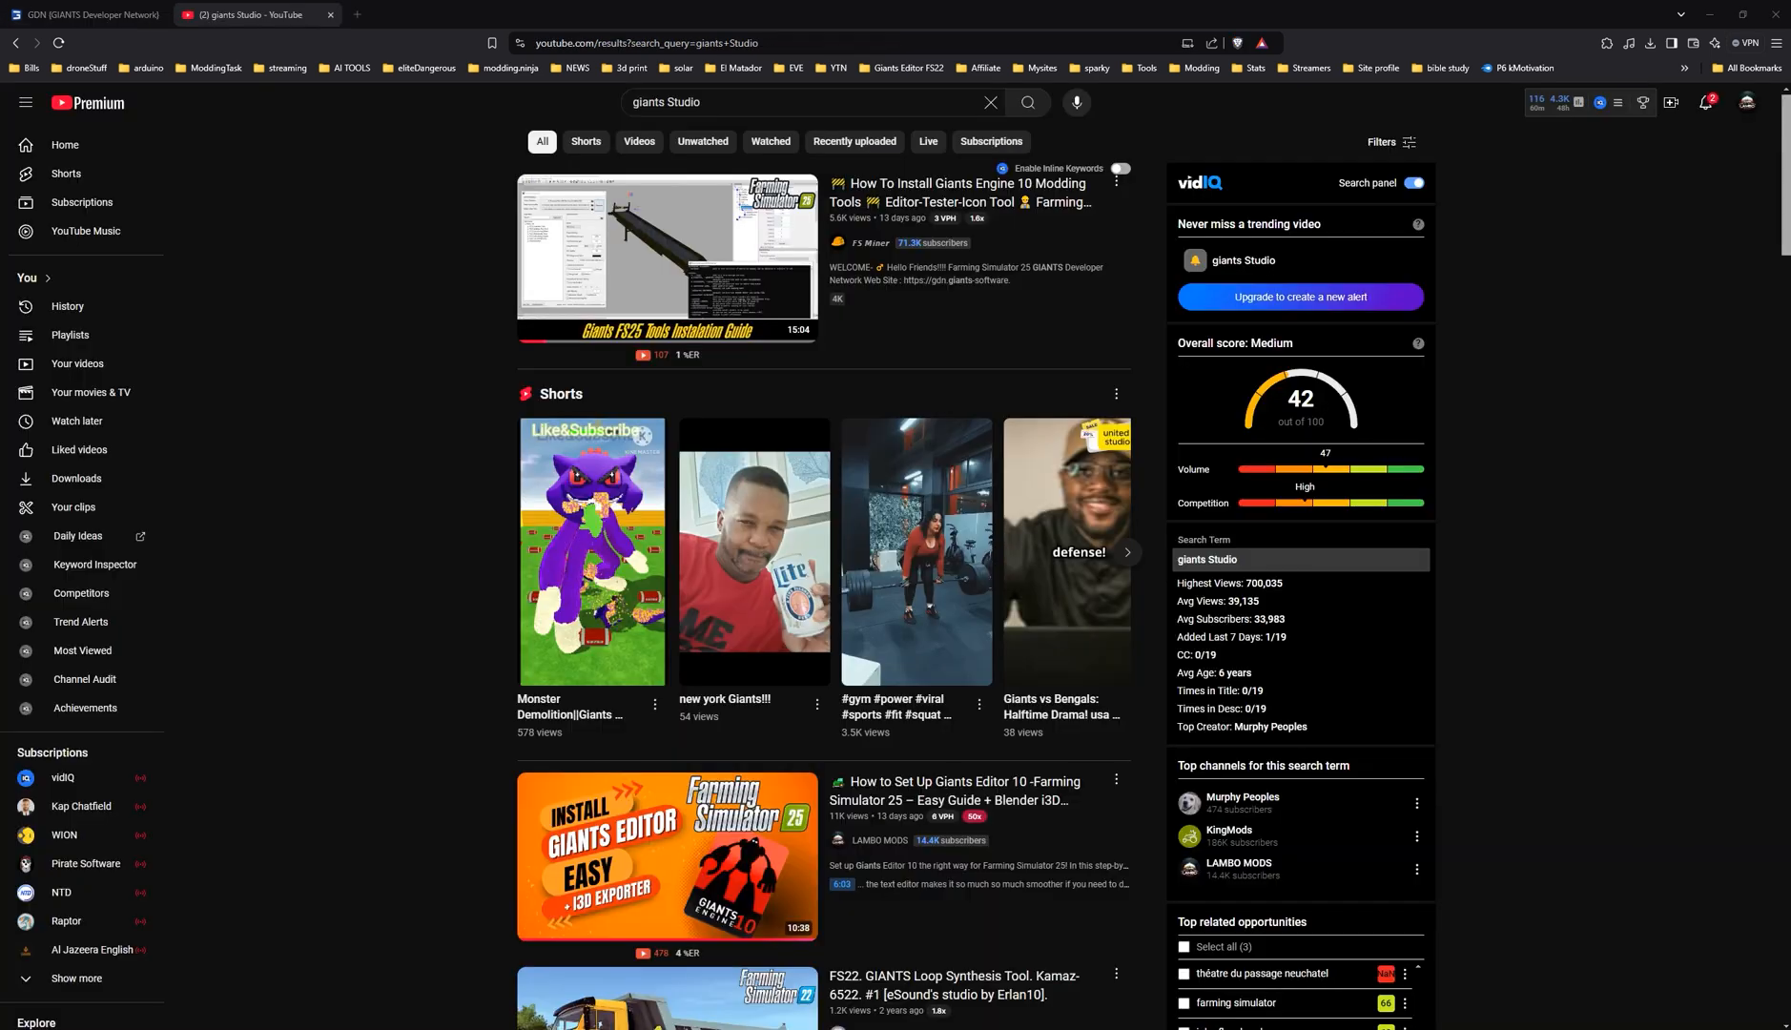
scroll(down, 3)
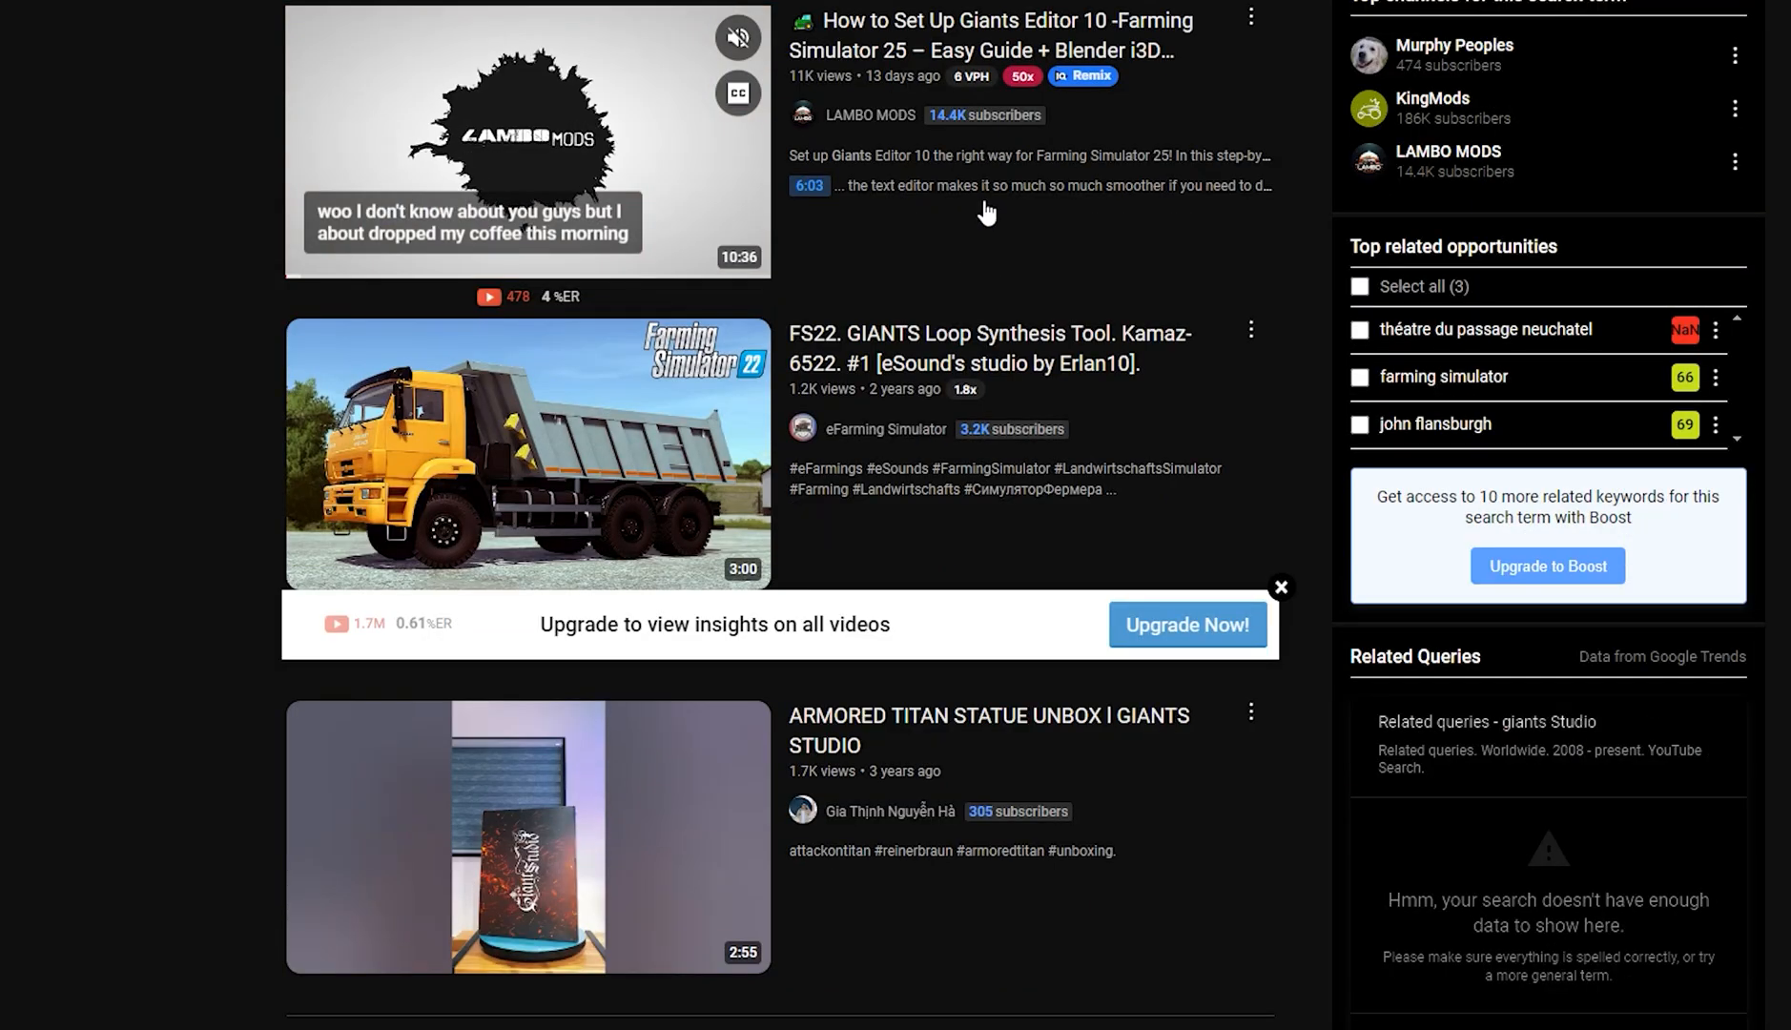
scroll(down, 3)
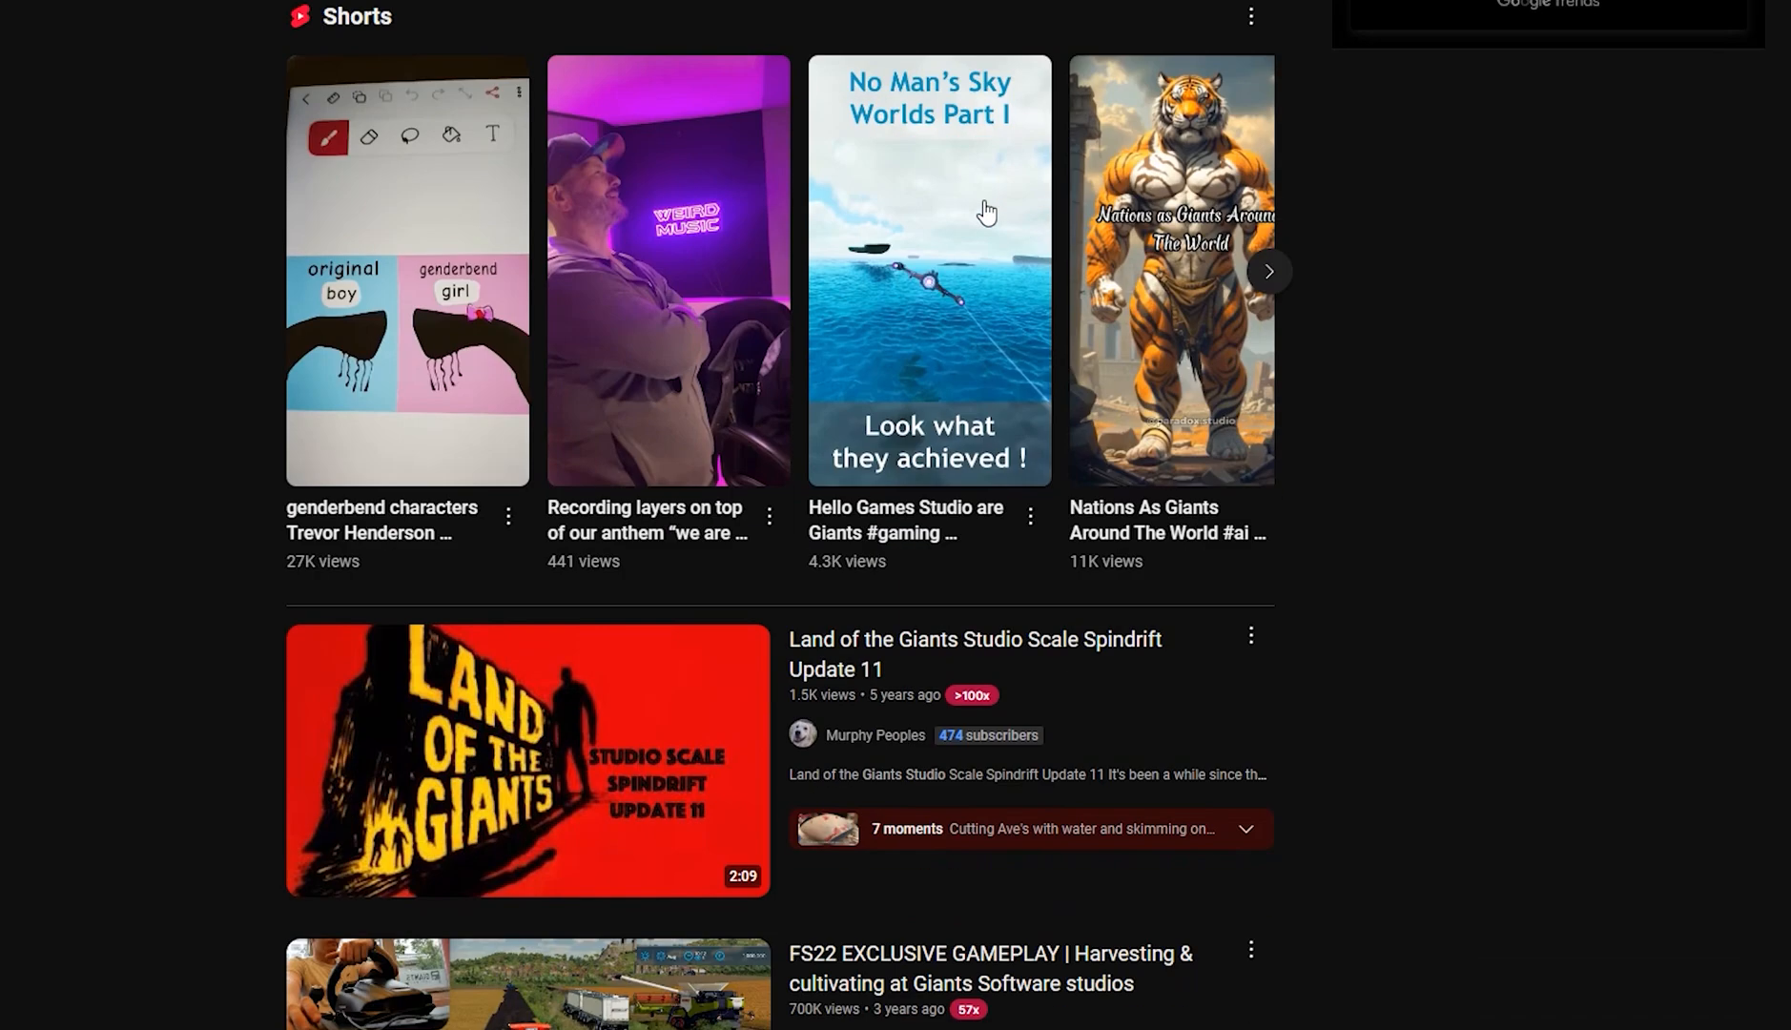
scroll(down, 3)
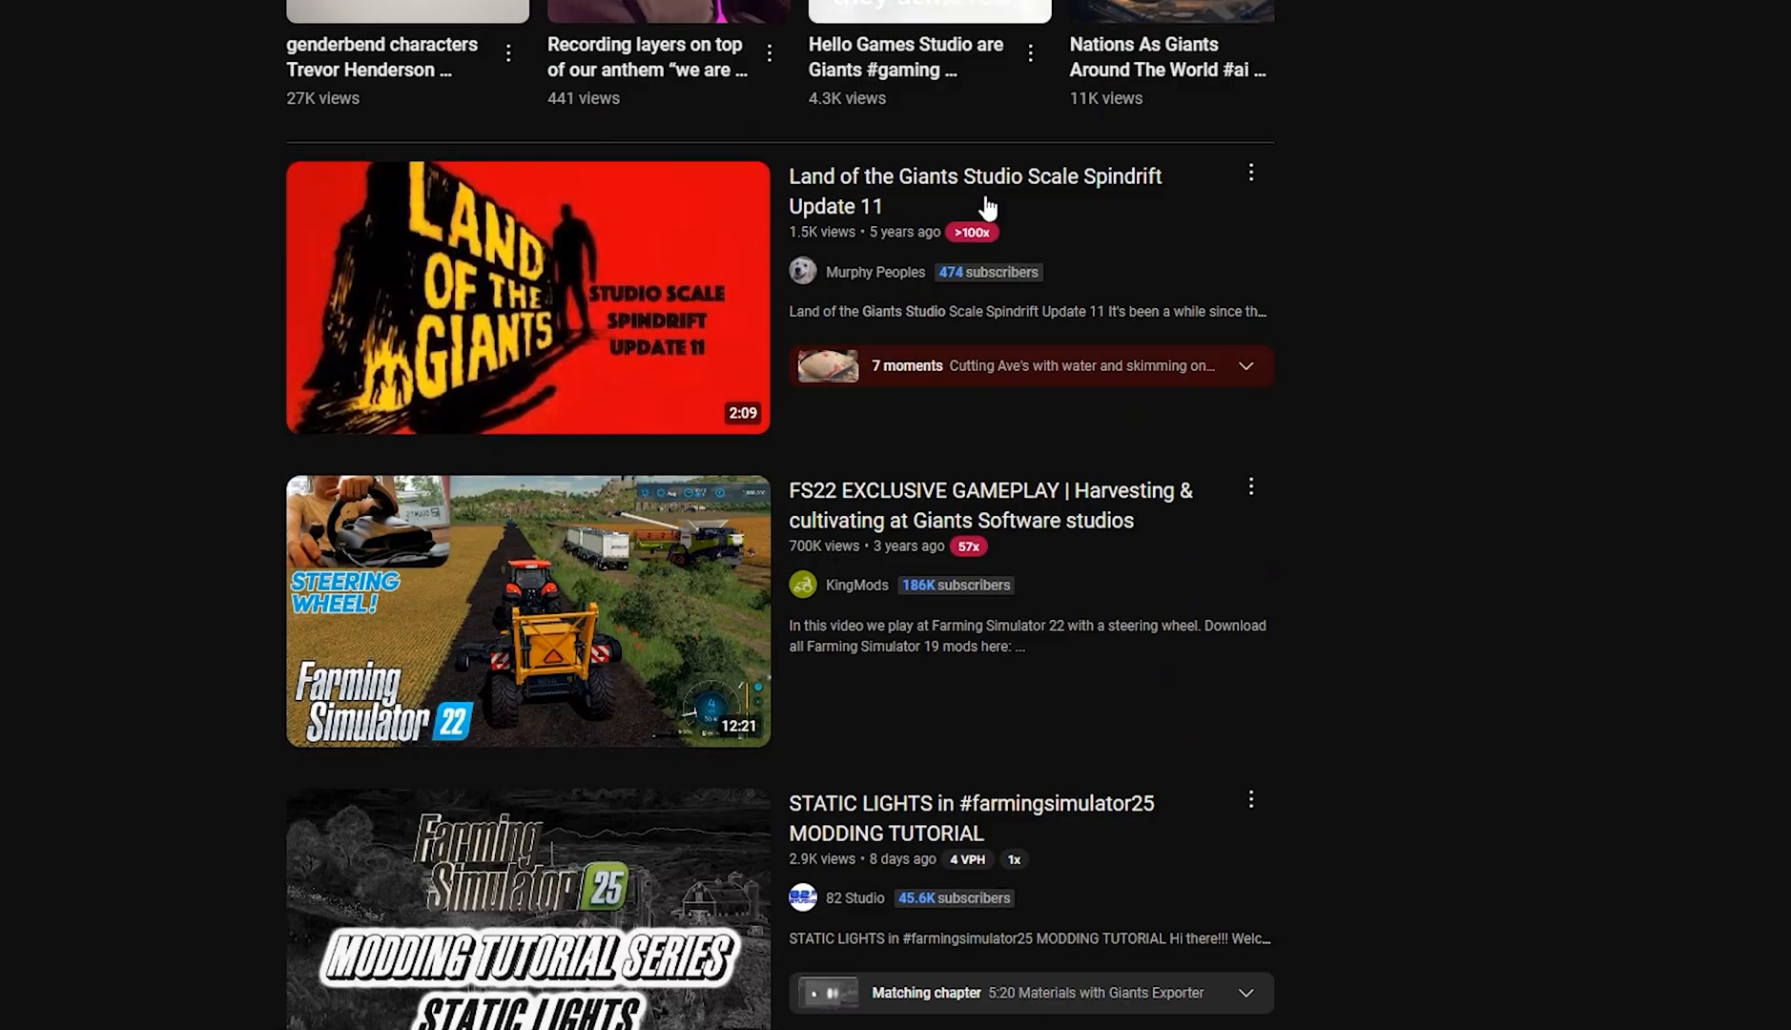
scroll(down, 3)
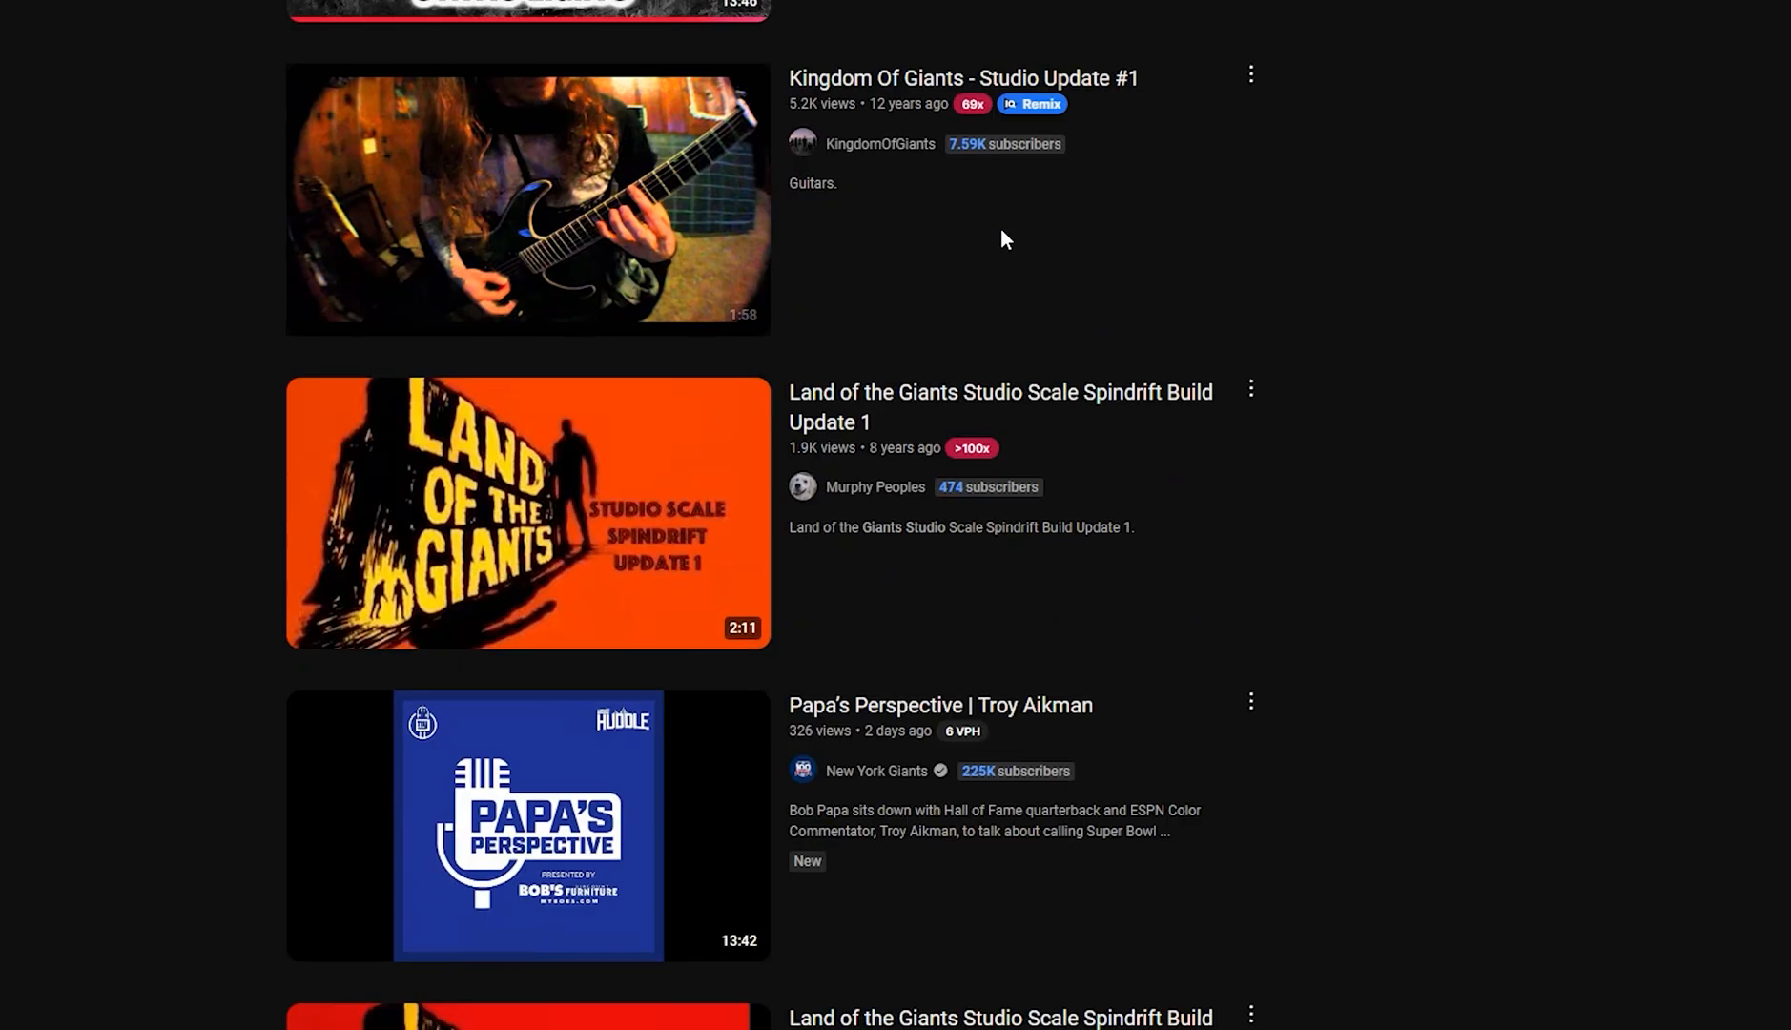
scroll(down, 3)
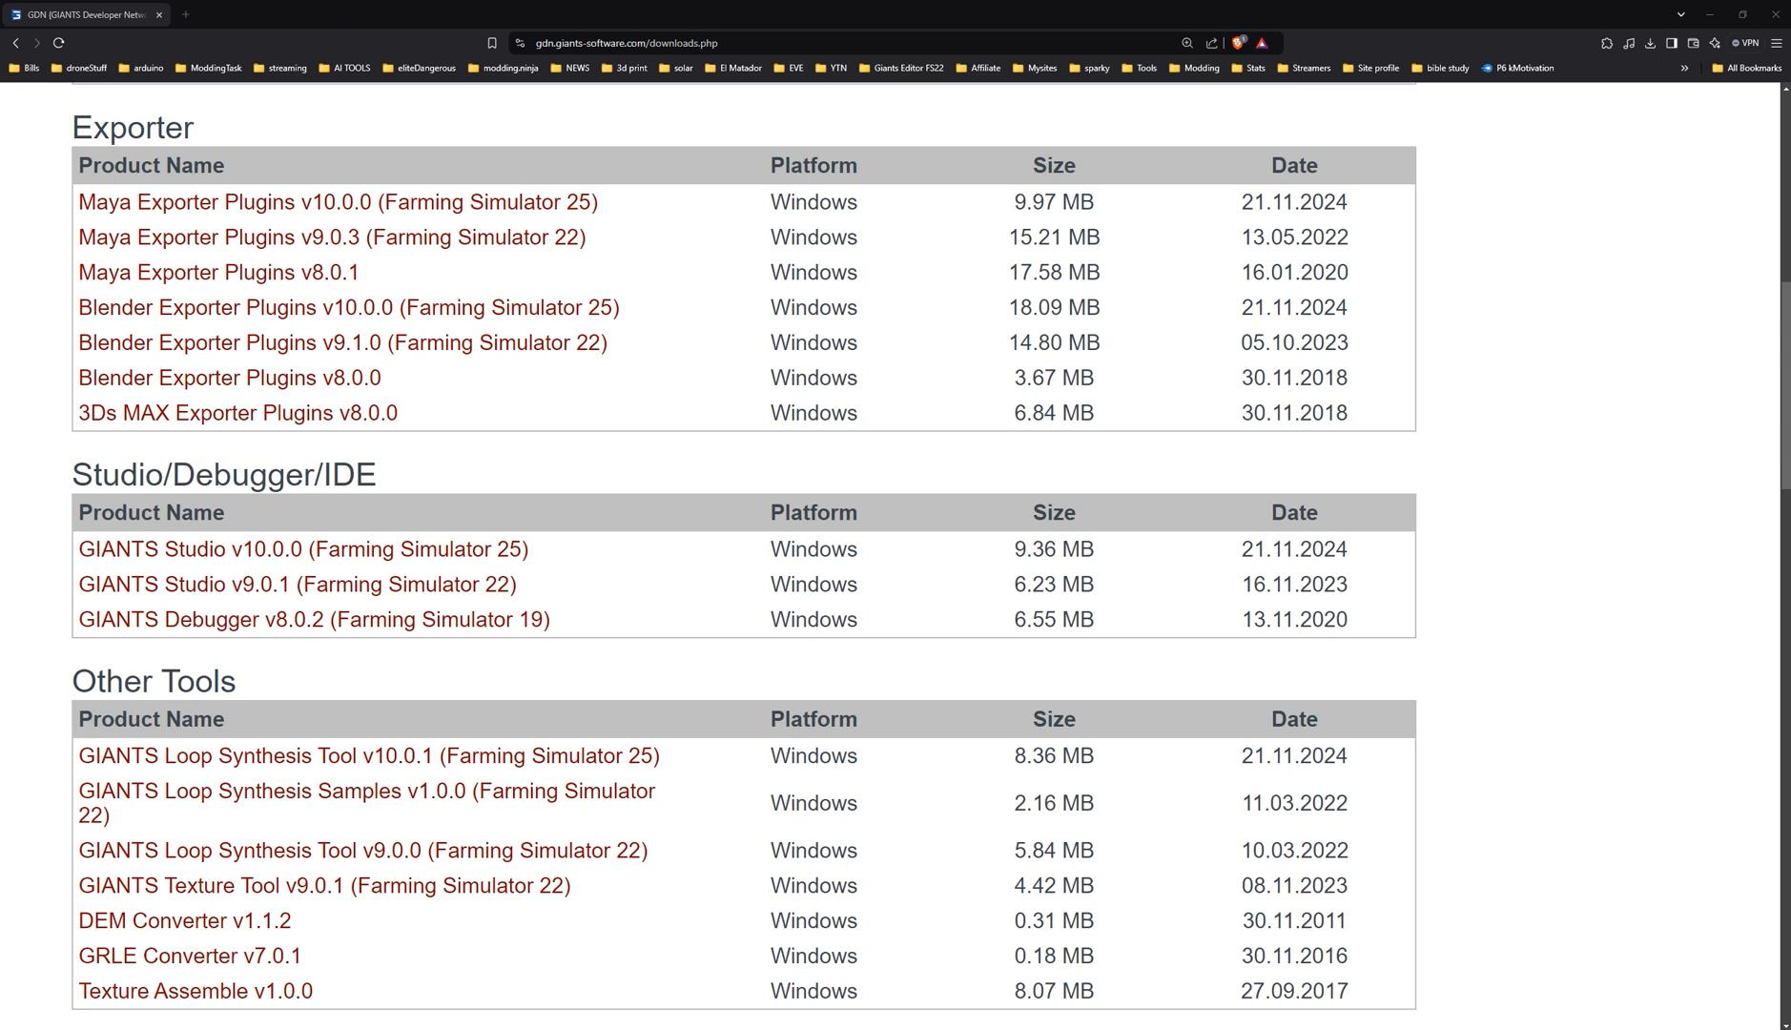
Select the GIANTS Studio v10.0.0 (Farming Simulator 25) entry on the downloads page.
scroll(up, 3)
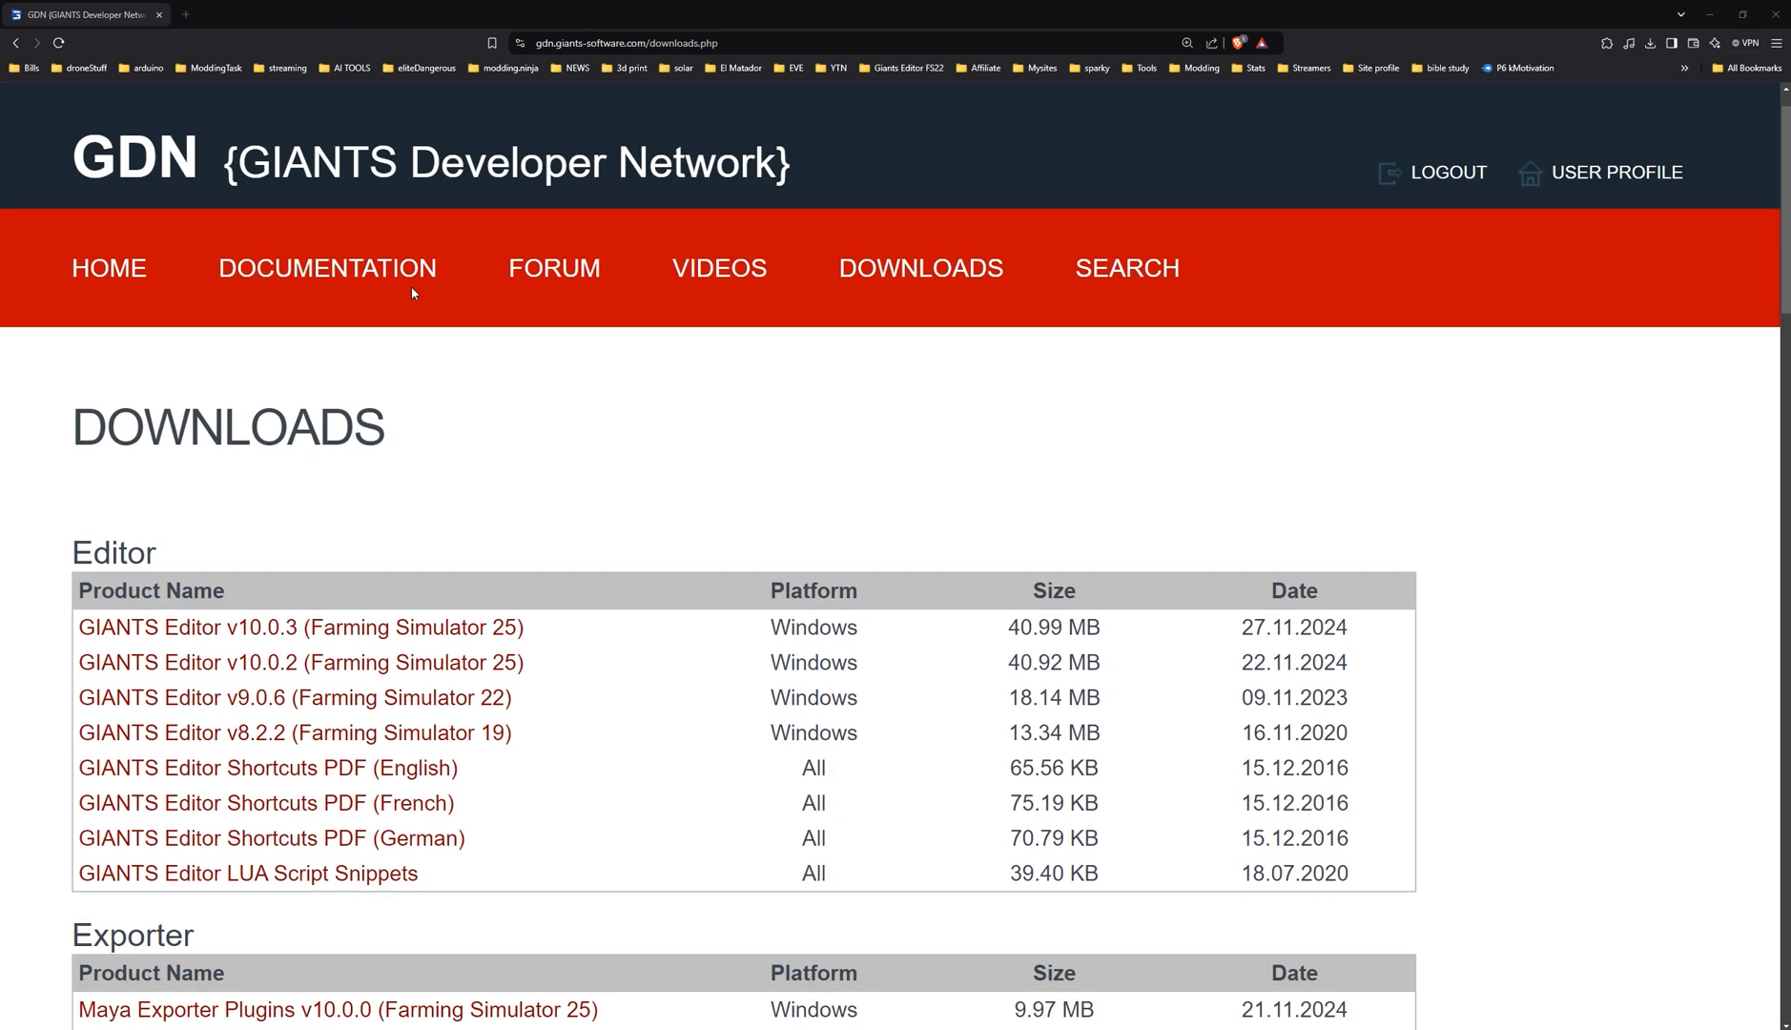
scroll(down, 3)
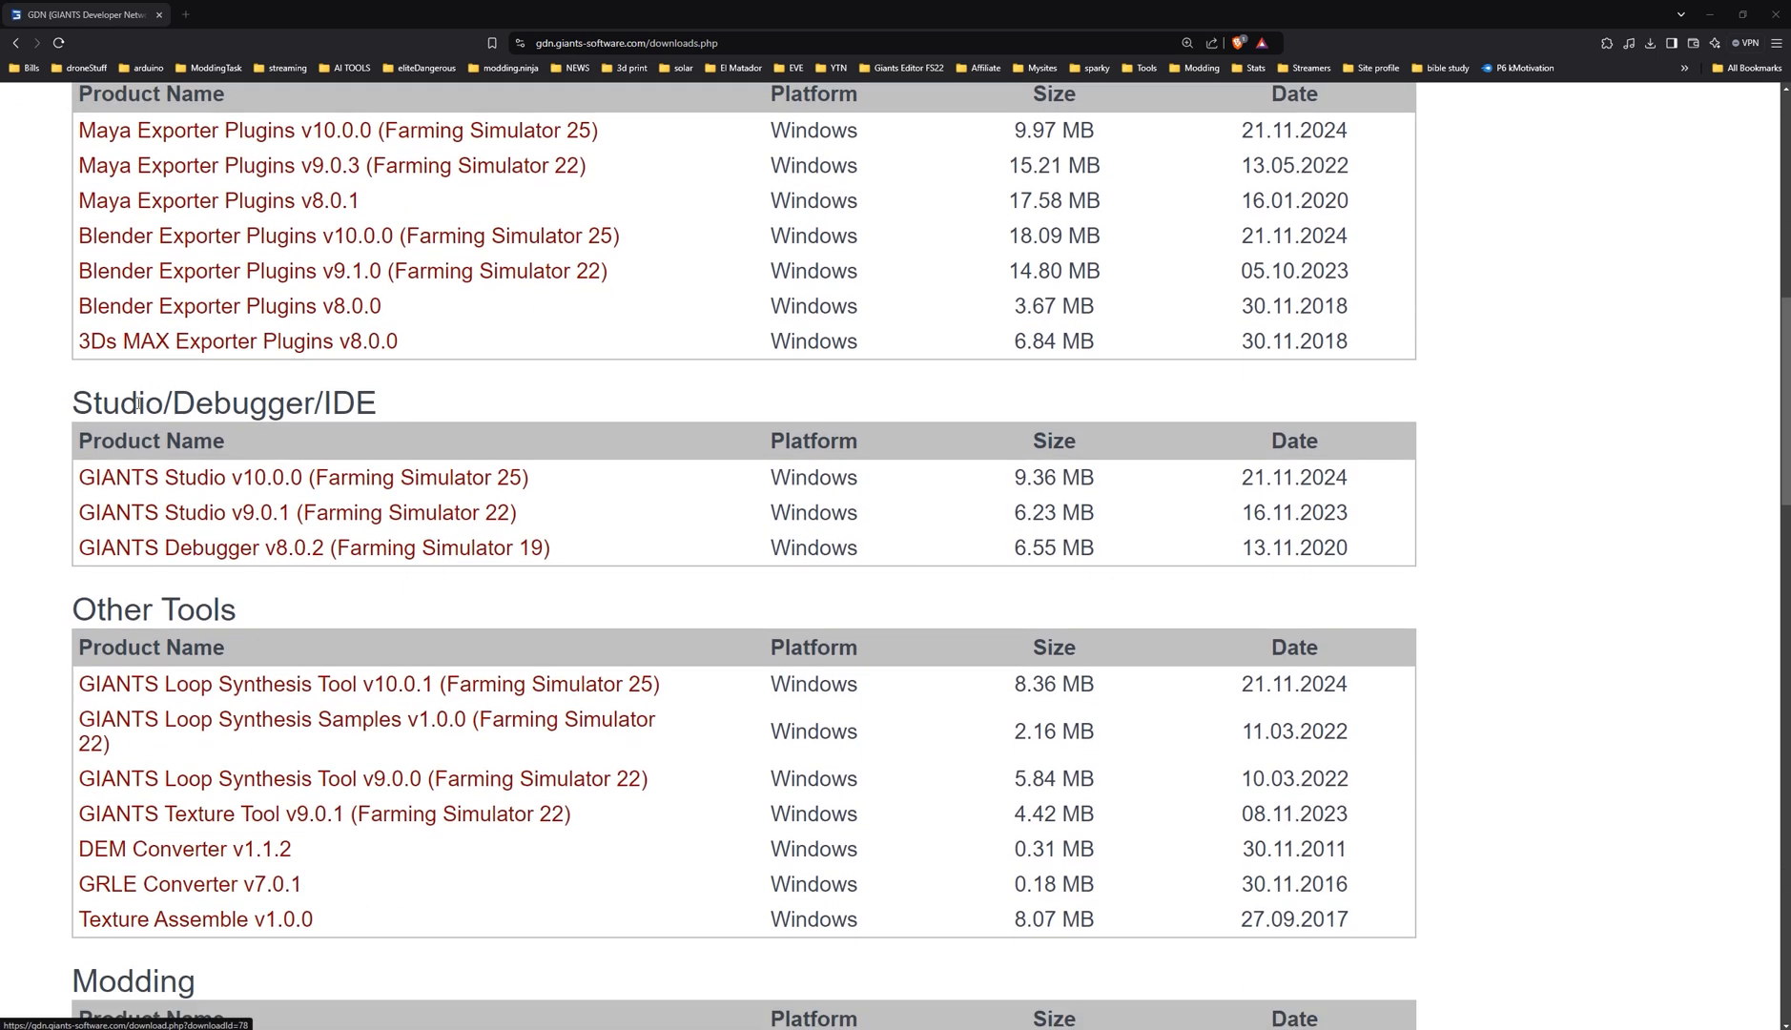
double_click(303, 476)
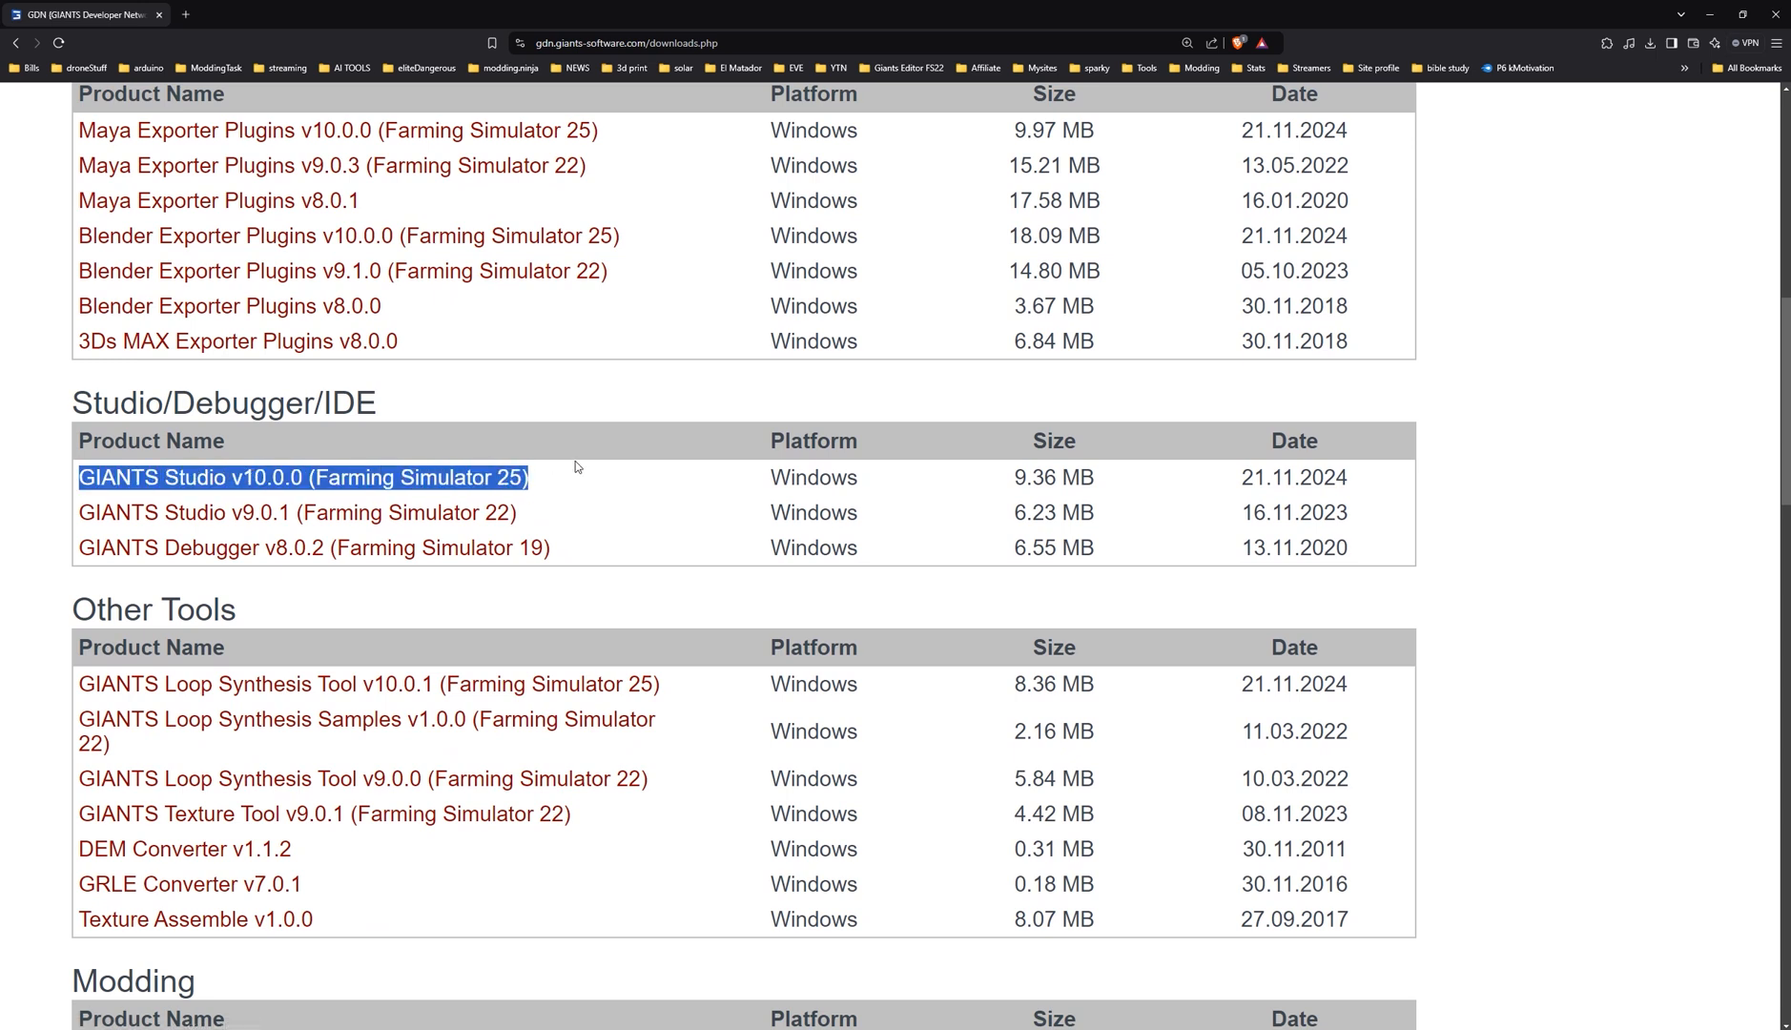
mouse_move(530, 485)
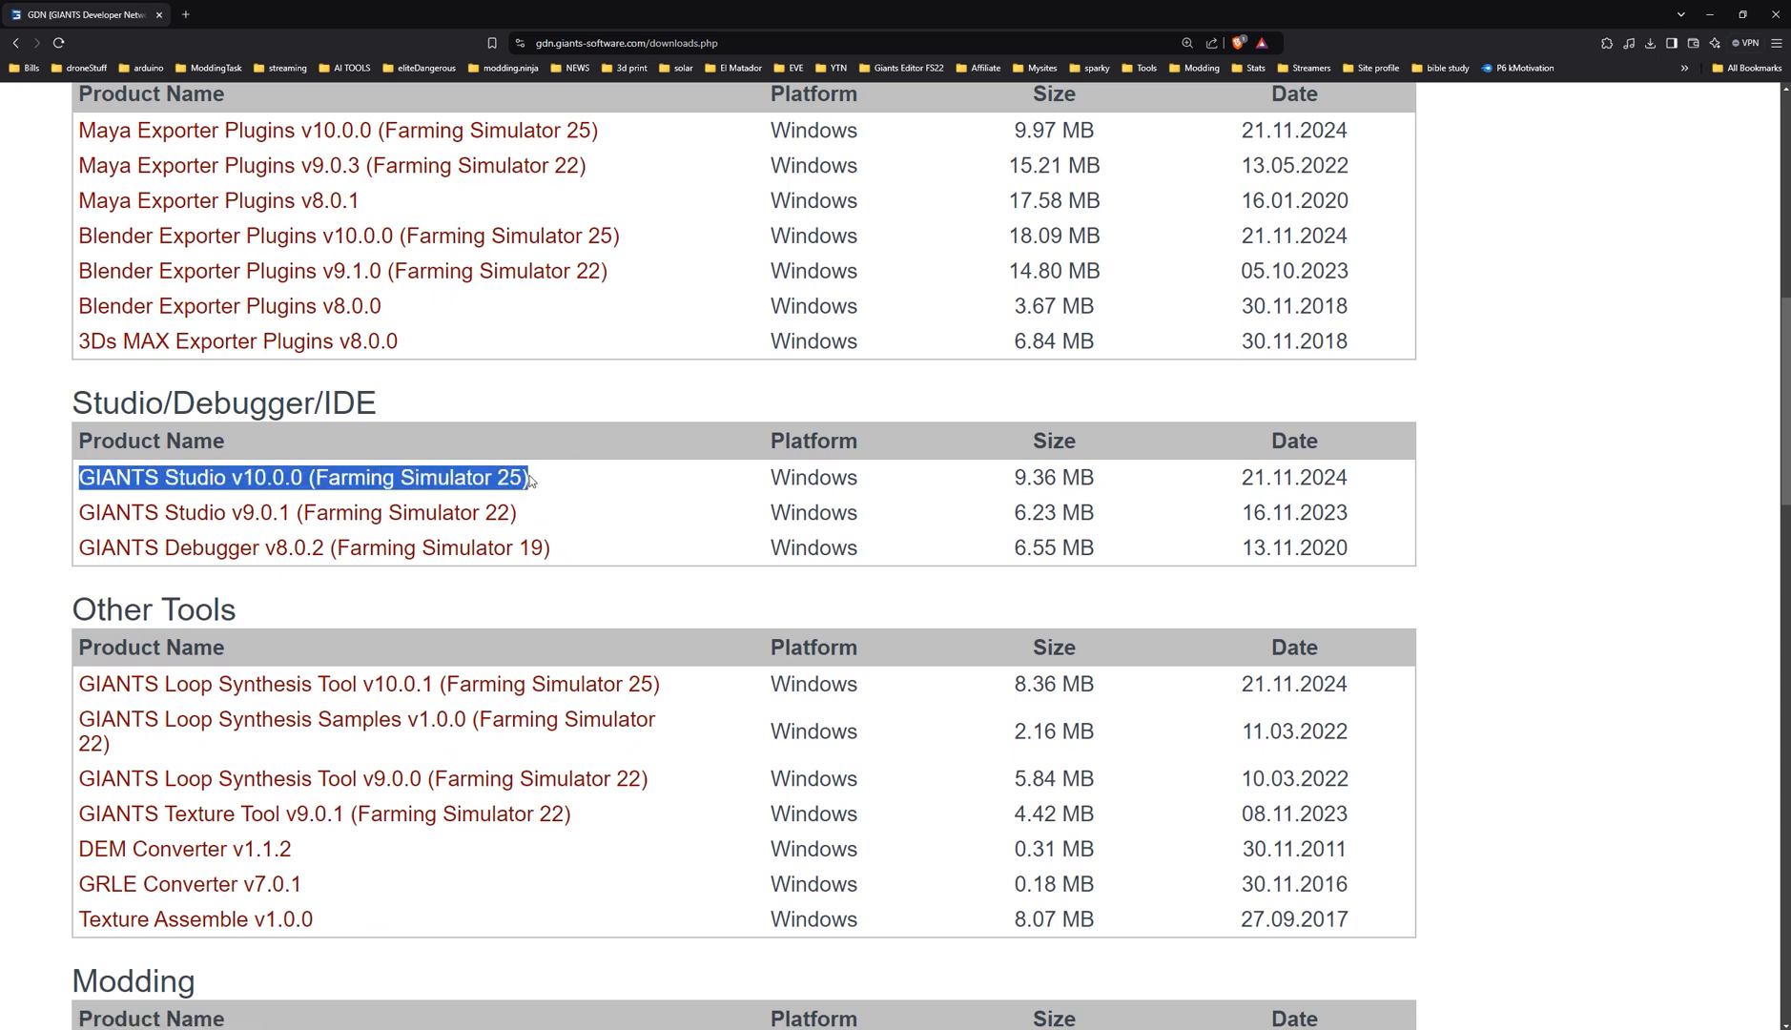
mouse_move(537, 480)
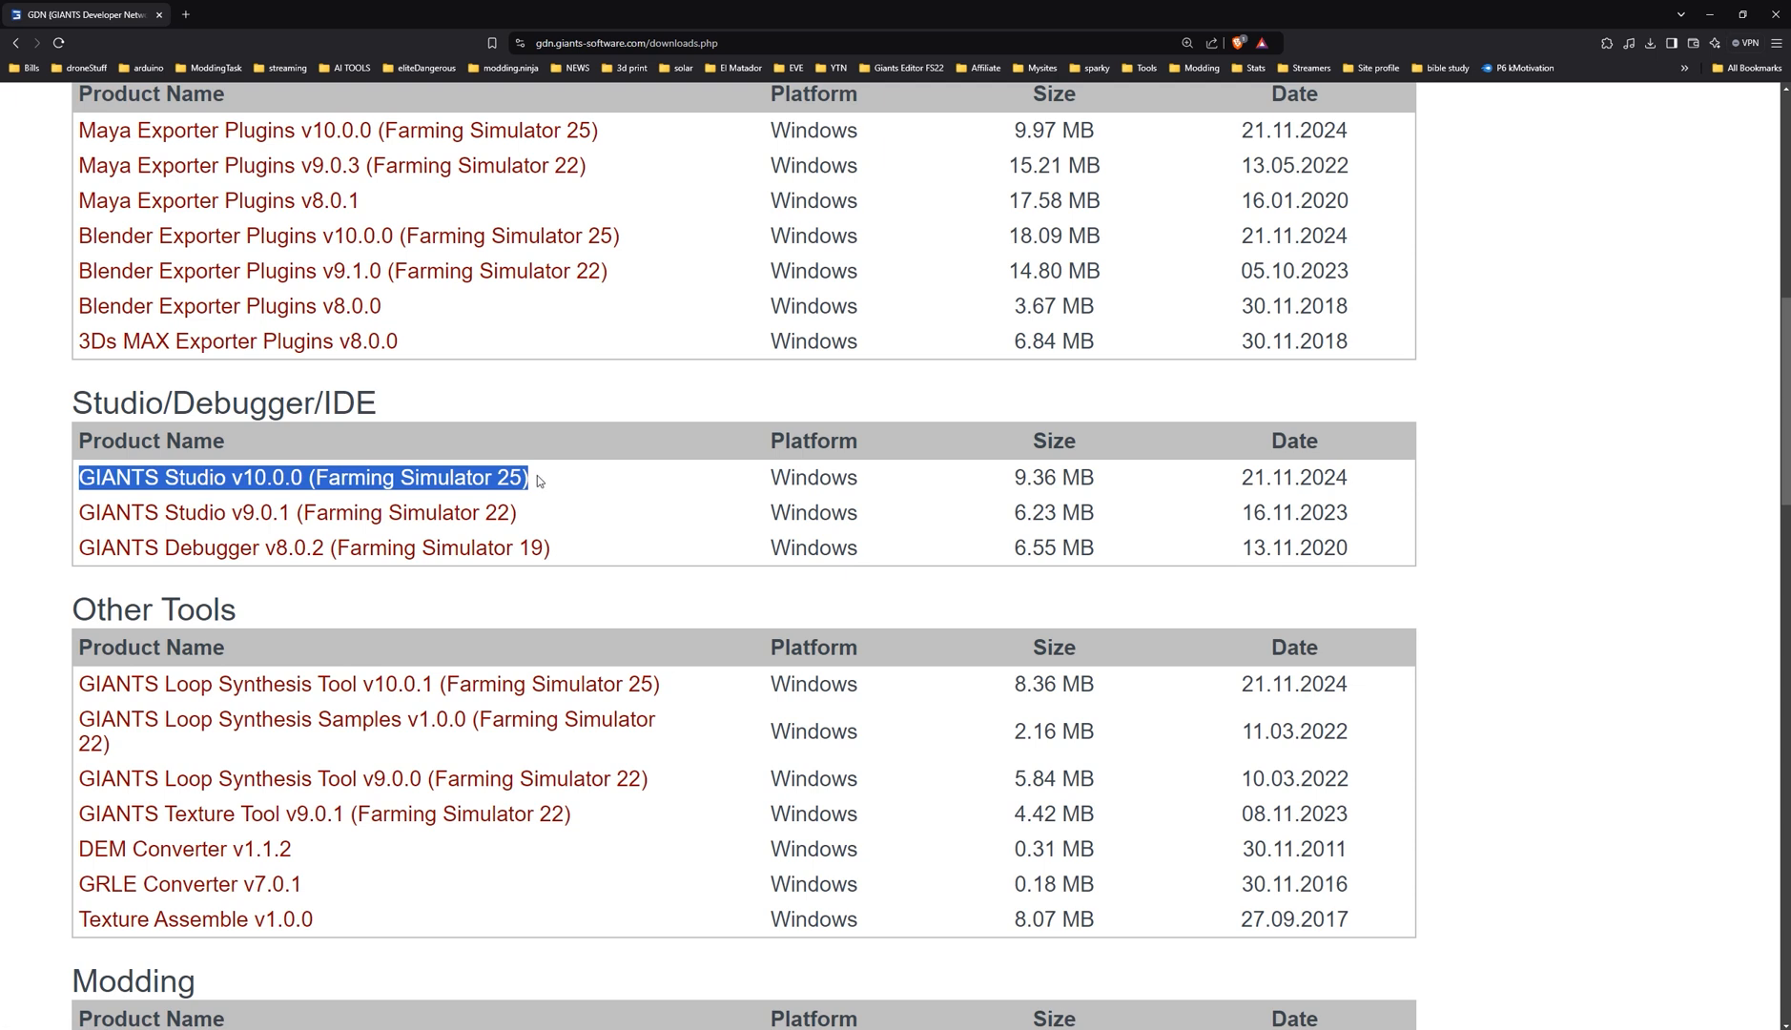
mouse_move(568, 550)
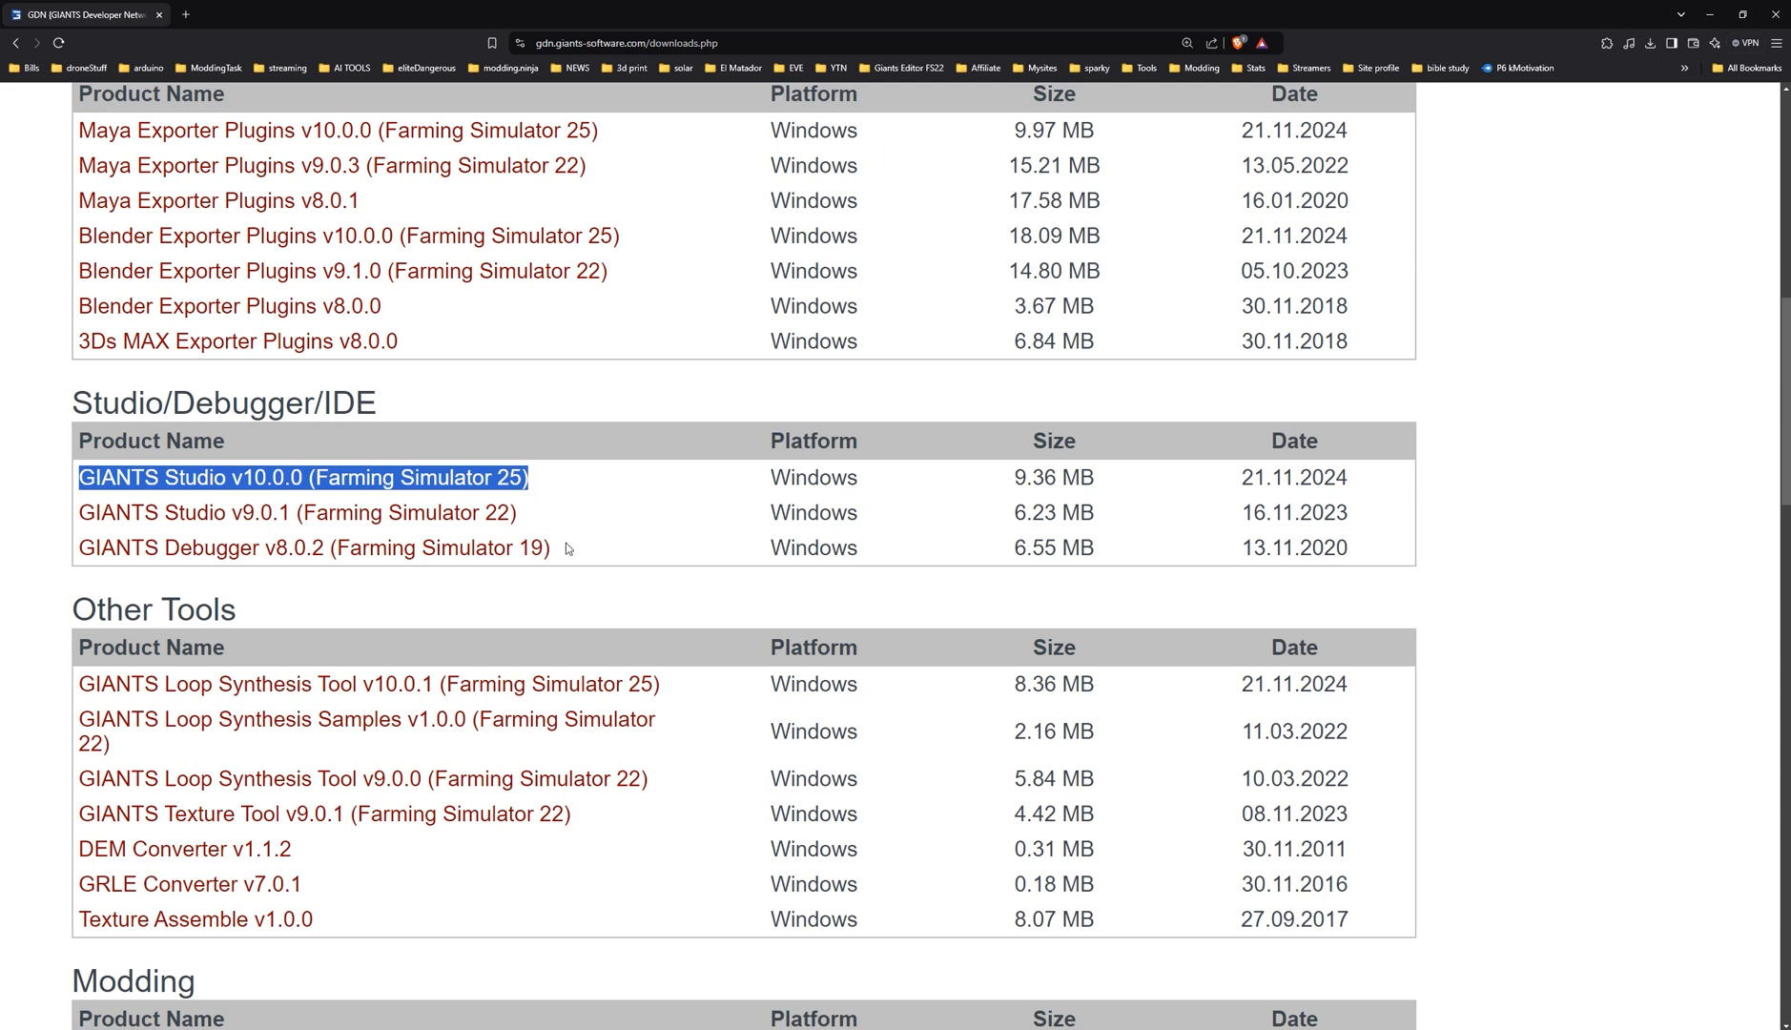
mouse_move(559, 510)
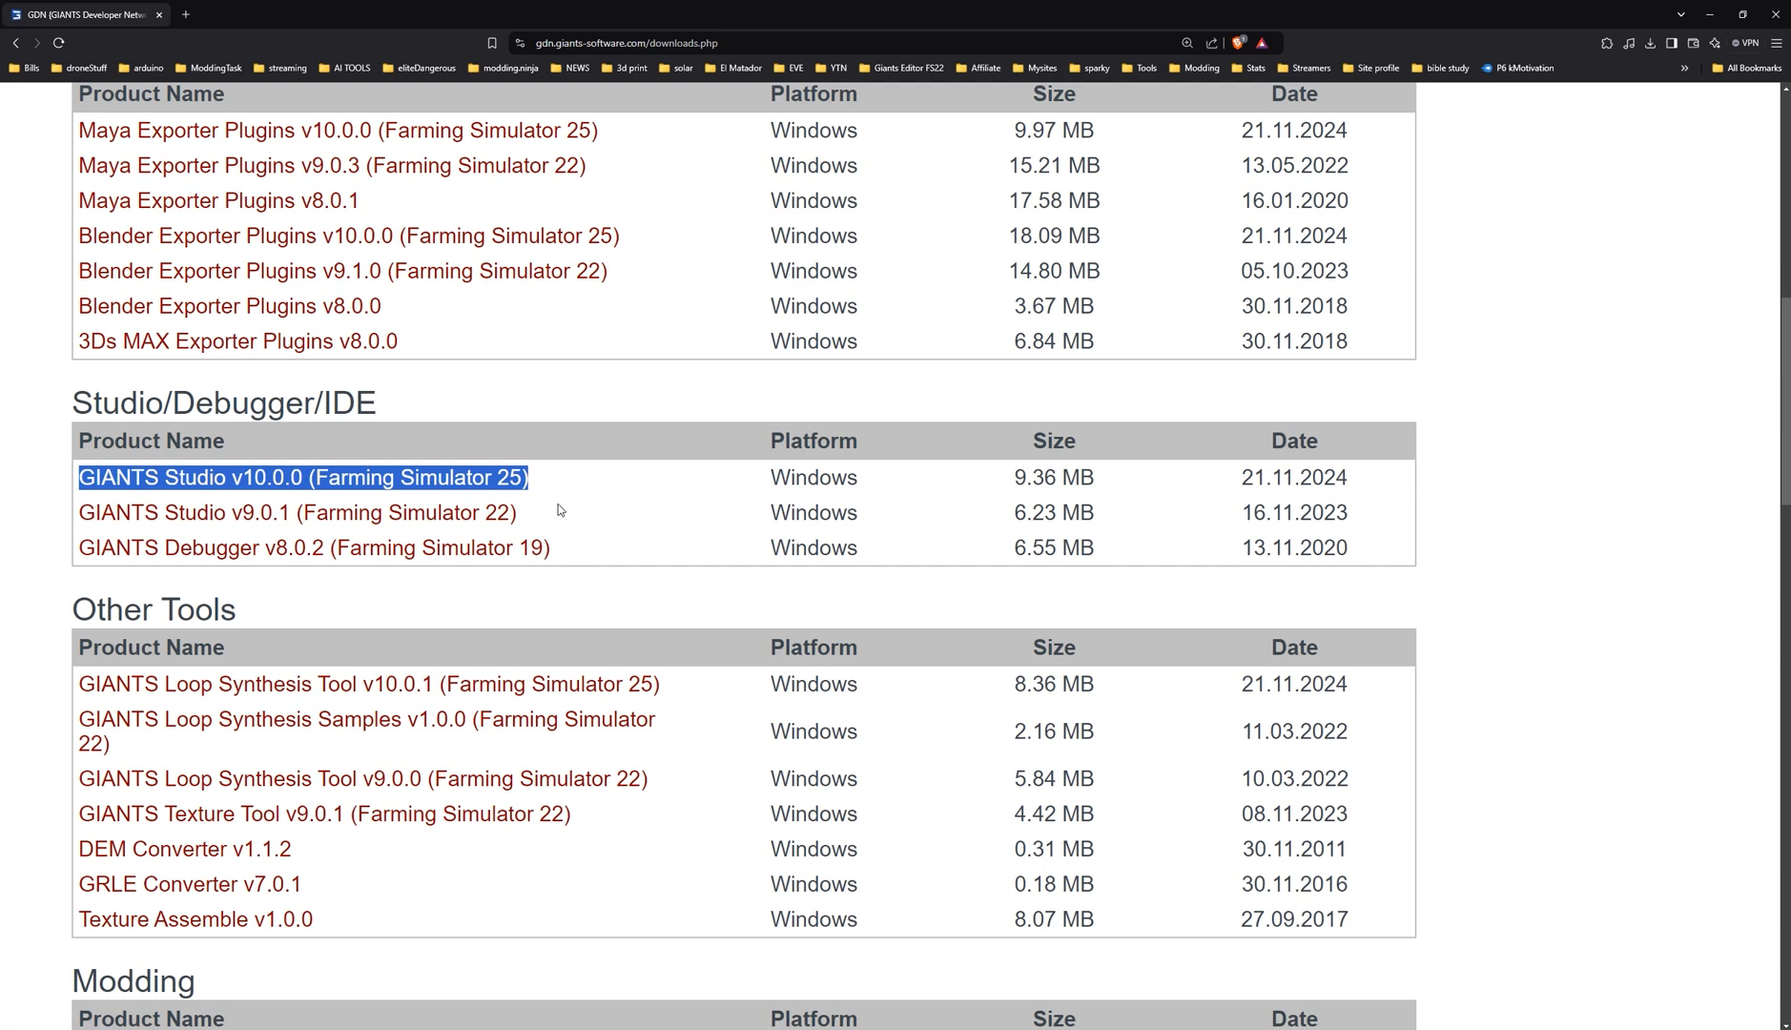
mouse_move(559, 499)
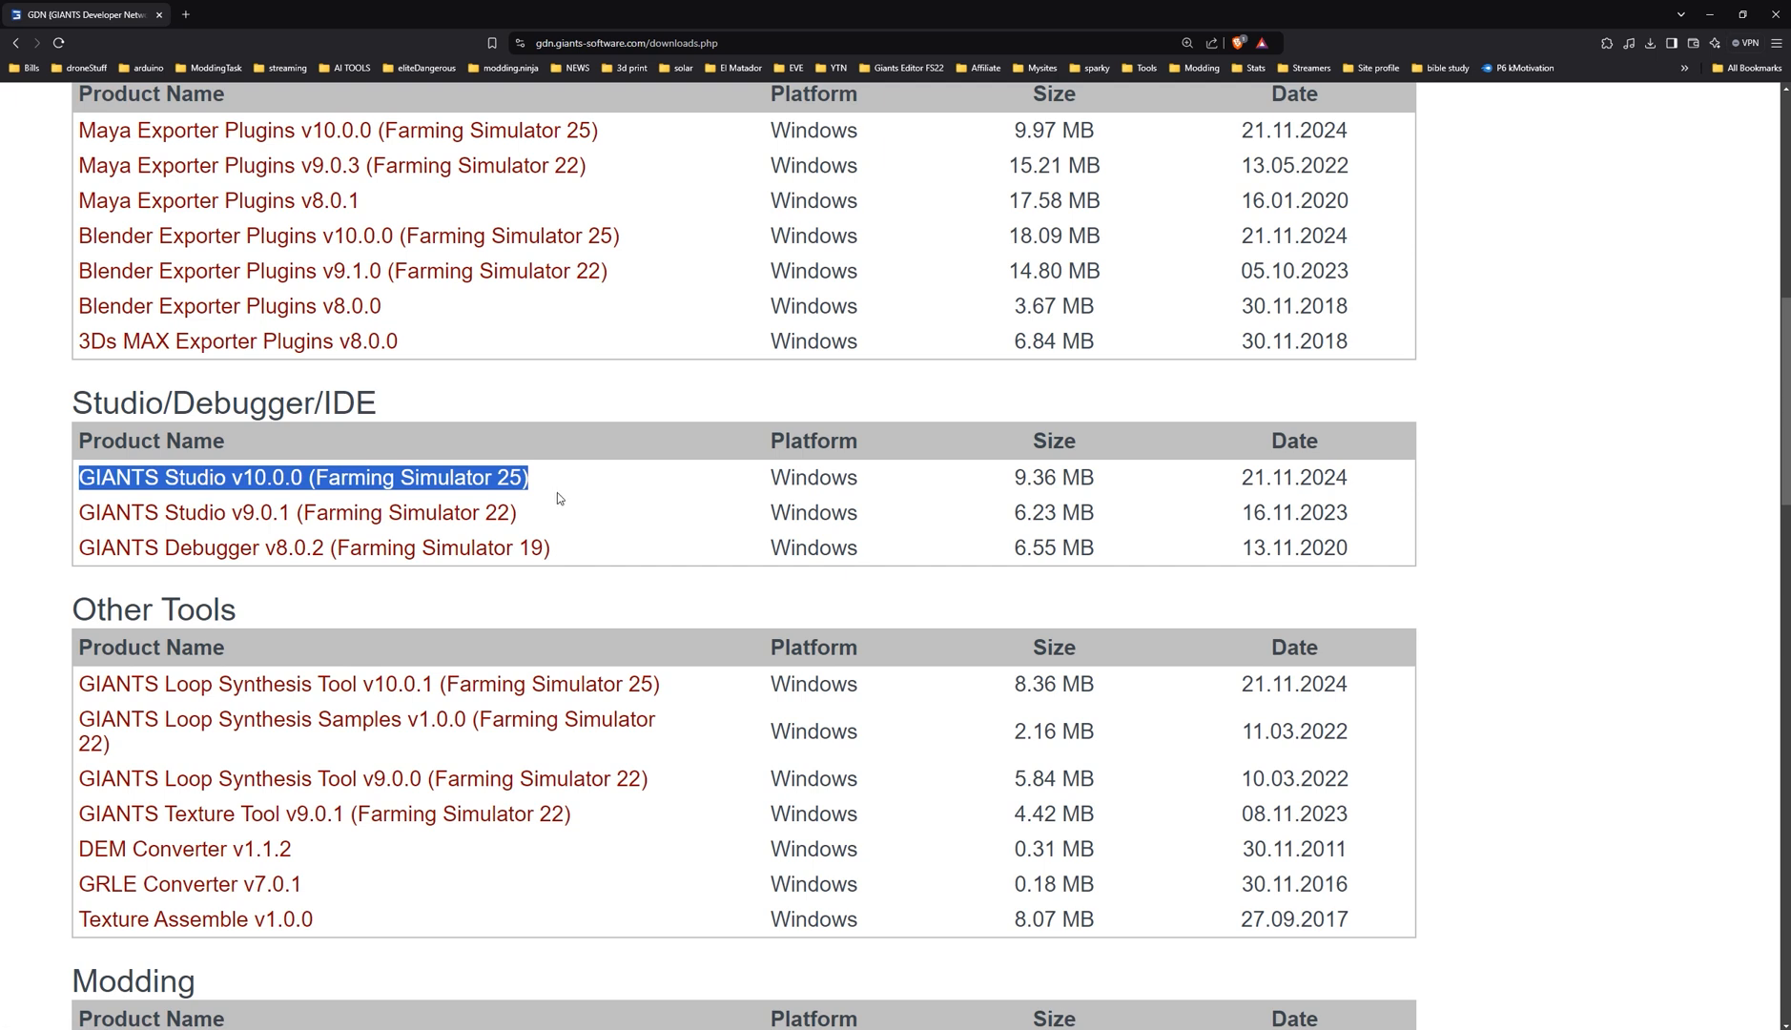
mouse_move(559, 505)
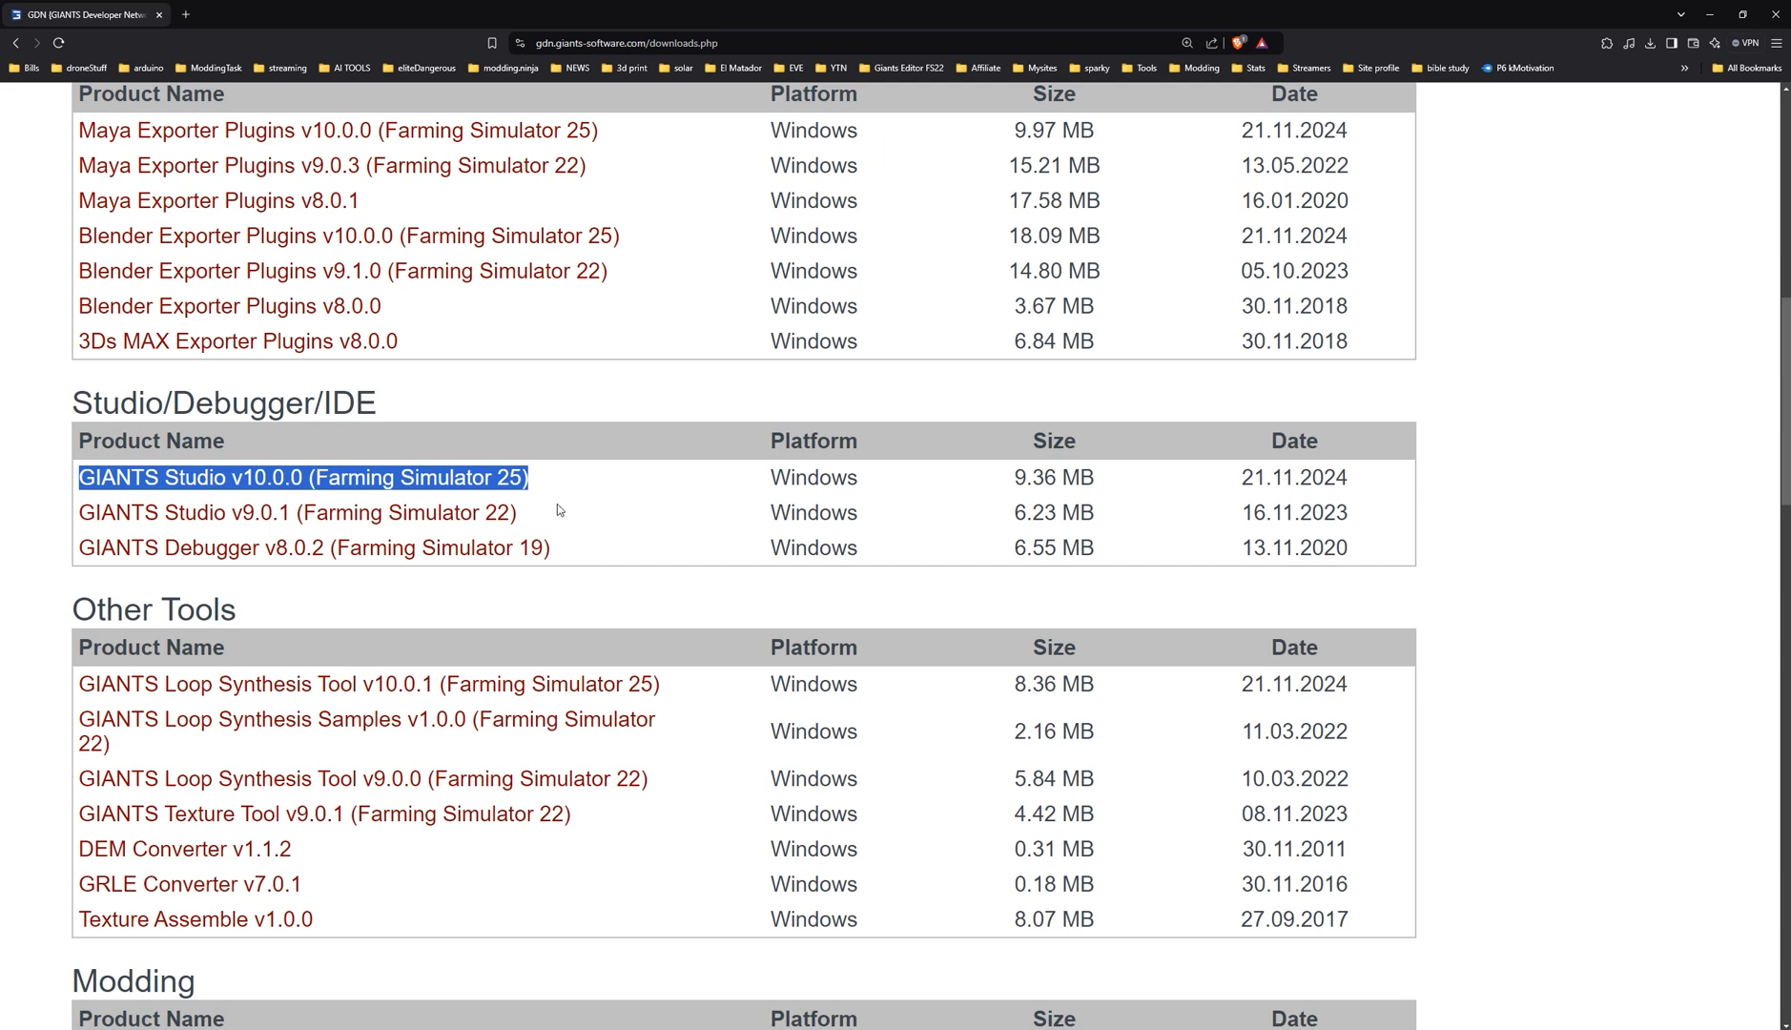
mouse_move(560, 515)
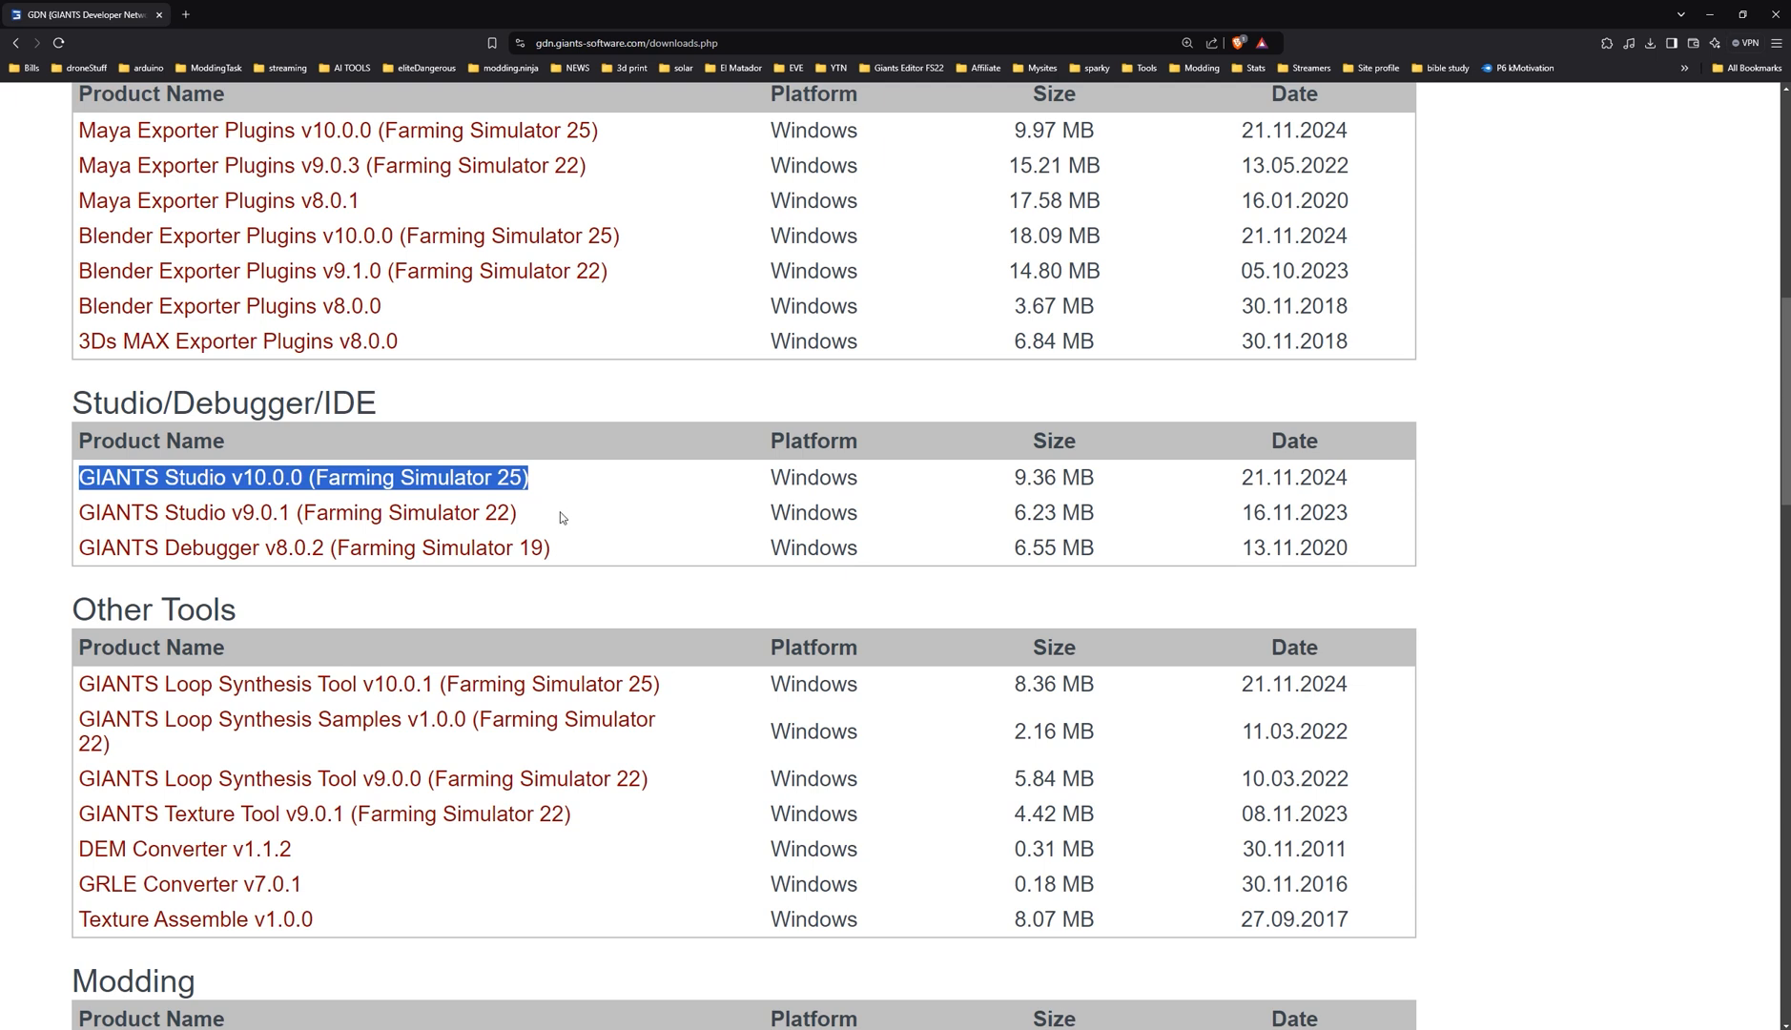
mouse_move(562, 508)
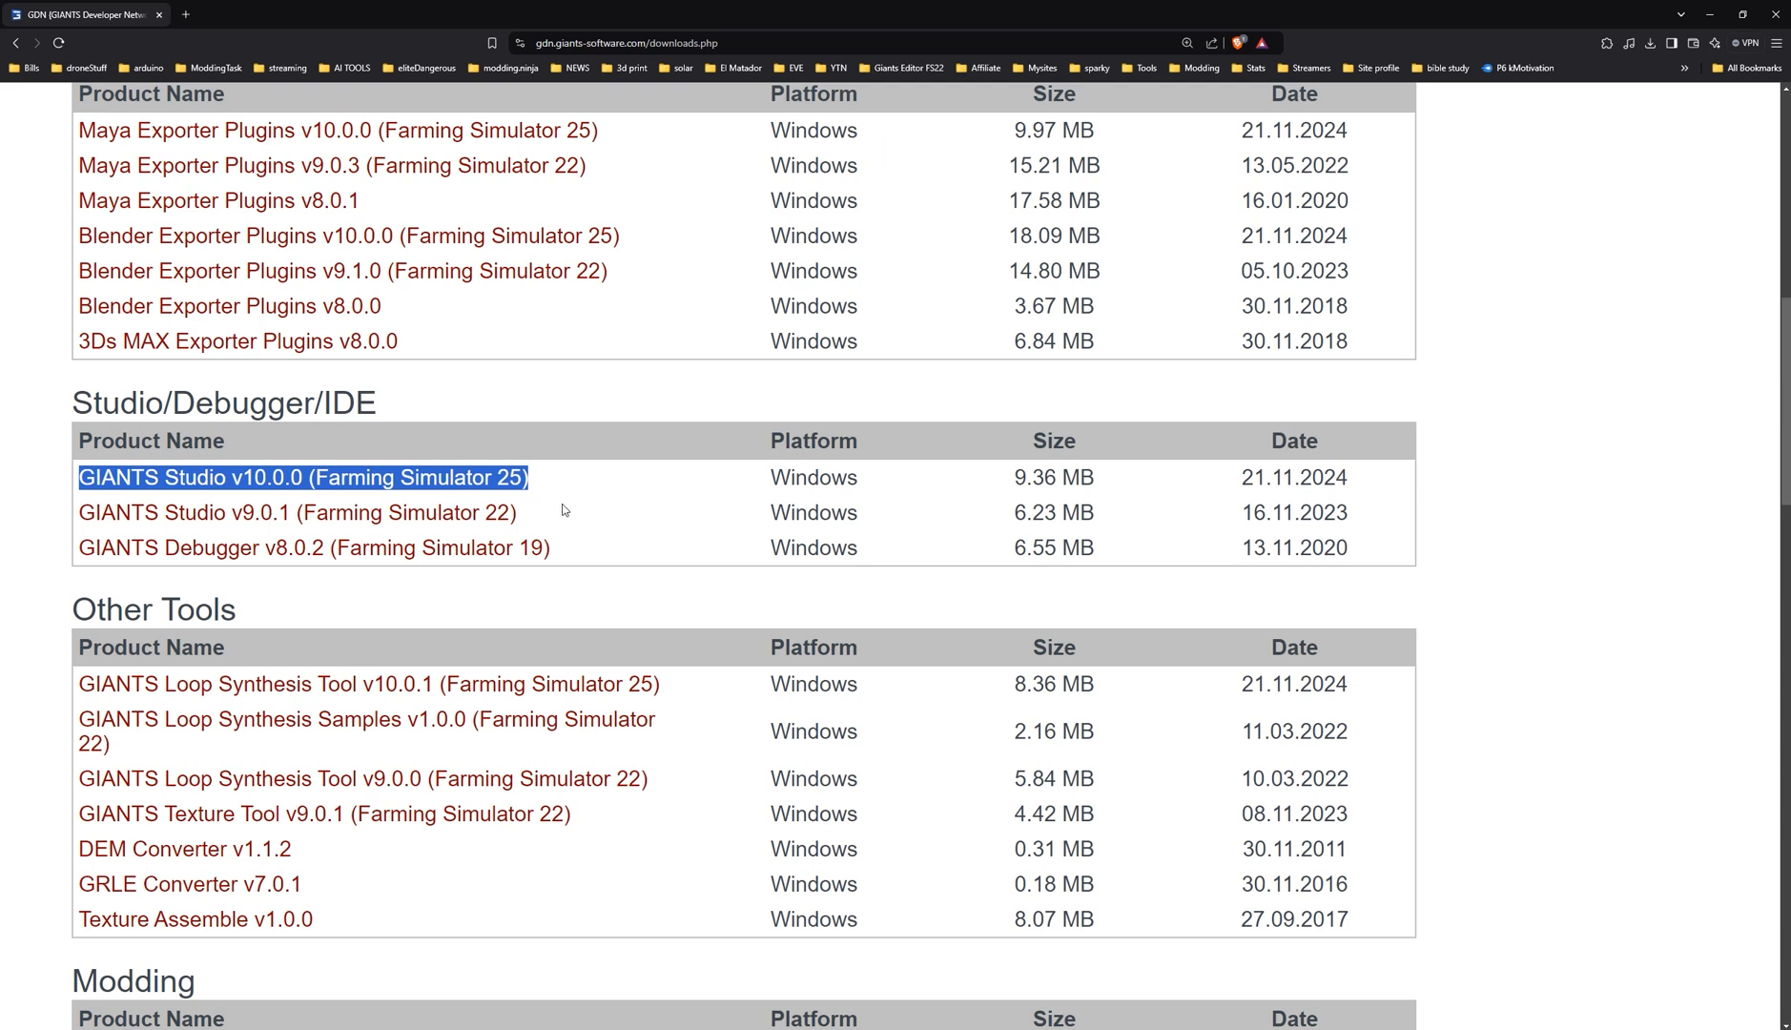
mouse_move(1192, 183)
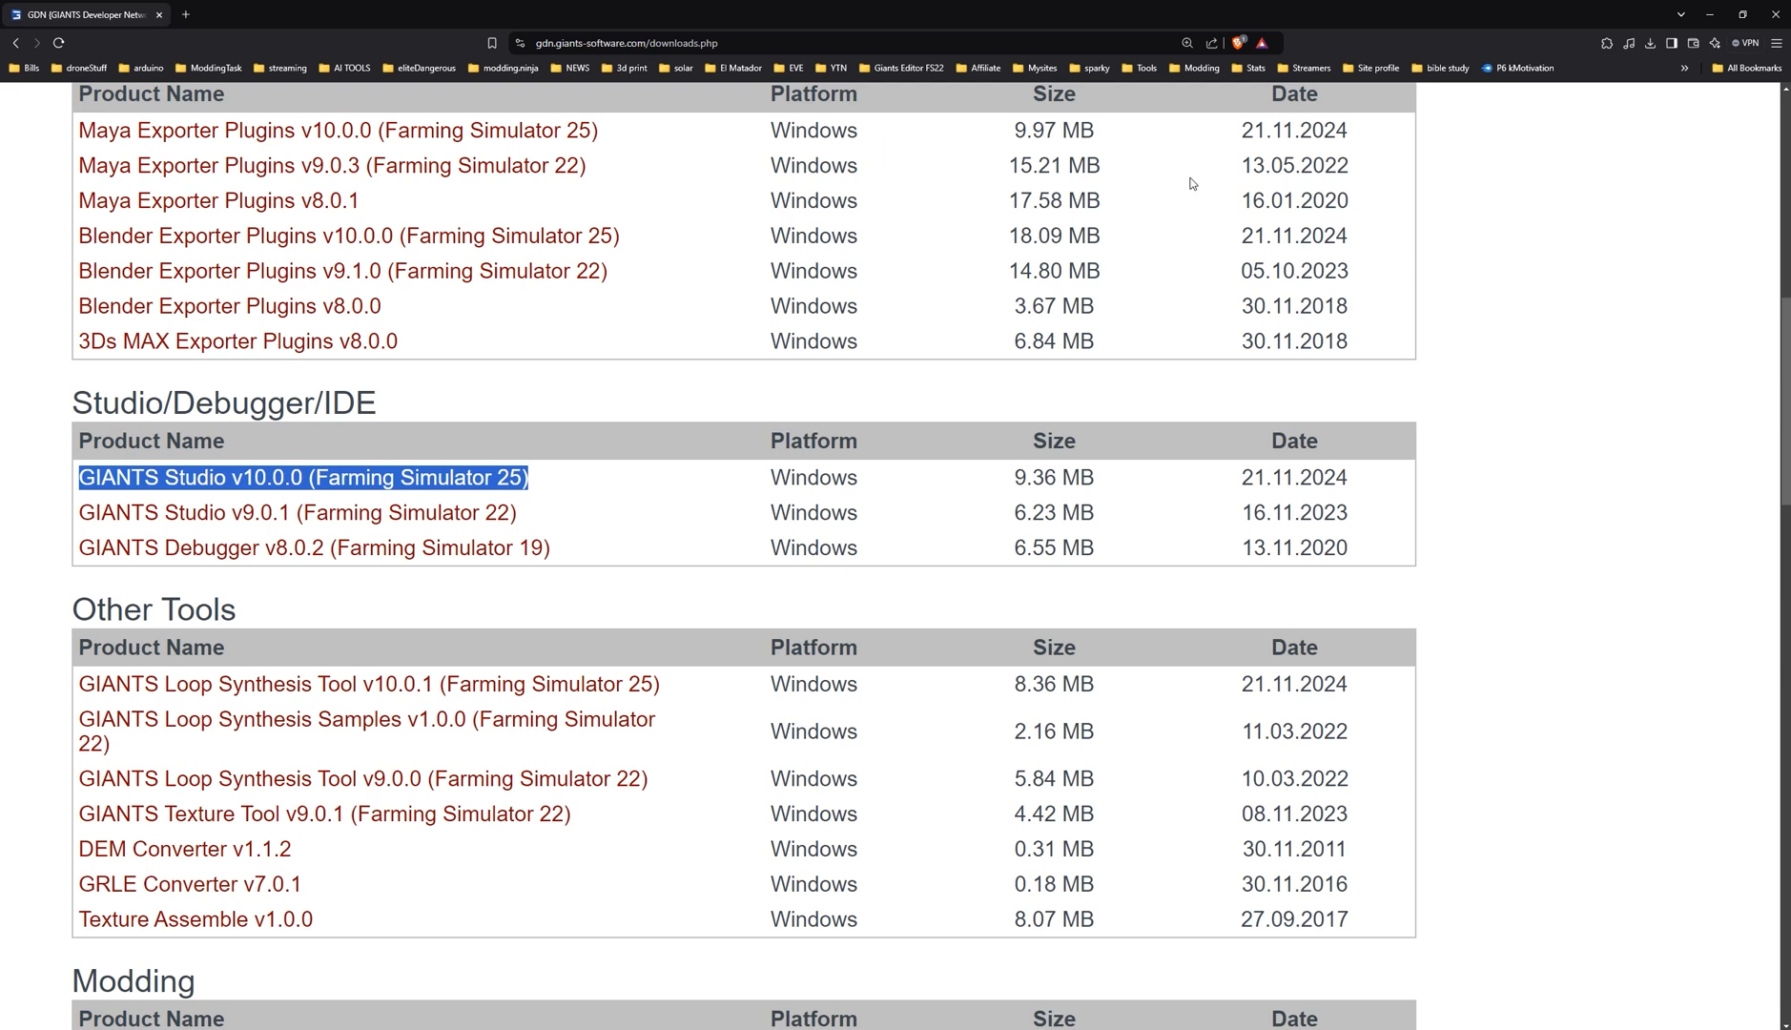